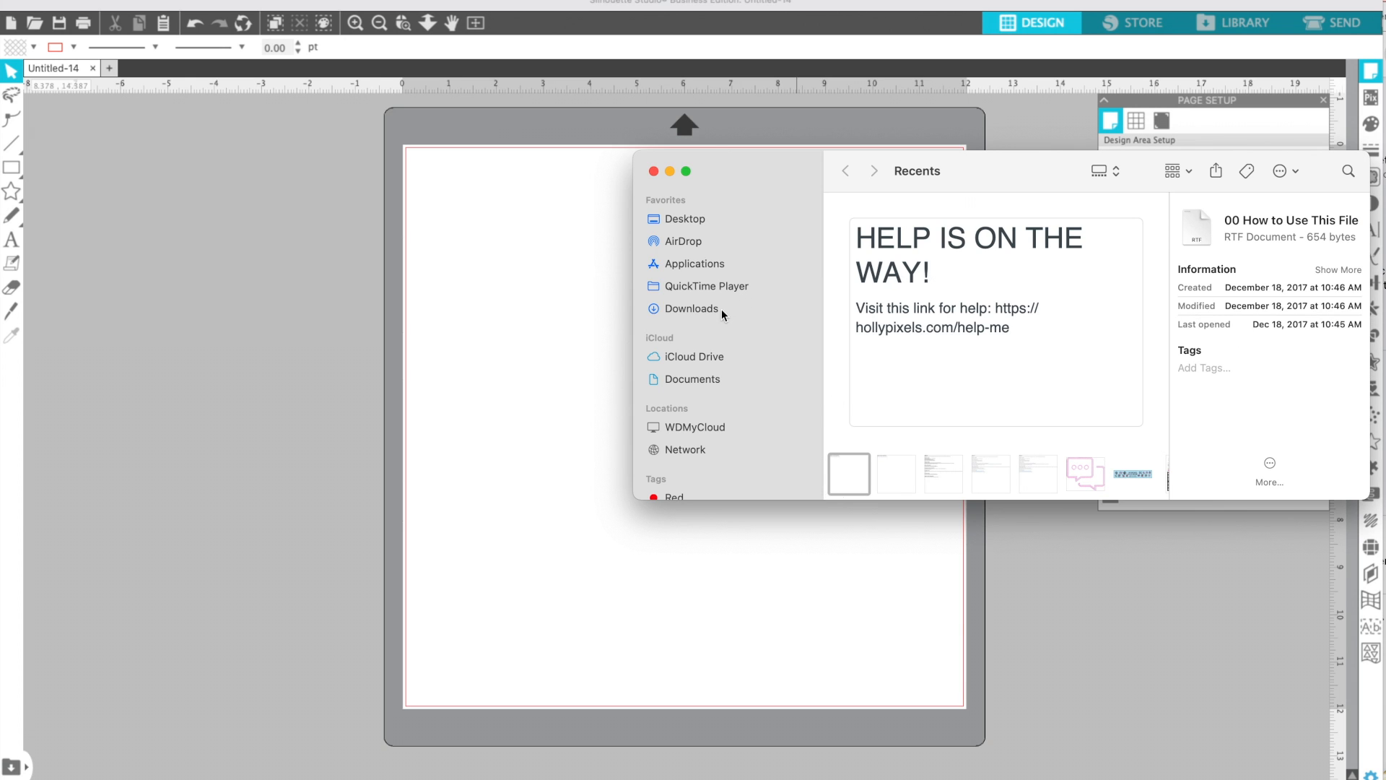
Unzip the WeeklyMenu and 18x24 framed mockup photo downloads in the Downloads folder
{"action": "left_click", "coordinate": [691, 309]}
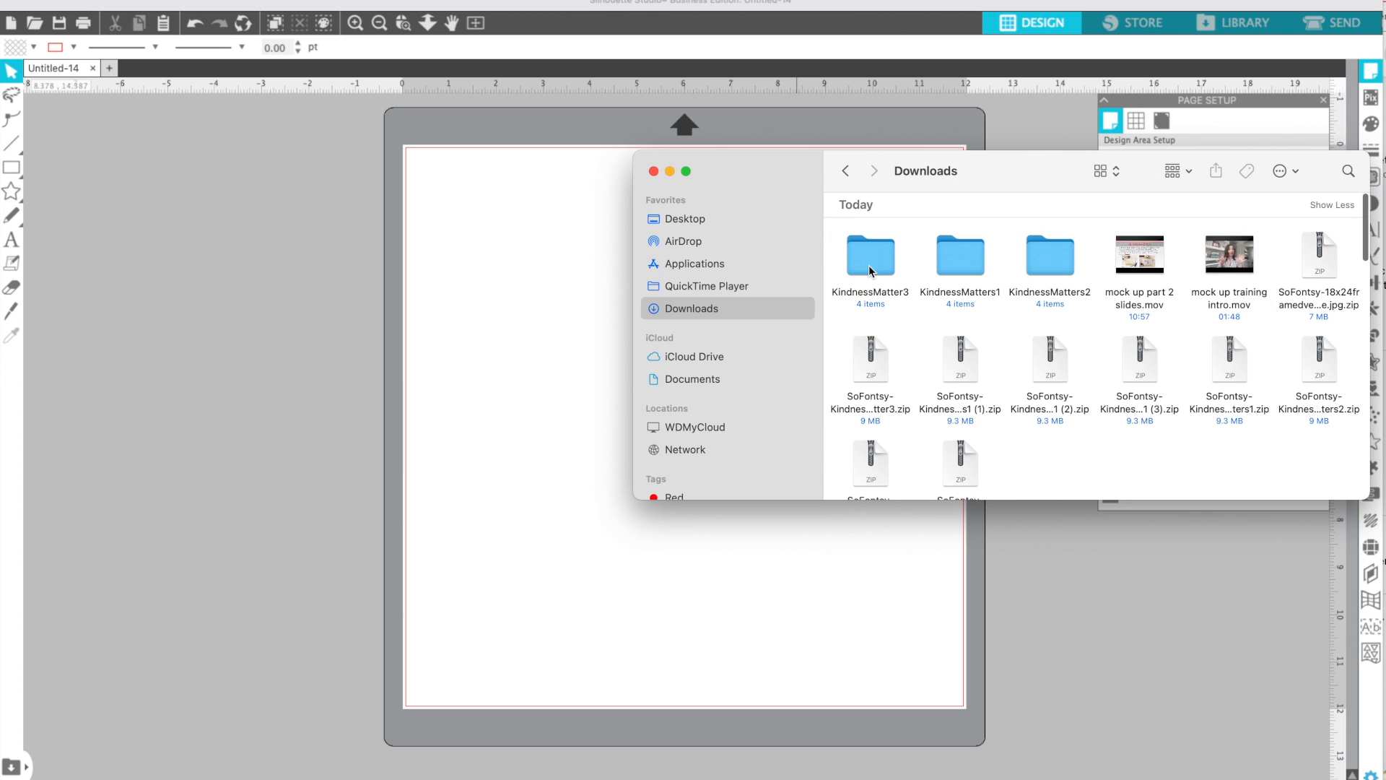
{"action": "mouse_move", "coordinate": [913, 326]}
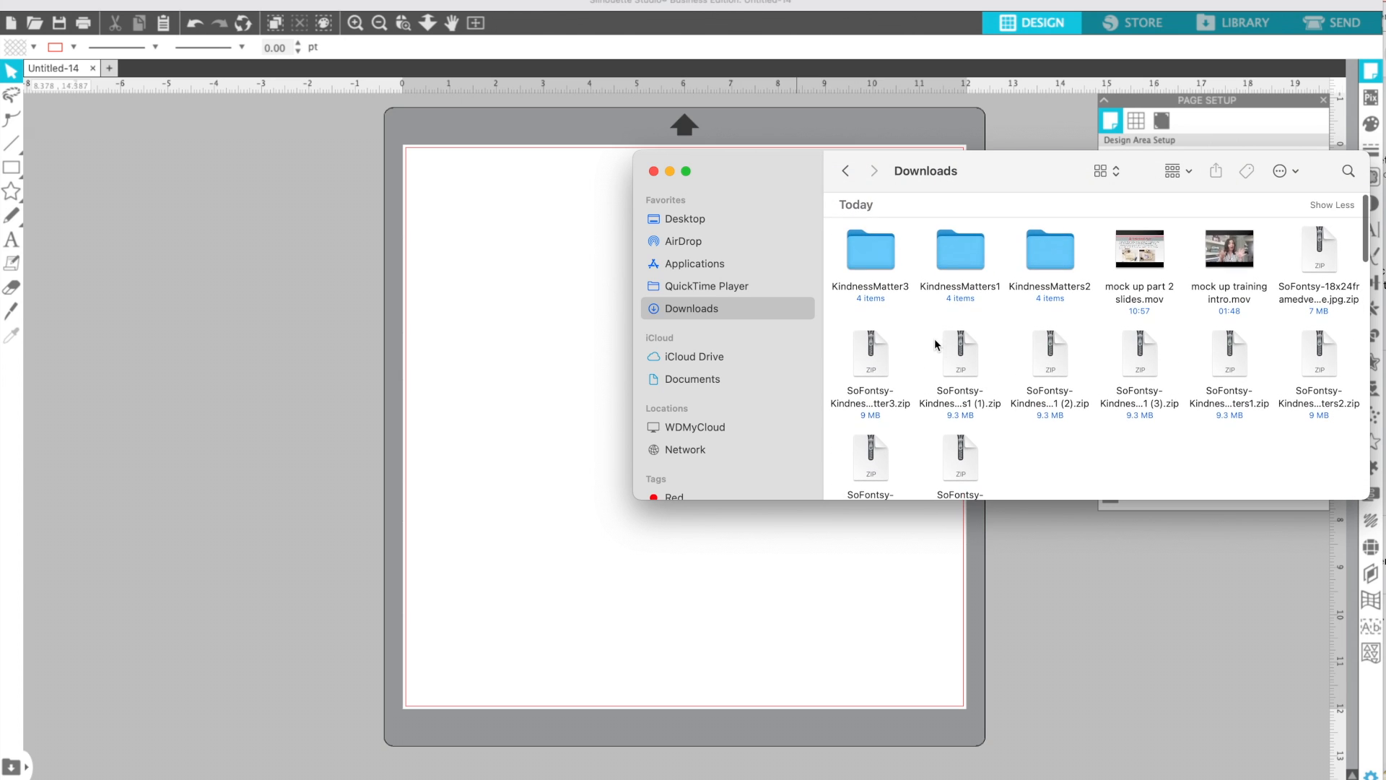
{"action": "scroll", "scroll_direction": "down", "scroll_amount": 3}
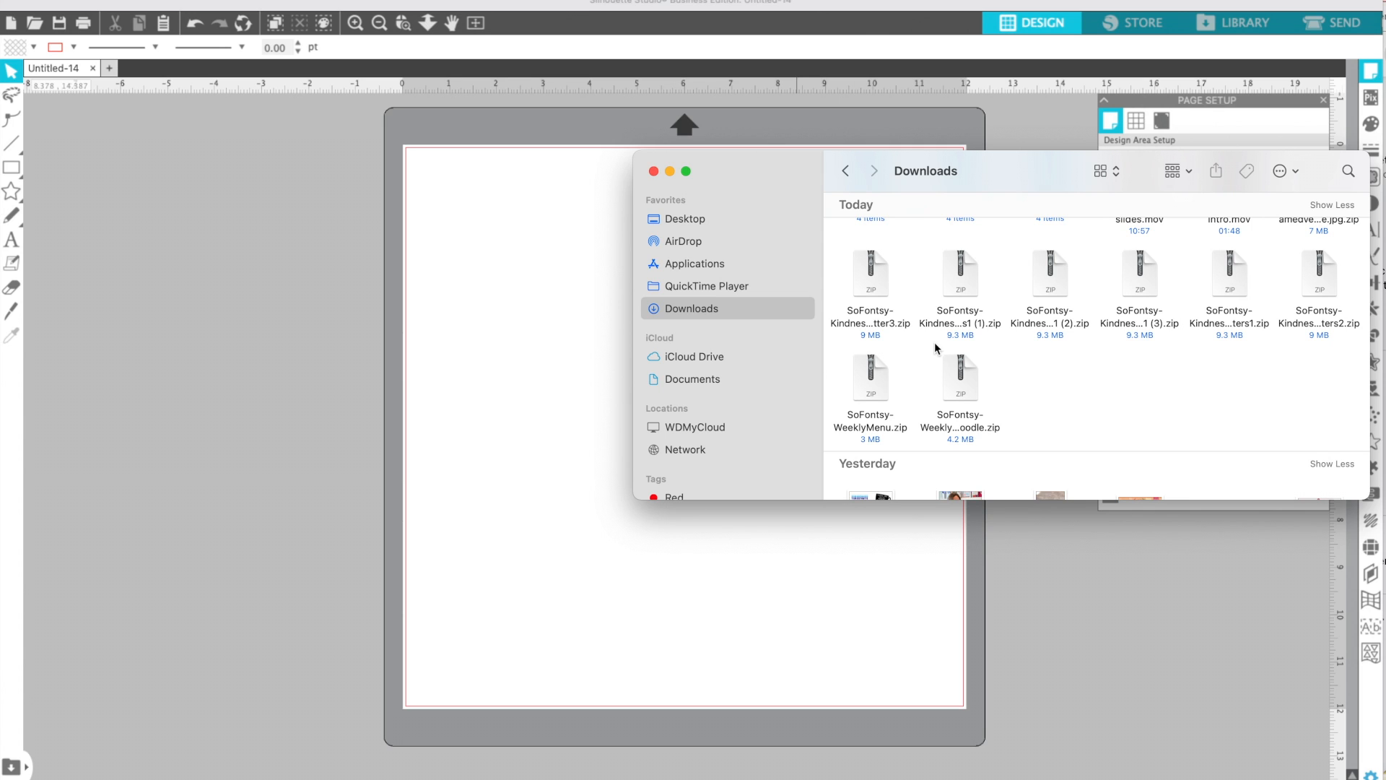
{"action": "mouse_move", "coordinate": [874, 391]}
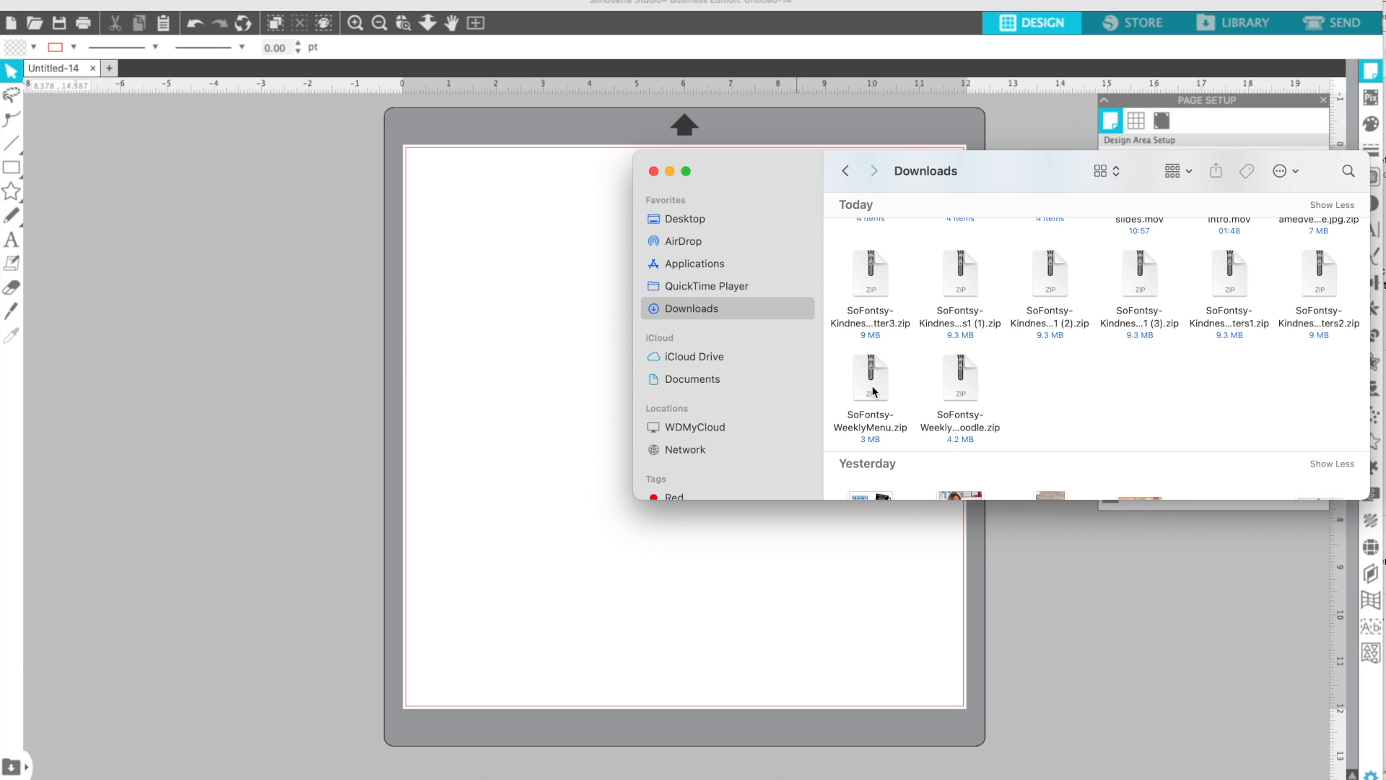
{"action": "left_click", "coordinate": [1050, 379]}
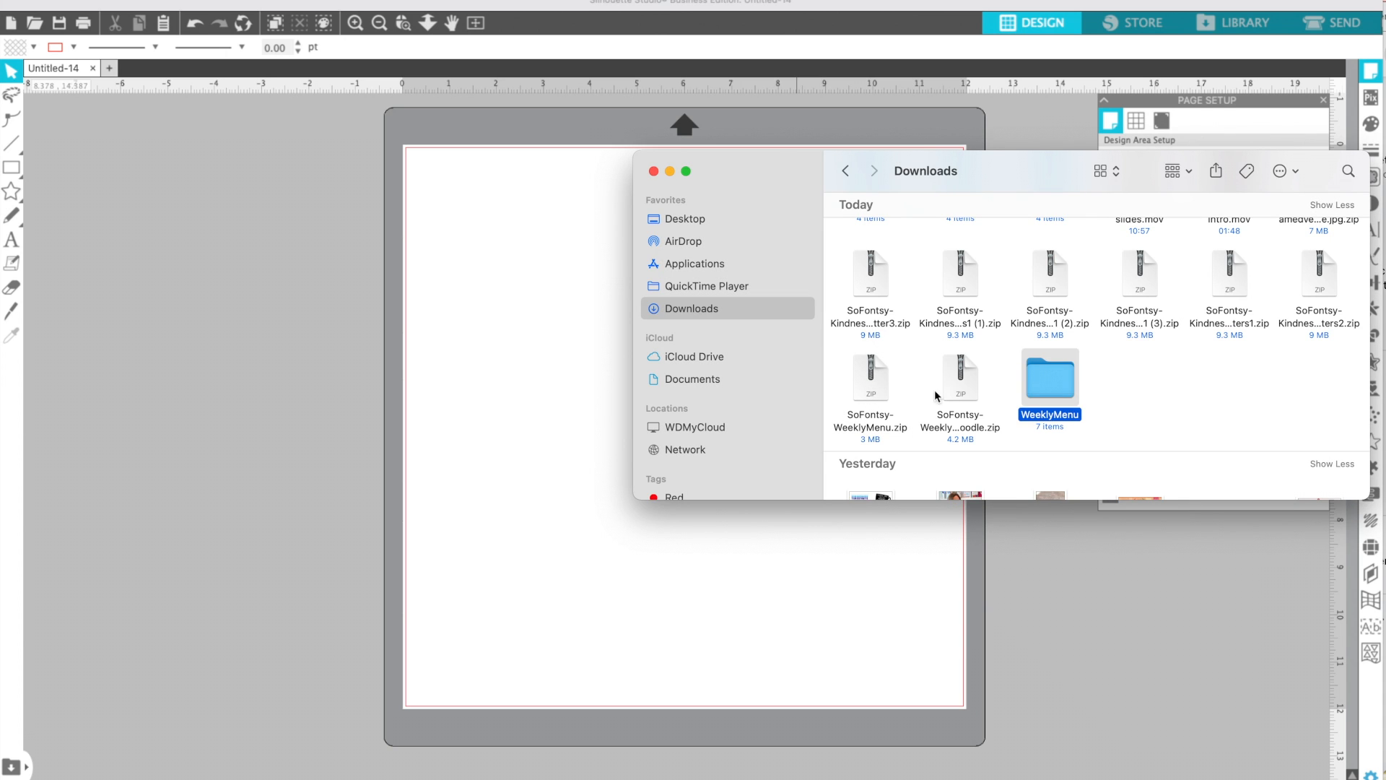
{"action": "scroll", "scroll_direction": "down", "scroll_amount": 3}
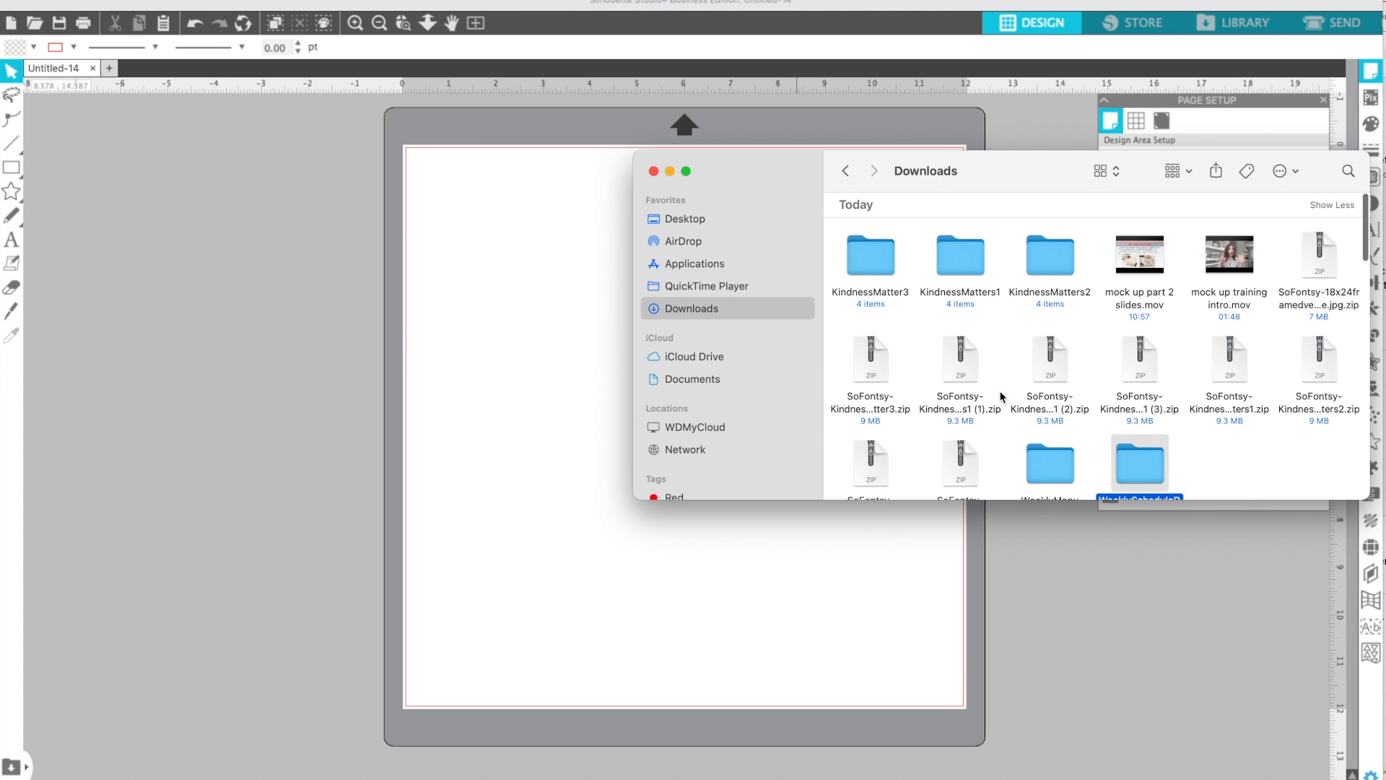
{"action": "left_click", "coordinate": [1318, 257]}
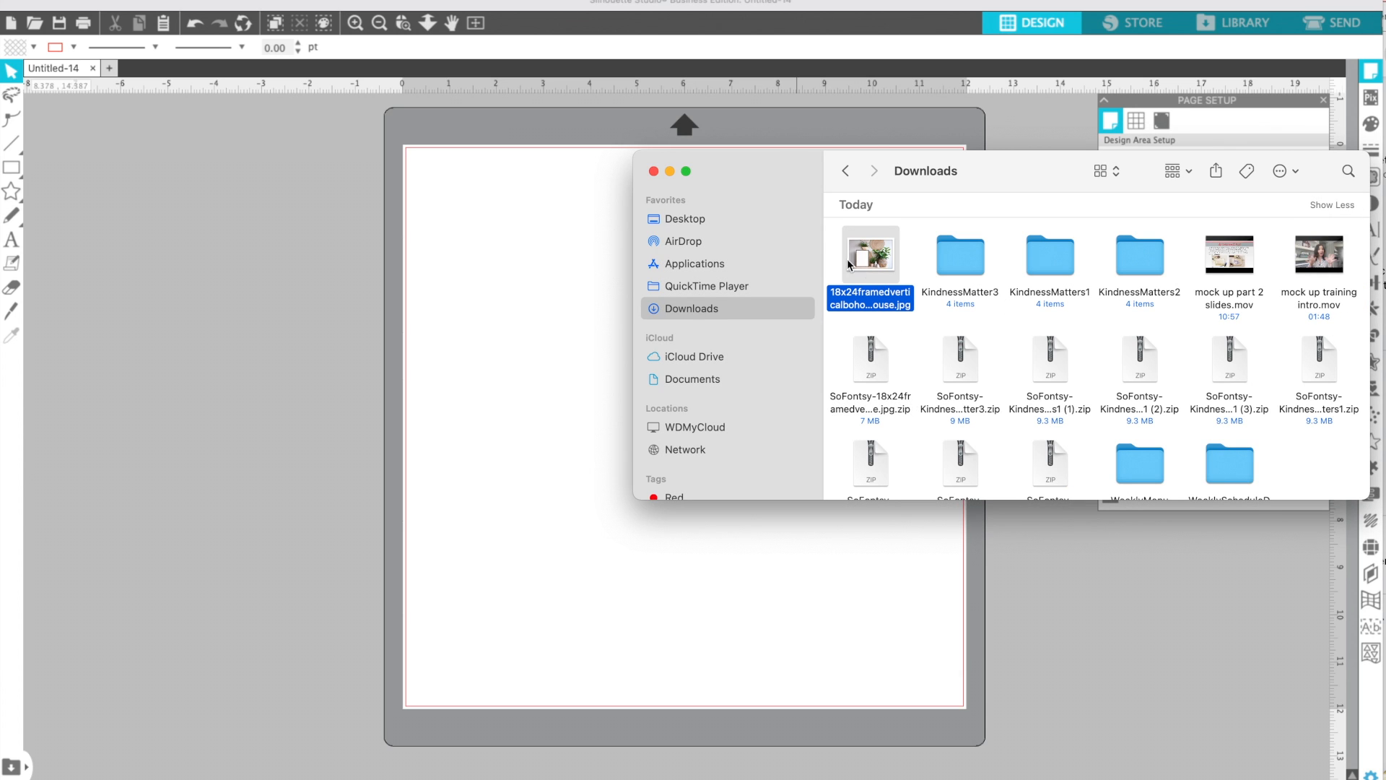
{"action": "mouse_move", "coordinate": [873, 268]}
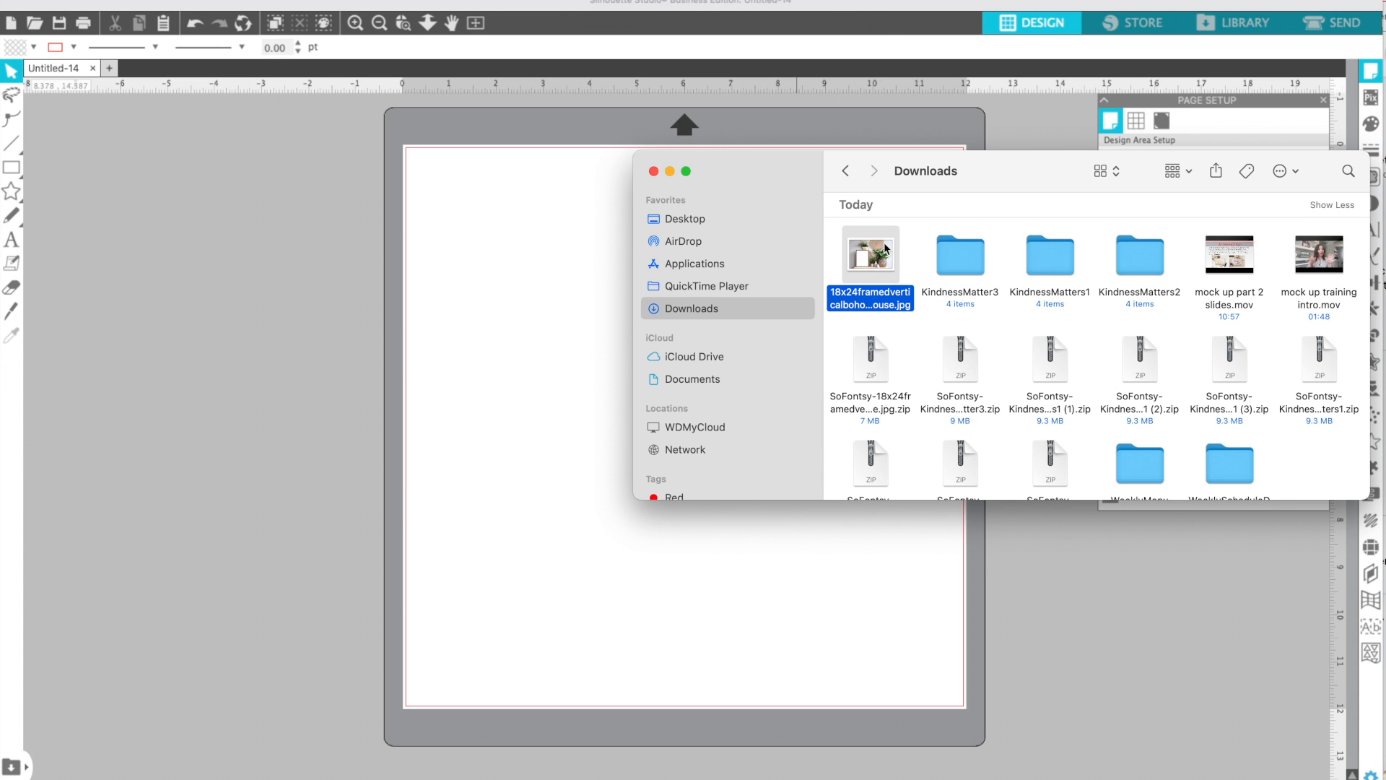
Place the framed mockup JPG on the canvas and scale it to about 15.7 by 10.5 inches
{"action": "left_click_drag", "start_coordinate": [870, 257], "coordinate": [504, 318]}
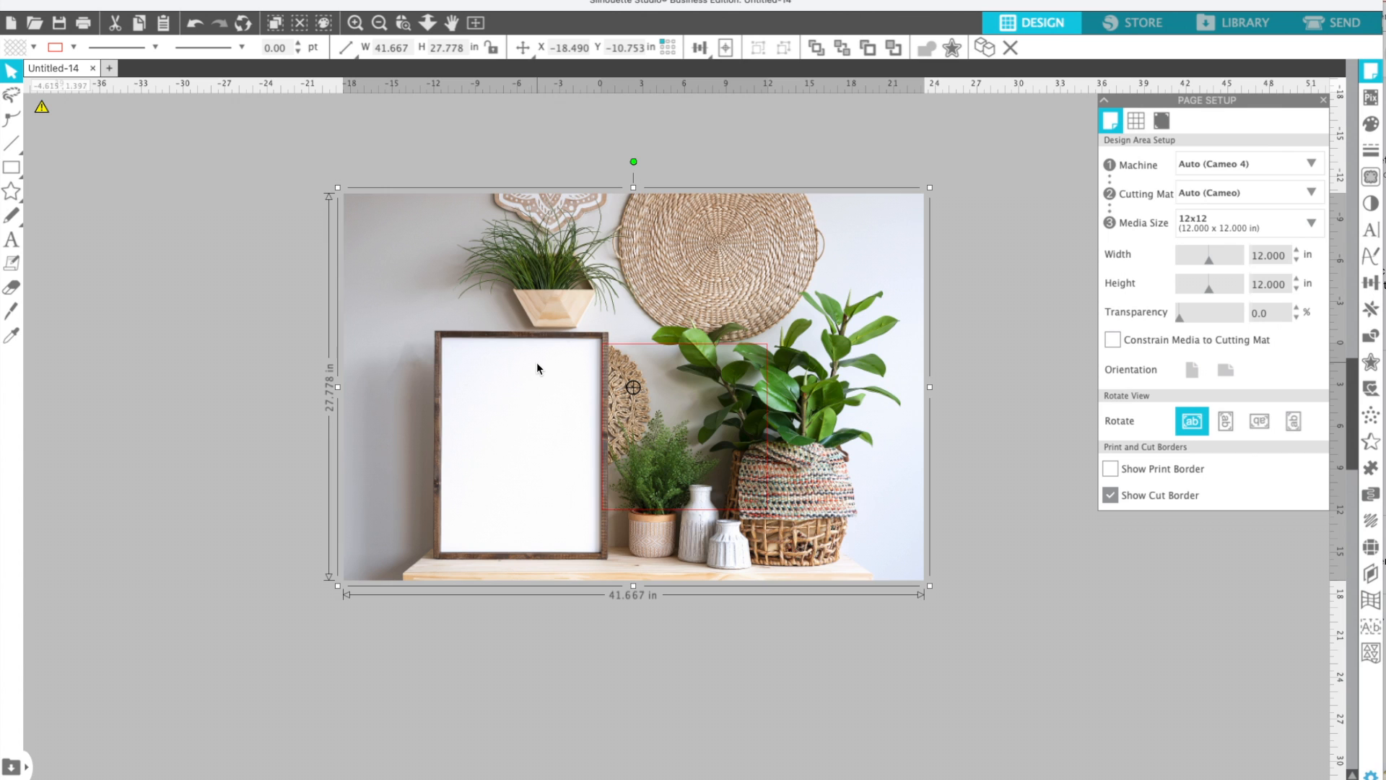
{"action": "mouse_move", "coordinate": [835, 211]}
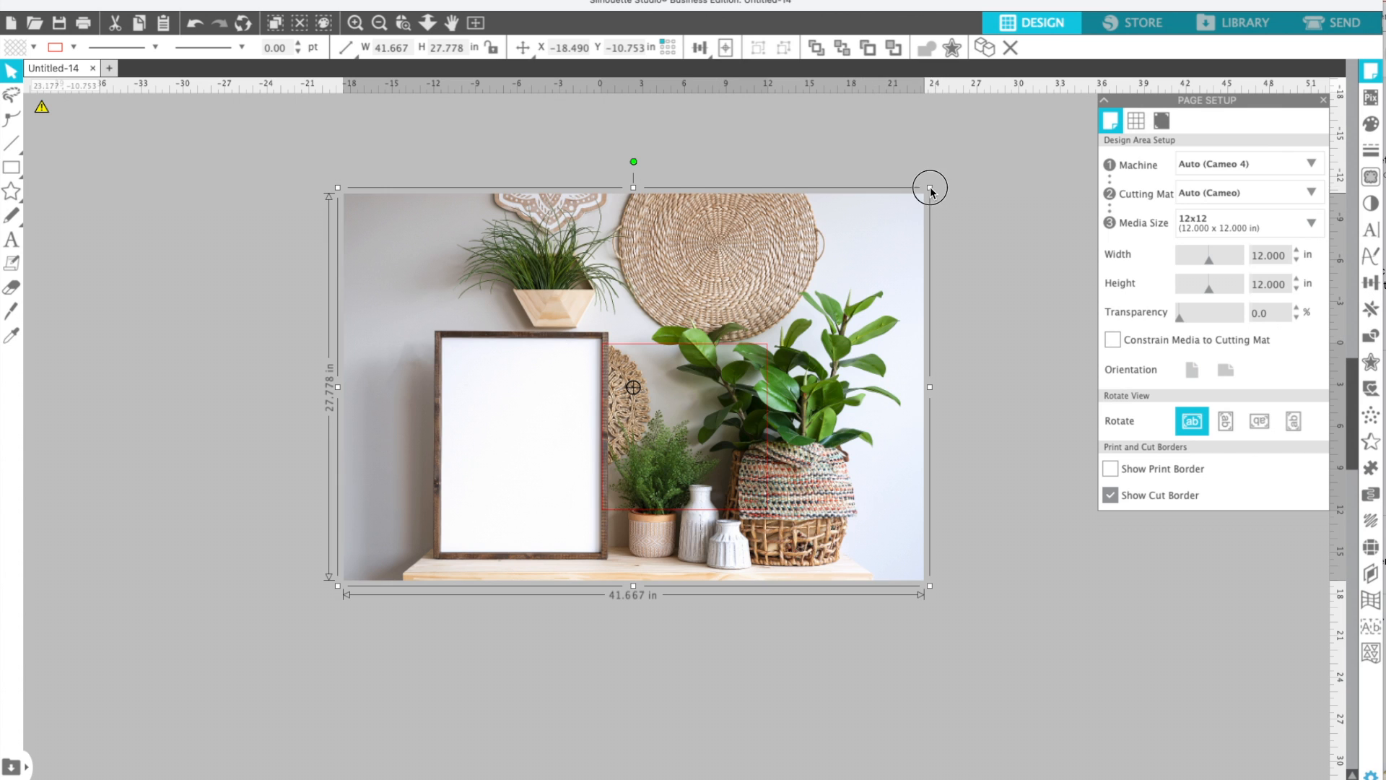
{"action": "left_click_drag", "start_coordinate": [928, 188], "coordinate": [562, 416]}
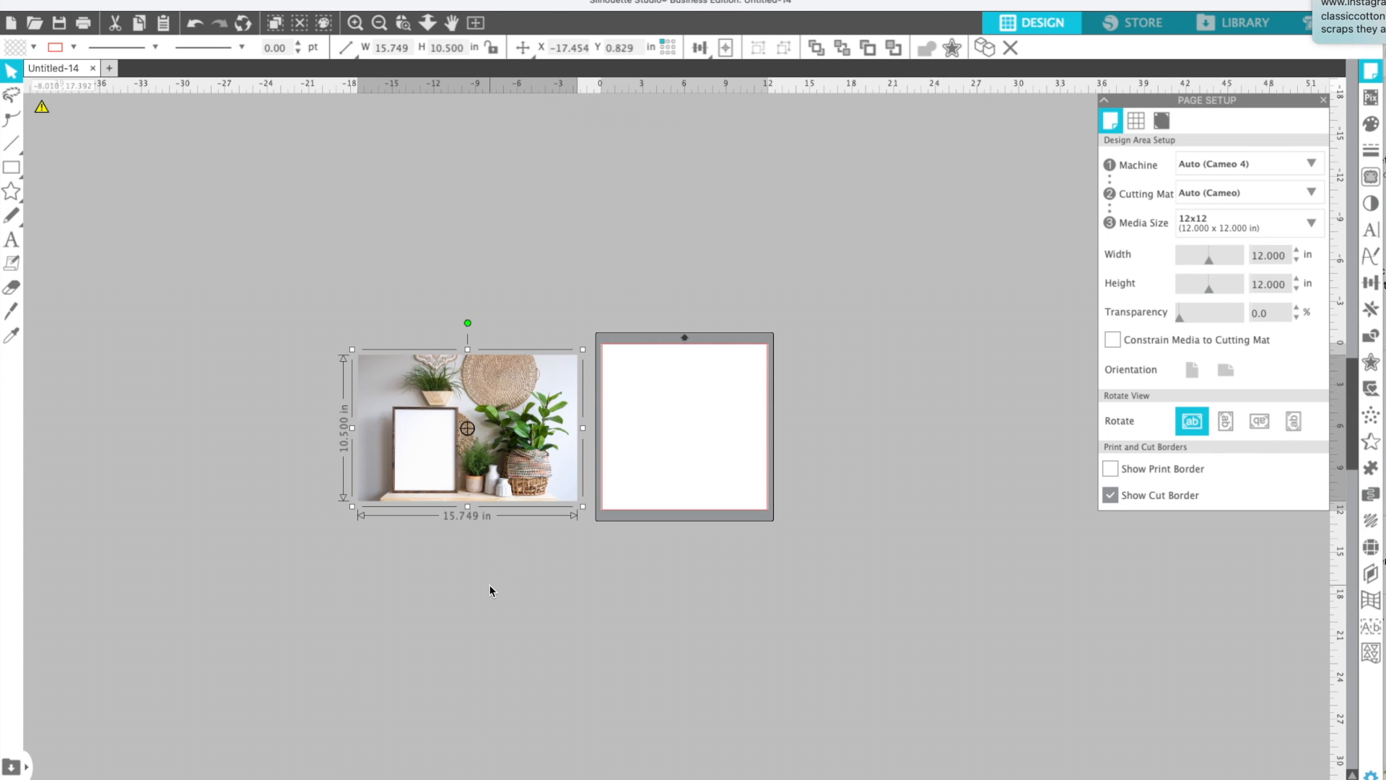
Locate the Weekly Menu design file inside the WeeklyMenu folder in Downloads
{"action": "left_click", "coordinate": [491, 590]}
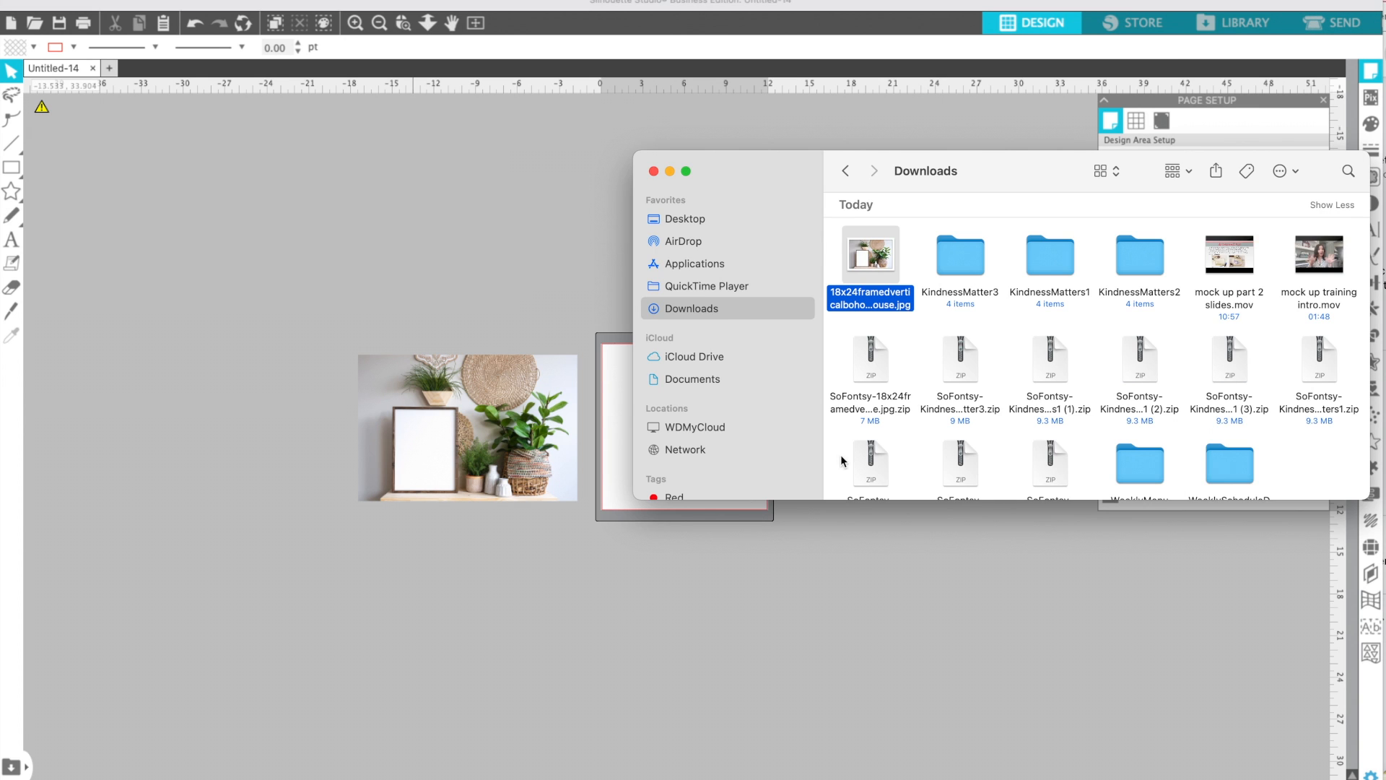
{"action": "scroll", "scroll_direction": "down", "scroll_amount": 3}
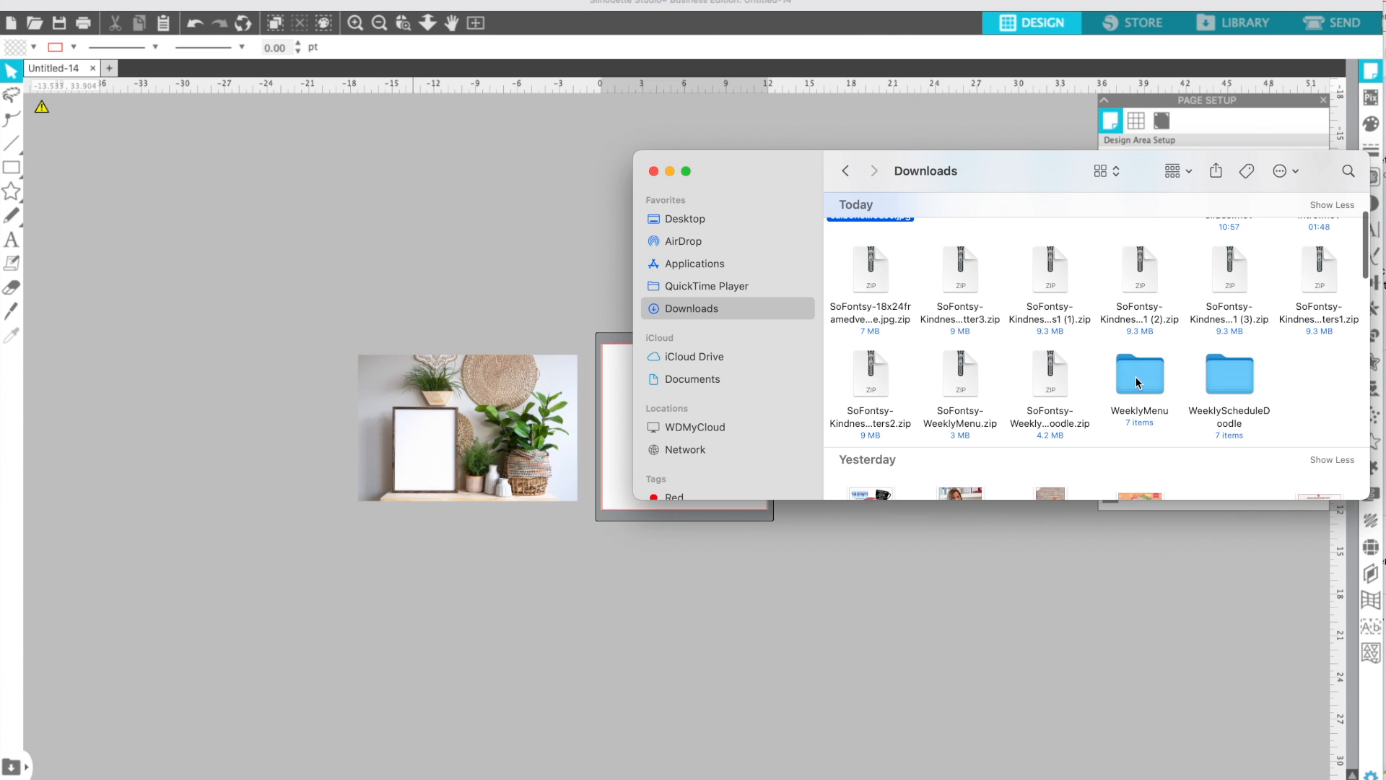
{"action": "mouse_move", "coordinate": [1148, 377]}
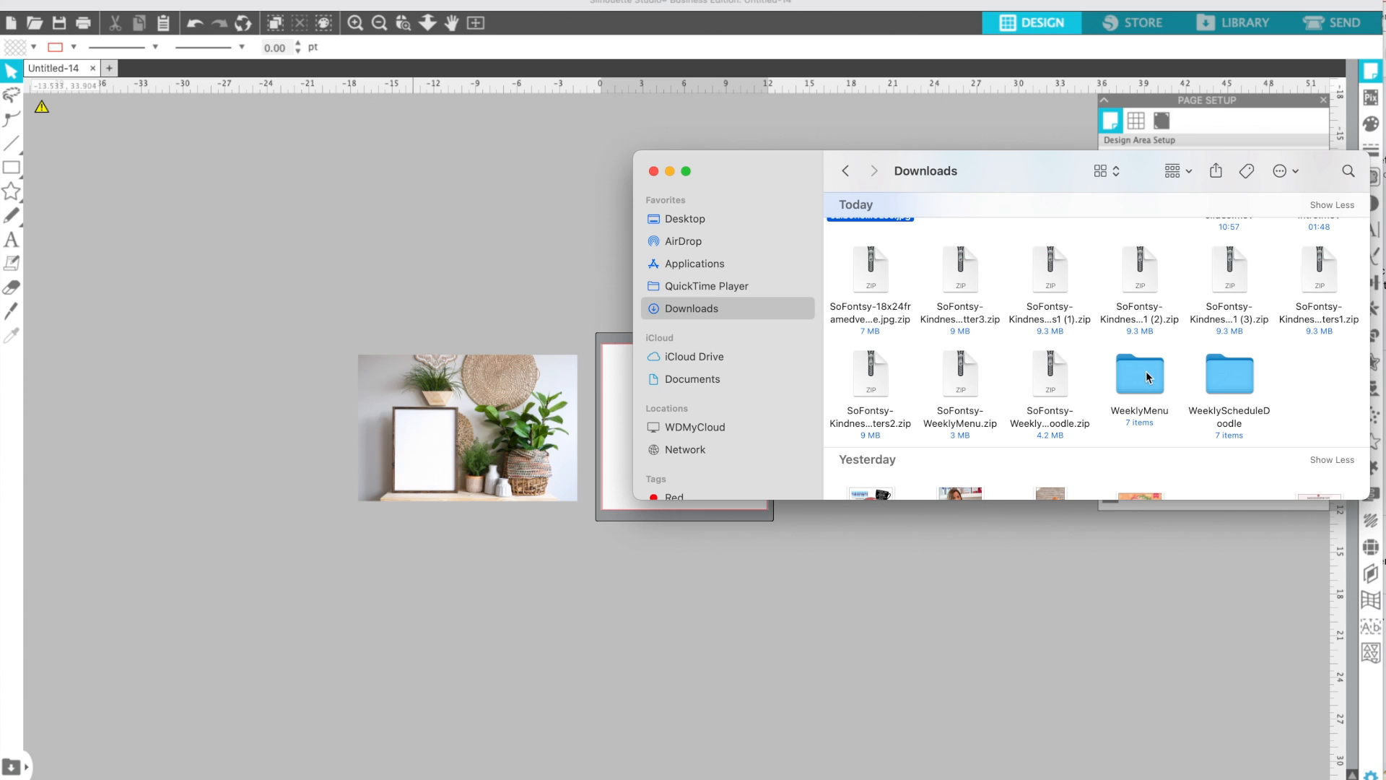
{"action": "double_click", "coordinate": [1139, 376]}
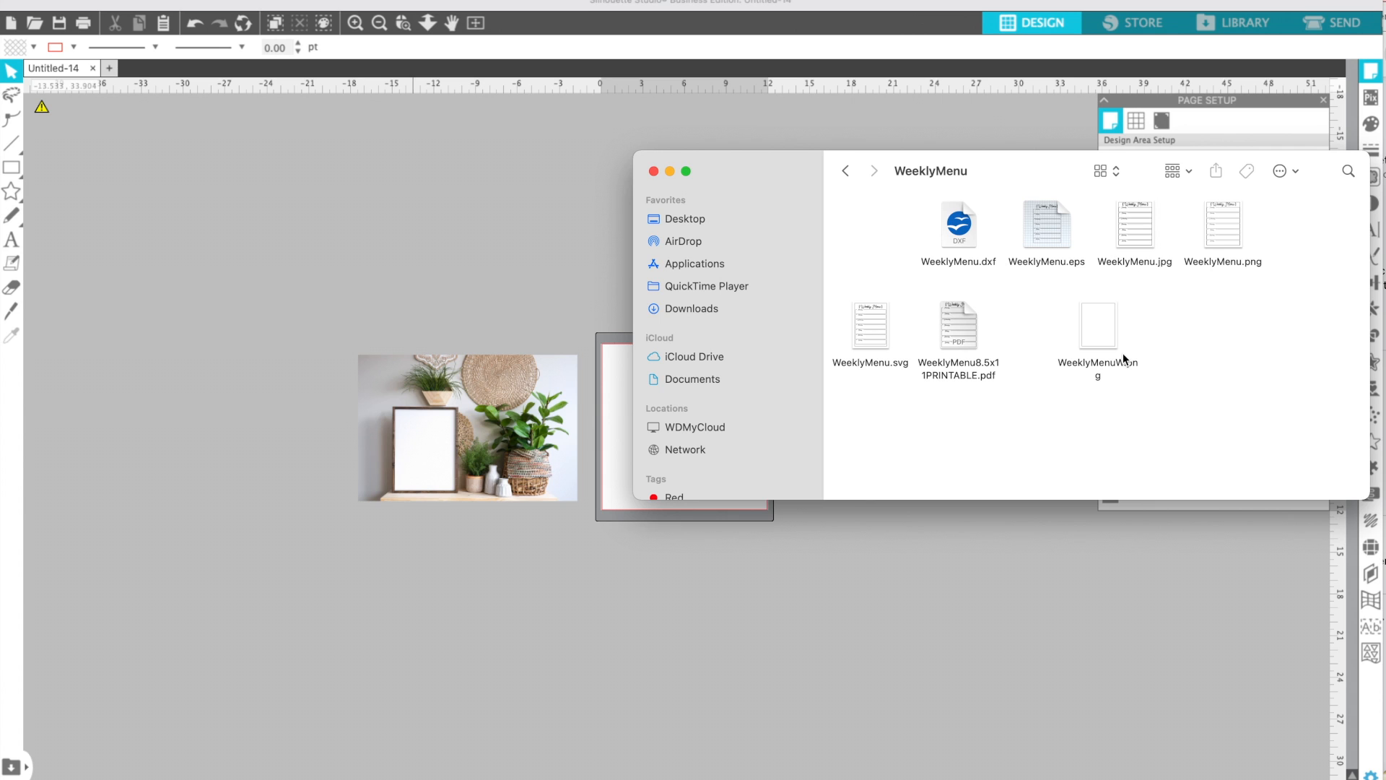
{"action": "left_click", "coordinate": [869, 325]}
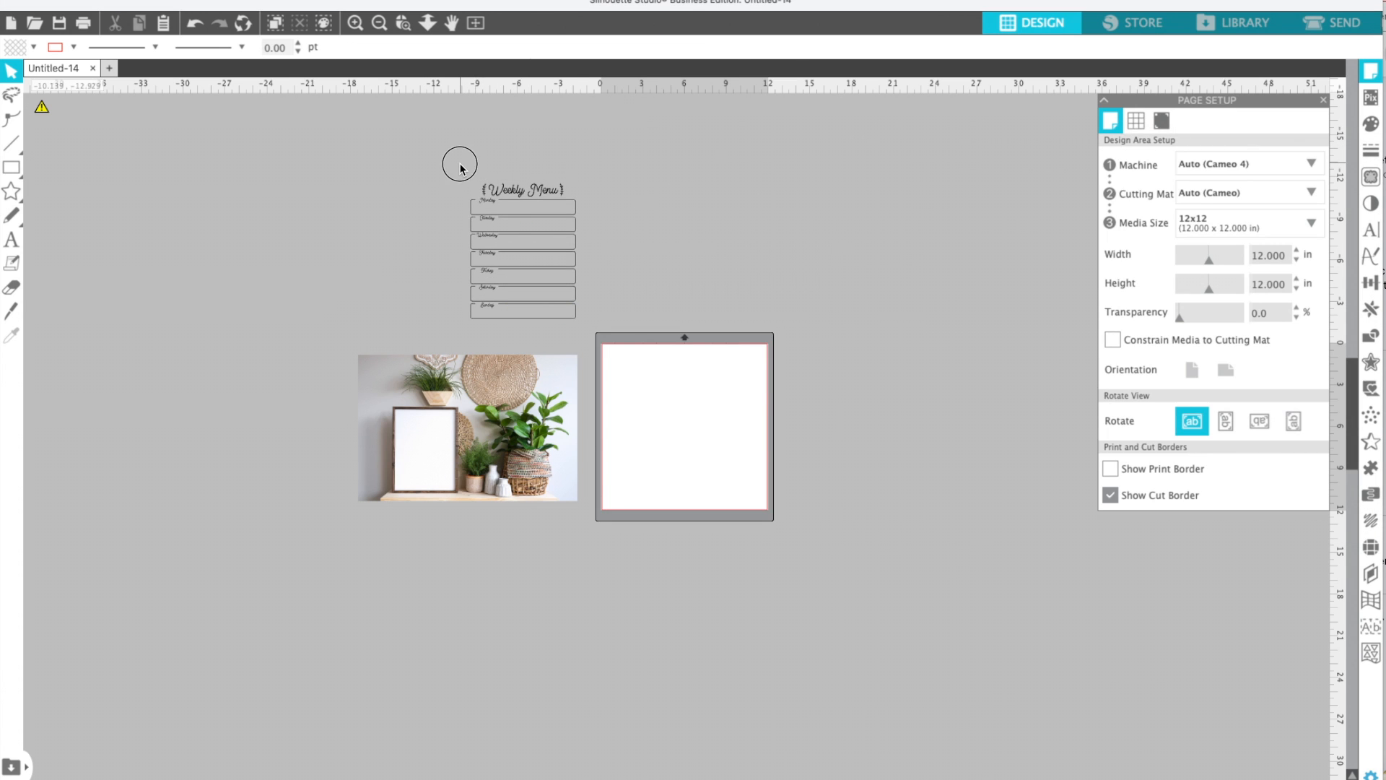
Select the Weekly Menu design and zoom in on its labelled day rows
{"action": "left_click", "coordinate": [523, 189]}
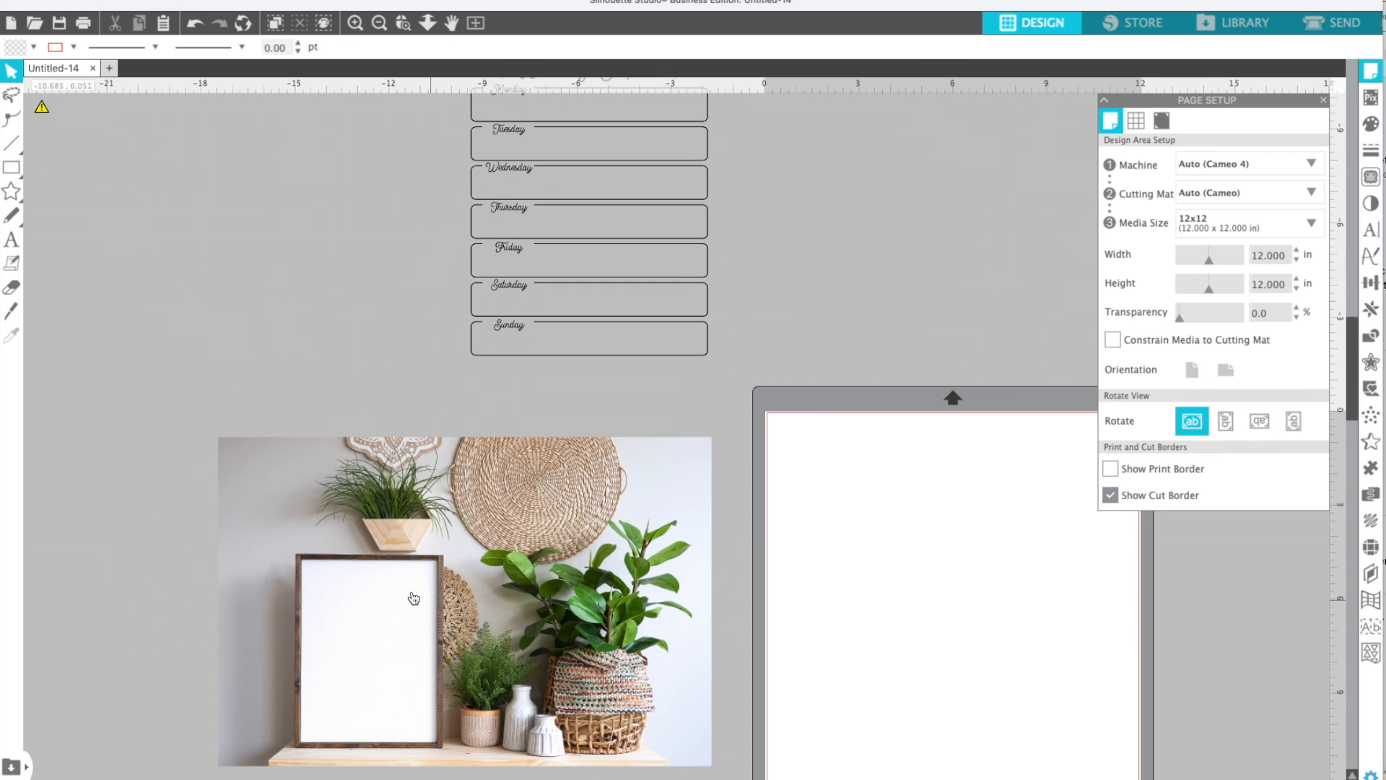
{"action": "mouse_move", "coordinate": [374, 730]}
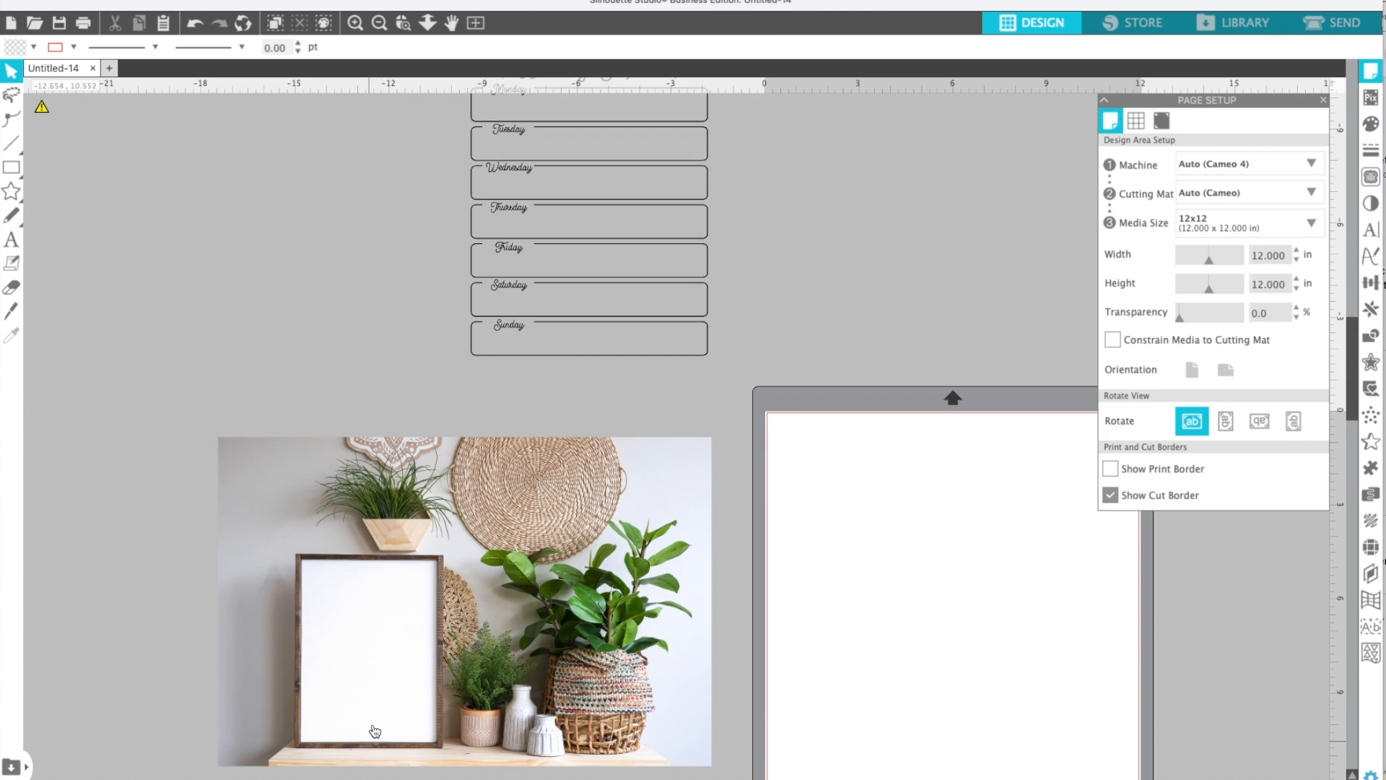
{"action": "scroll", "scroll_direction": "down", "scroll_amount": 3}
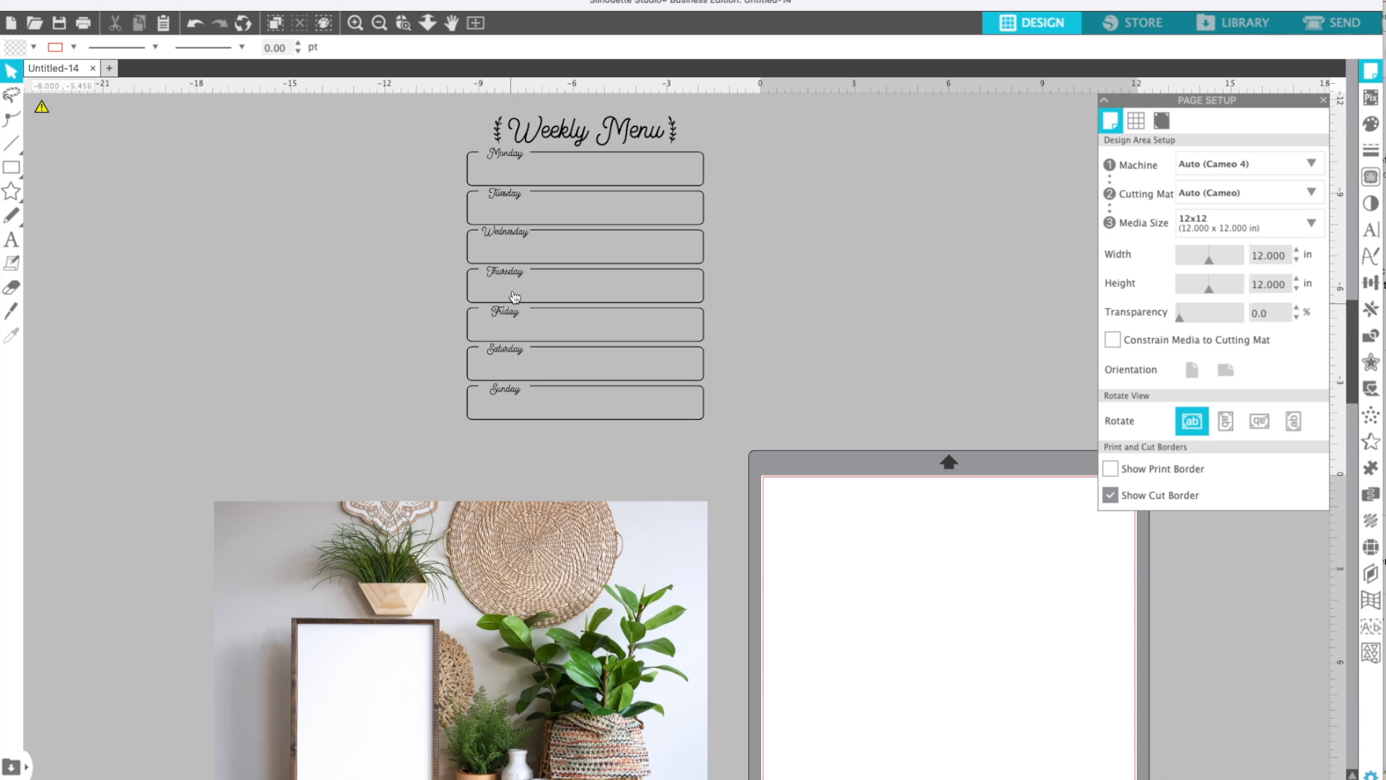
{"action": "mouse_move", "coordinate": [452, 111]}
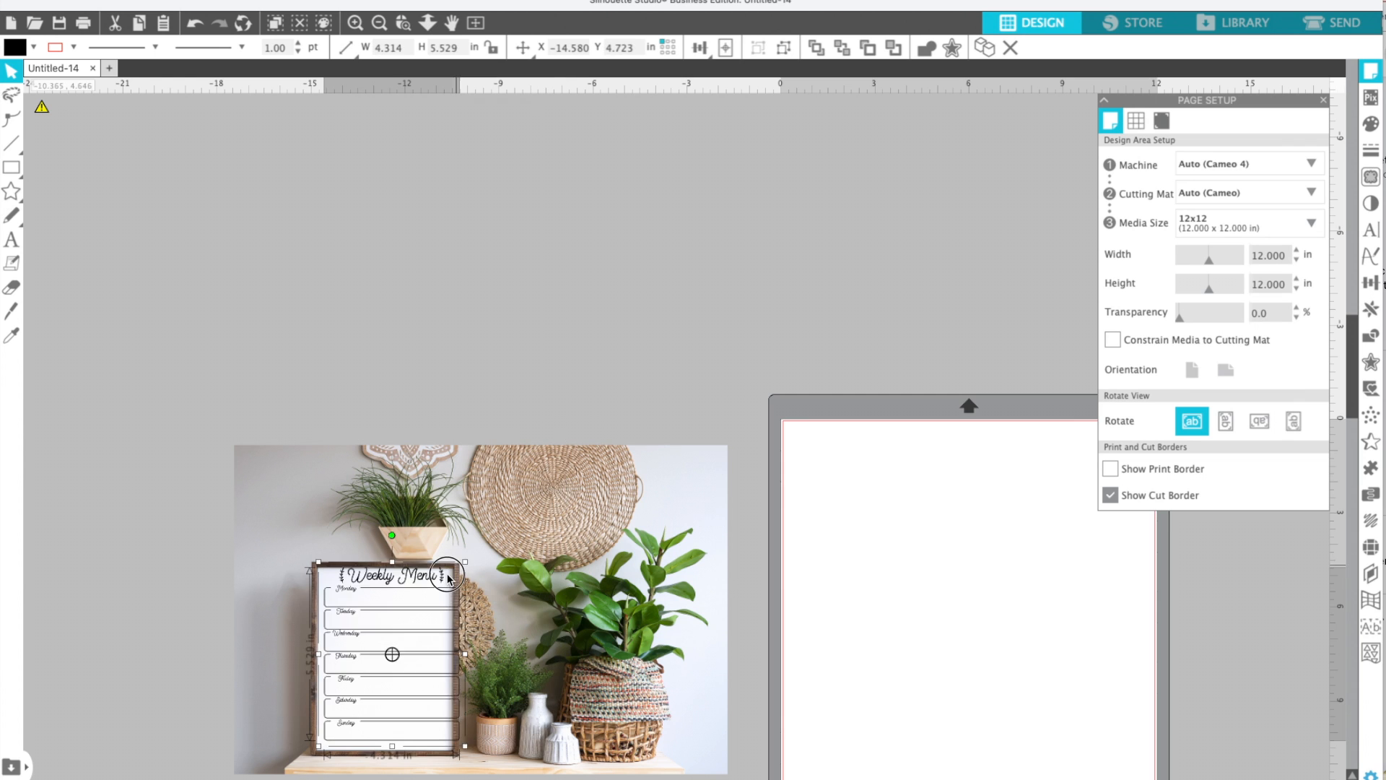
Fit the Weekly Menu design to the frame interior at about 4 by 5.2 inches
{"action": "left_click_drag", "start_coordinate": [446, 570], "coordinate": [451, 580]}
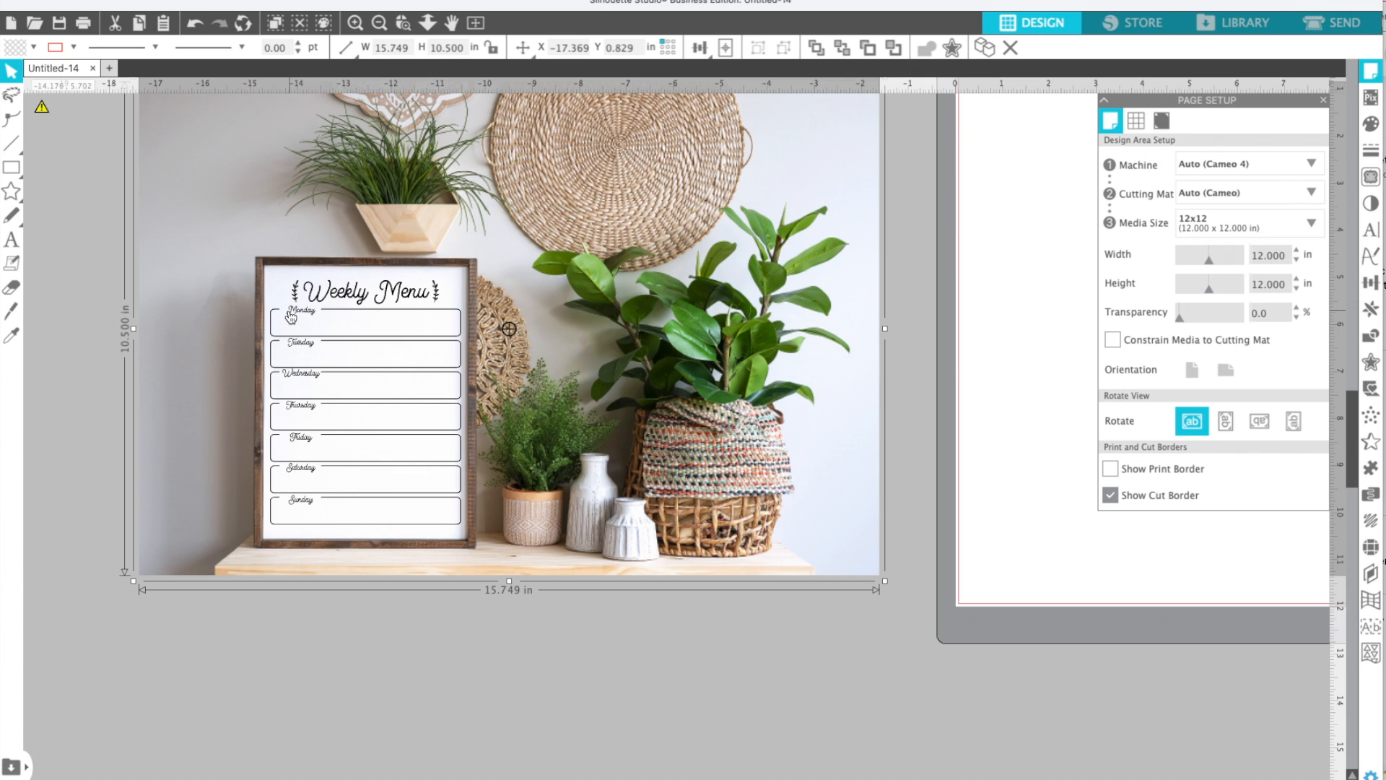
{"action": "mouse_move", "coordinate": [86, 386]}
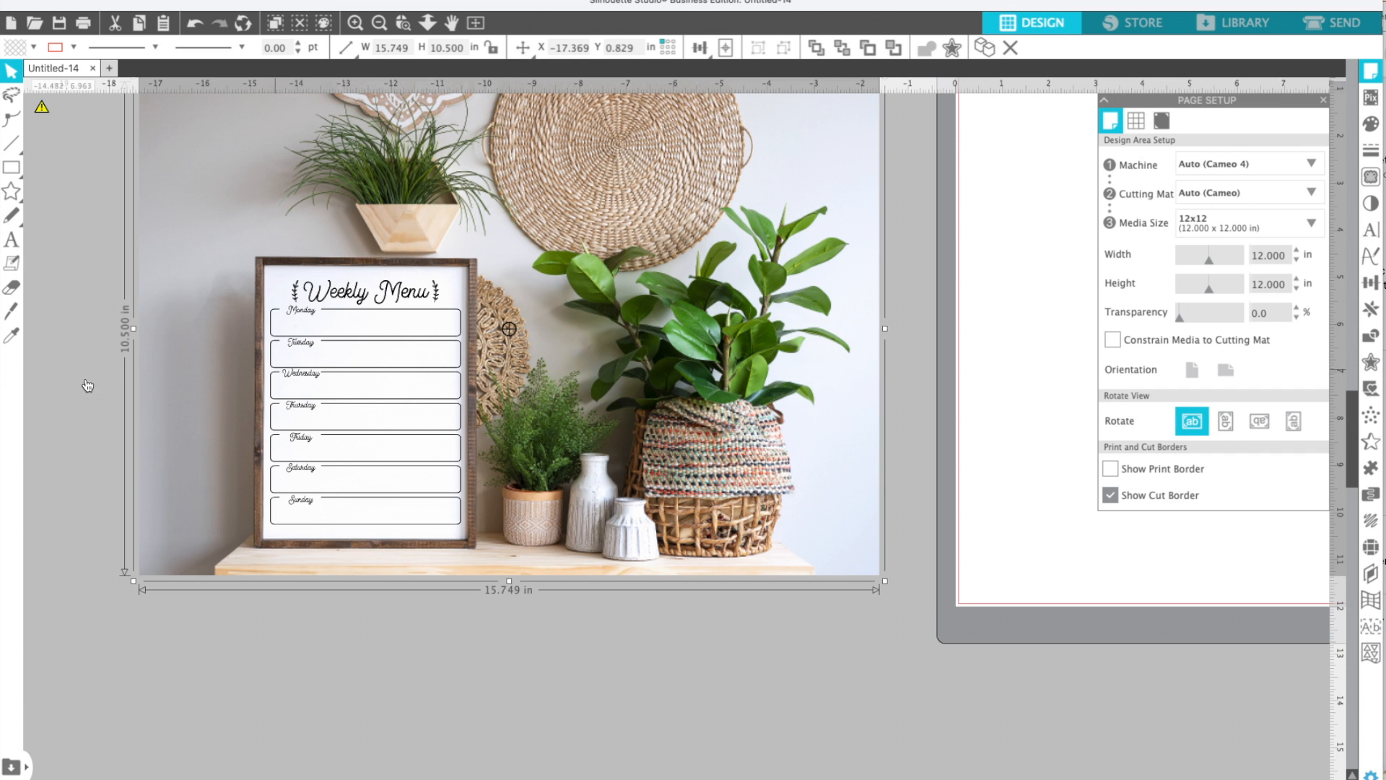
{"action": "left_click", "coordinate": [366, 292]}
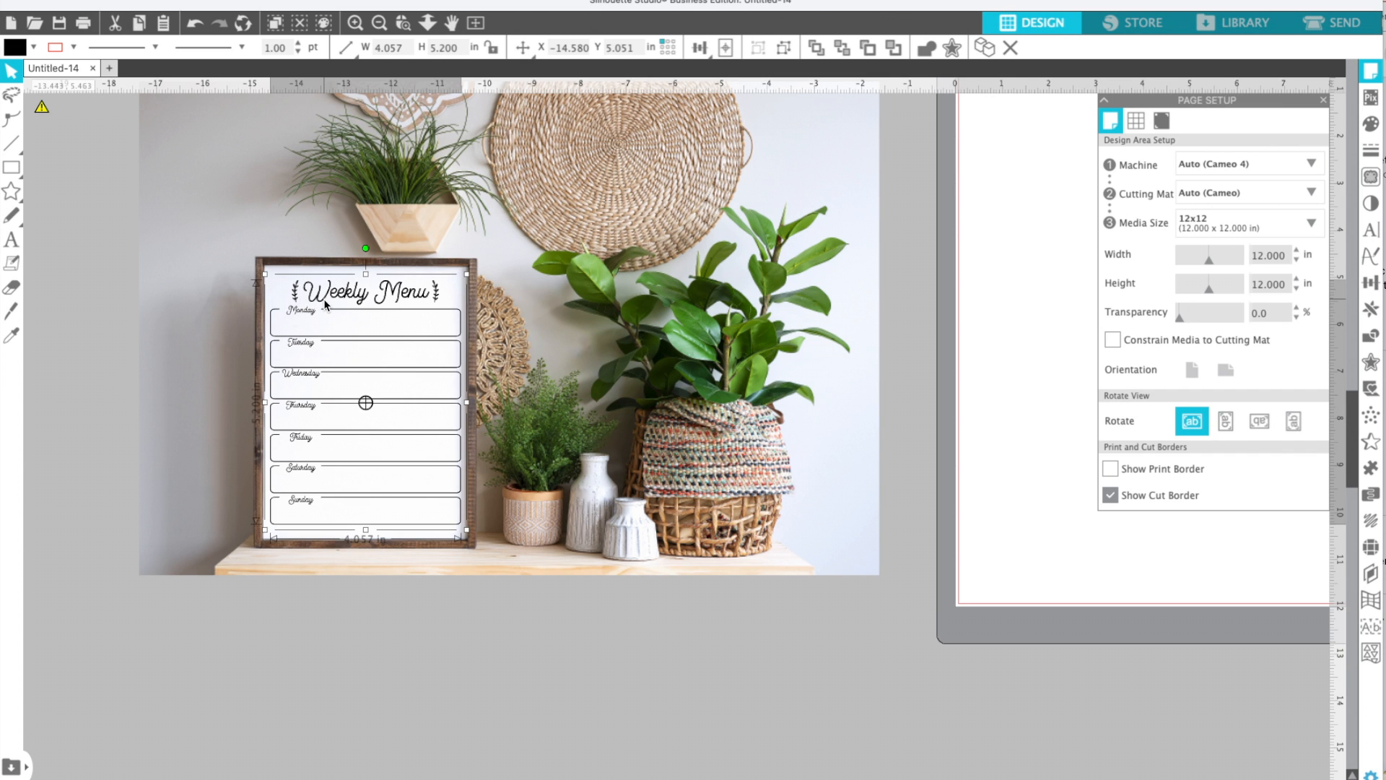
{"action": "left_click", "coordinate": [351, 23]}
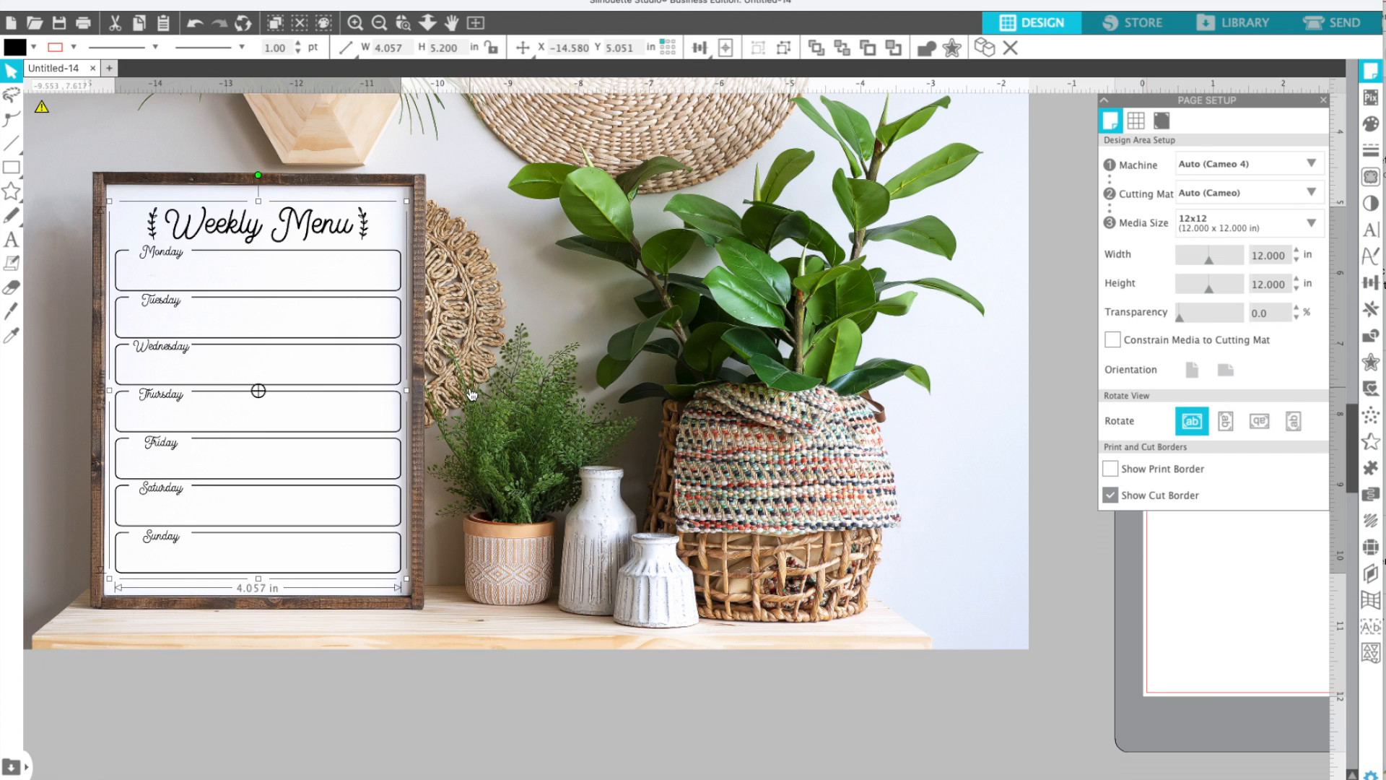
{"action": "mouse_move", "coordinate": [1052, 262]}
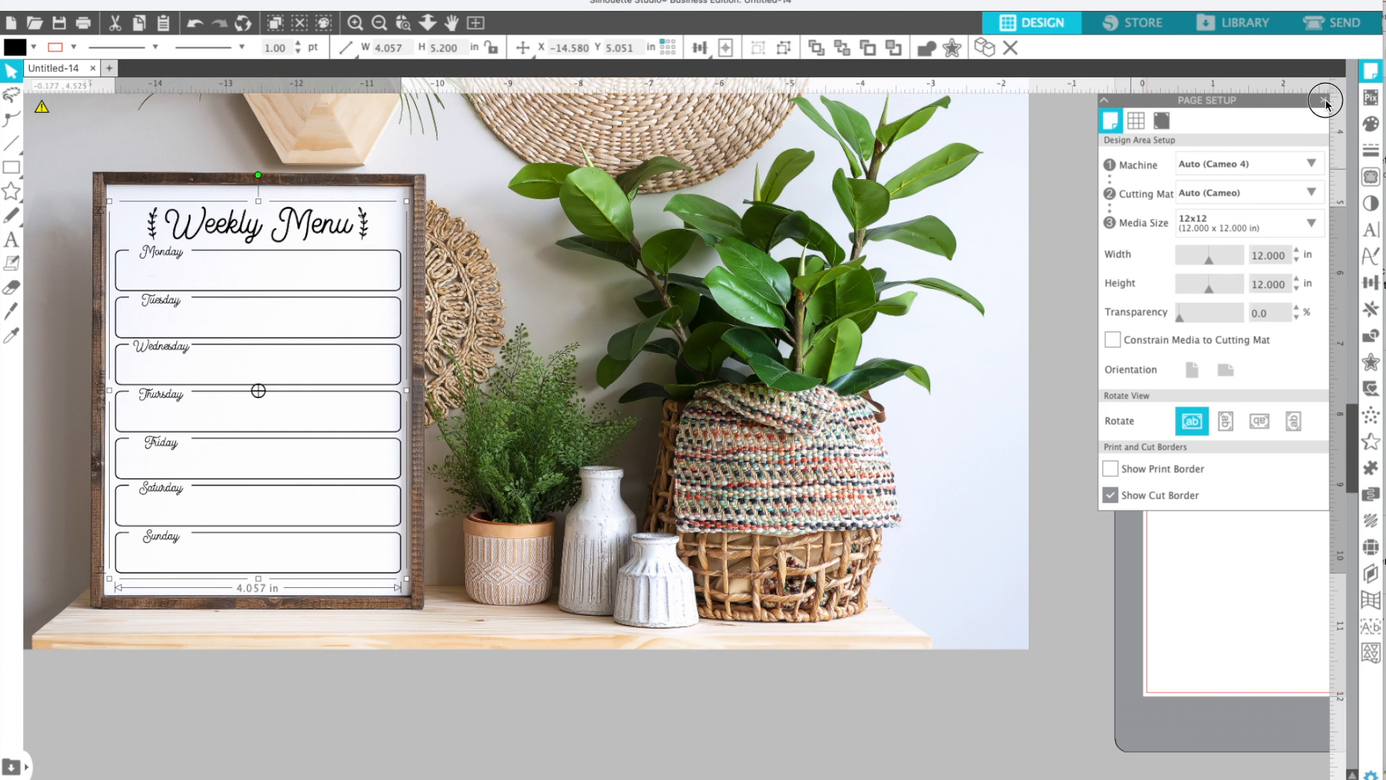
Set the Weekly Menu design's fill transparency to about 11 percent
{"action": "left_click", "coordinate": [1326, 99]}
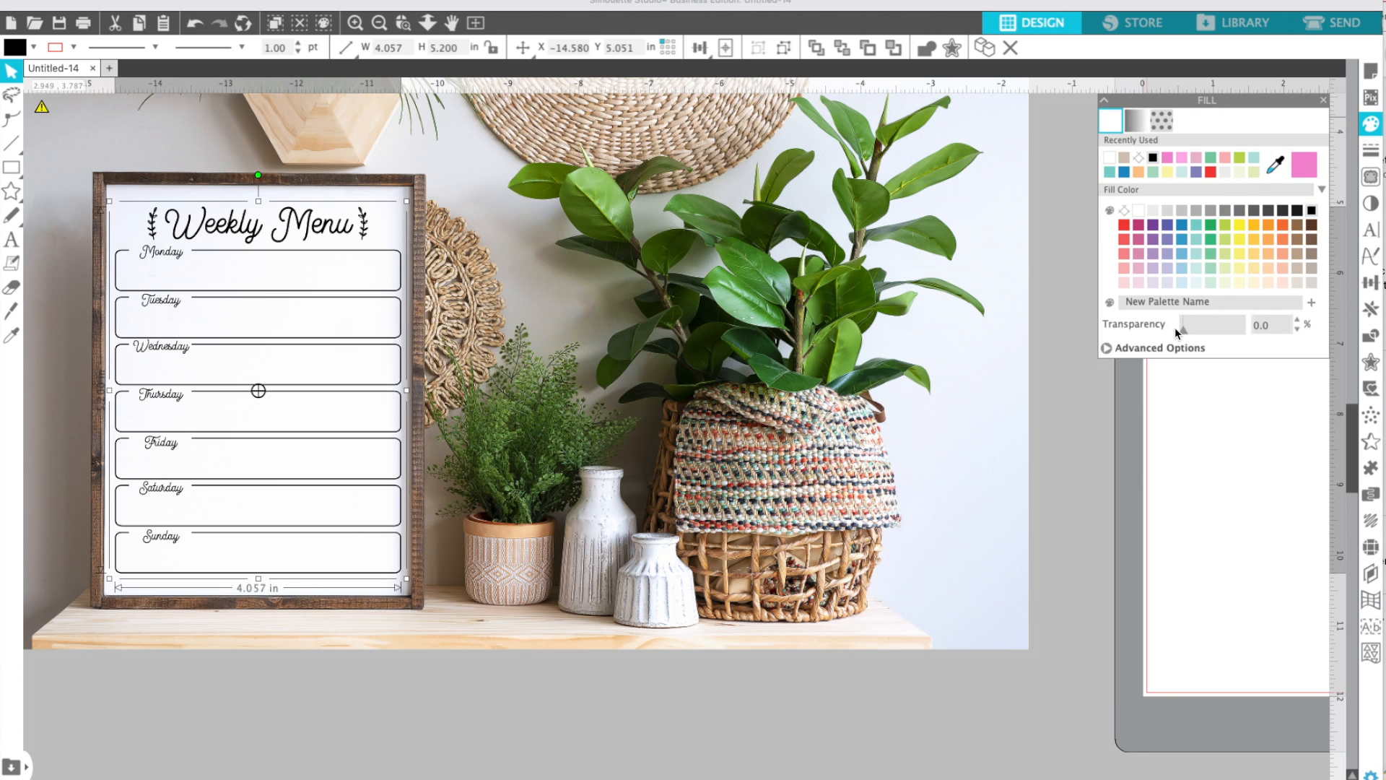
{"action": "mouse_move", "coordinate": [113, 236]}
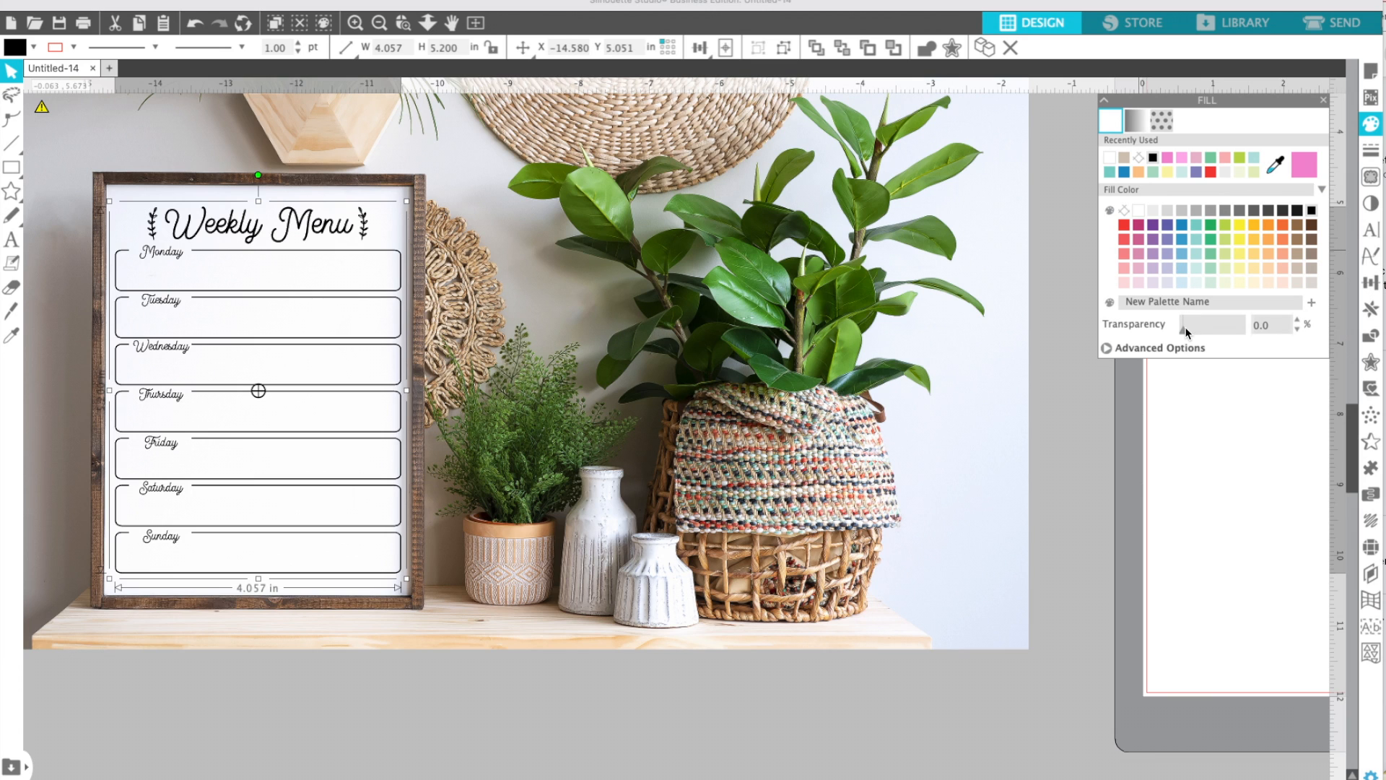
{"action": "left_click_drag", "start_coordinate": [1187, 329], "coordinate": [1194, 329]}
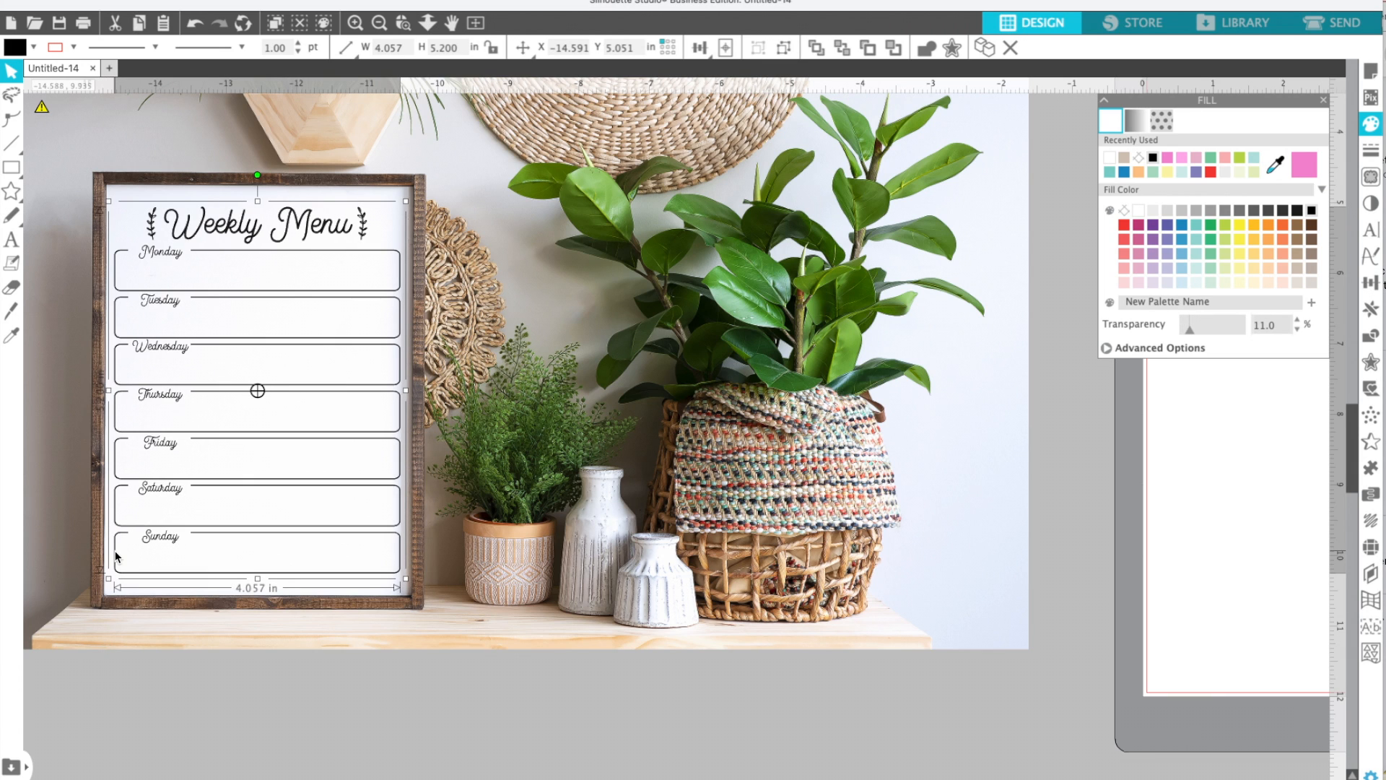
{"action": "mouse_move", "coordinate": [137, 751]}
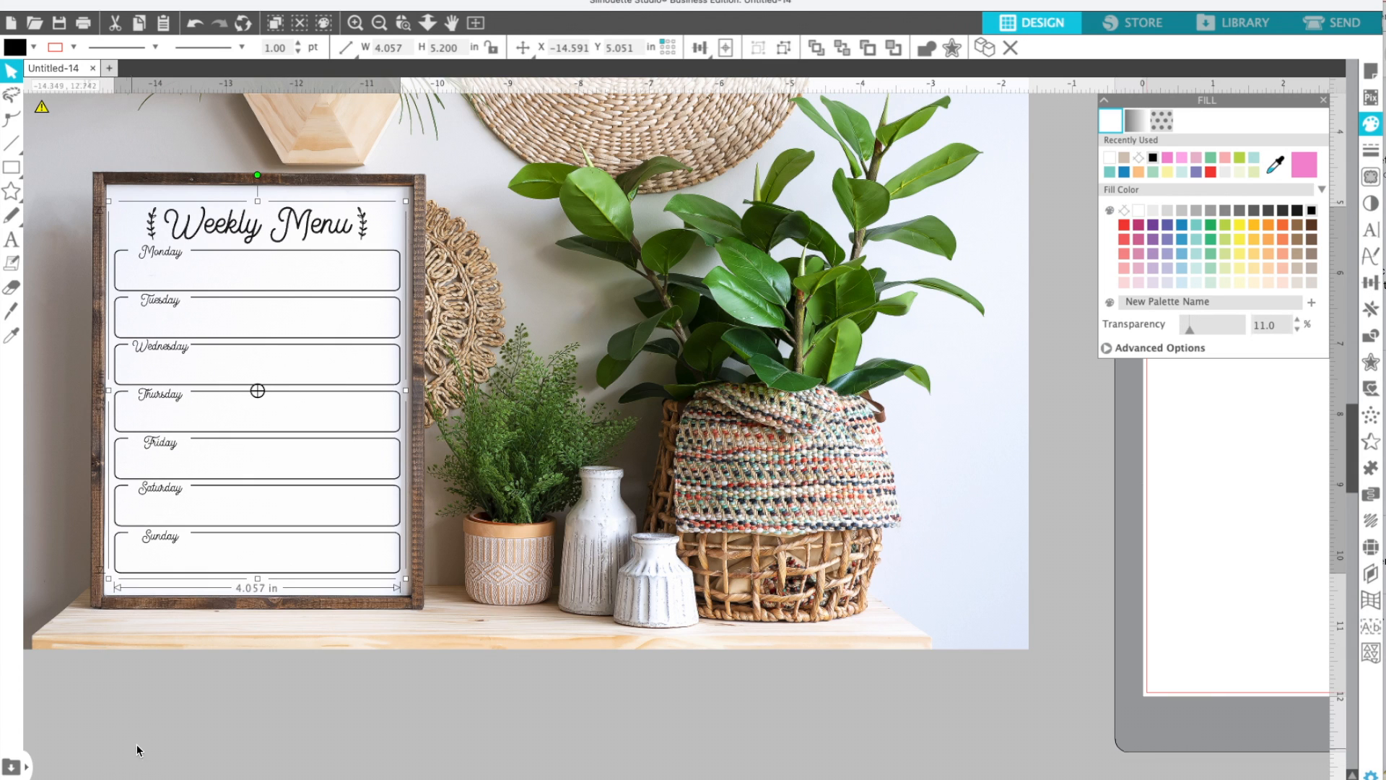
{"action": "left_click", "coordinate": [377, 25]}
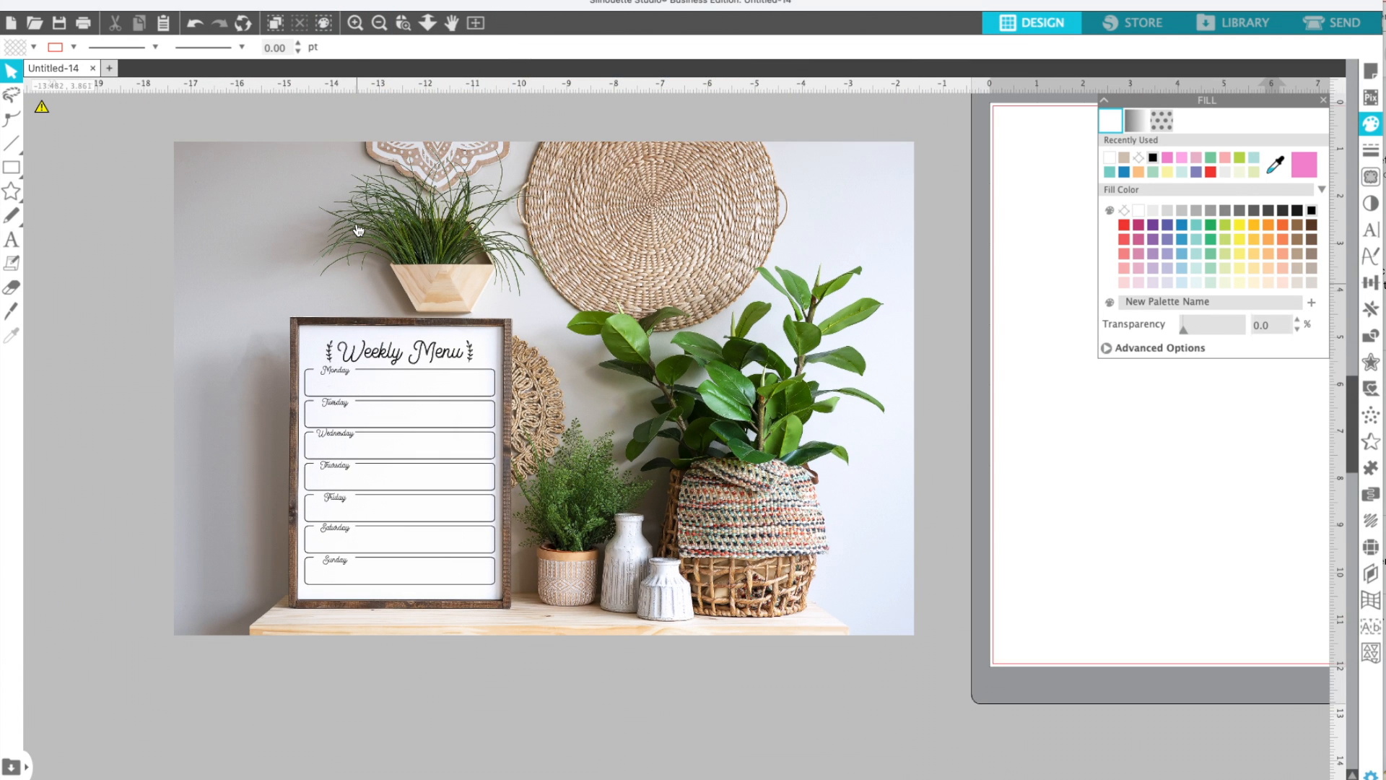
{"action": "mouse_move", "coordinate": [391, 409]}
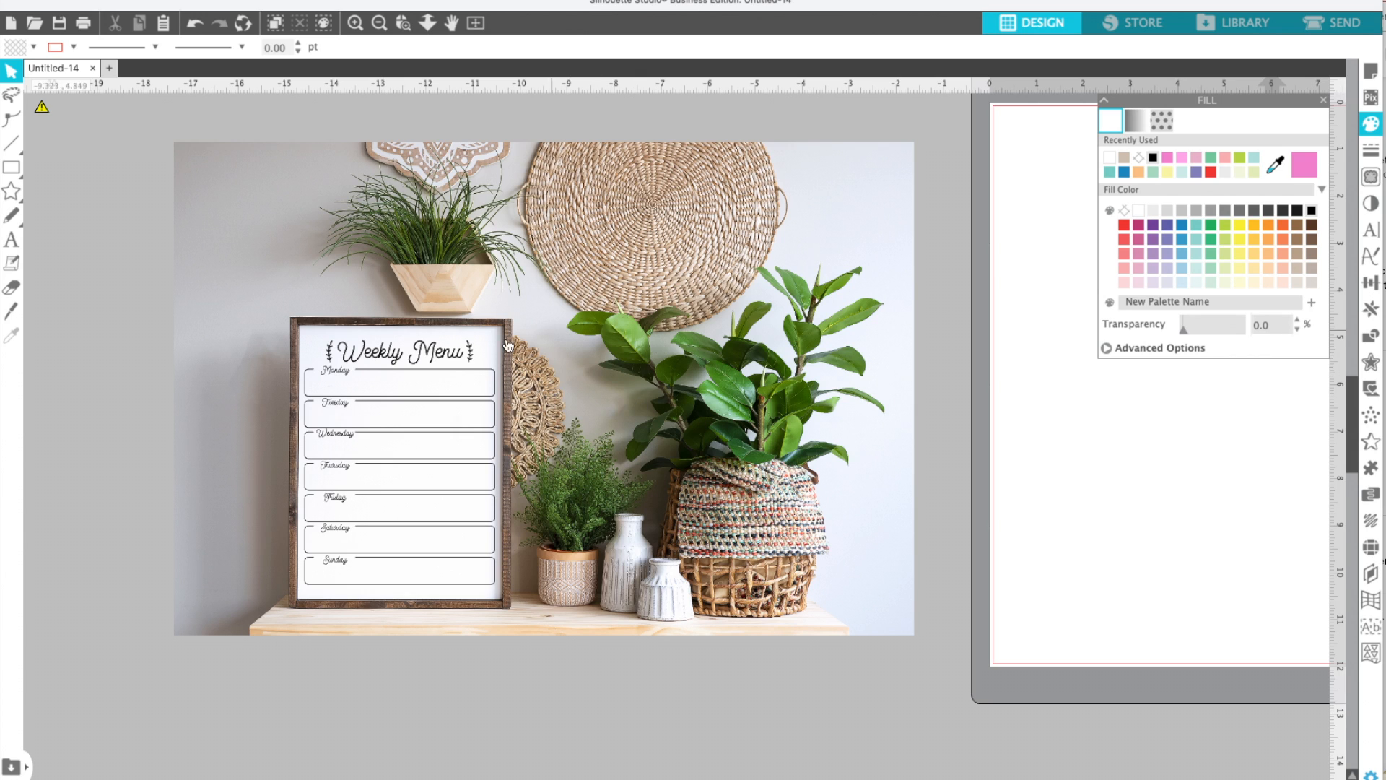
{"action": "mouse_move", "coordinate": [729, 463]}
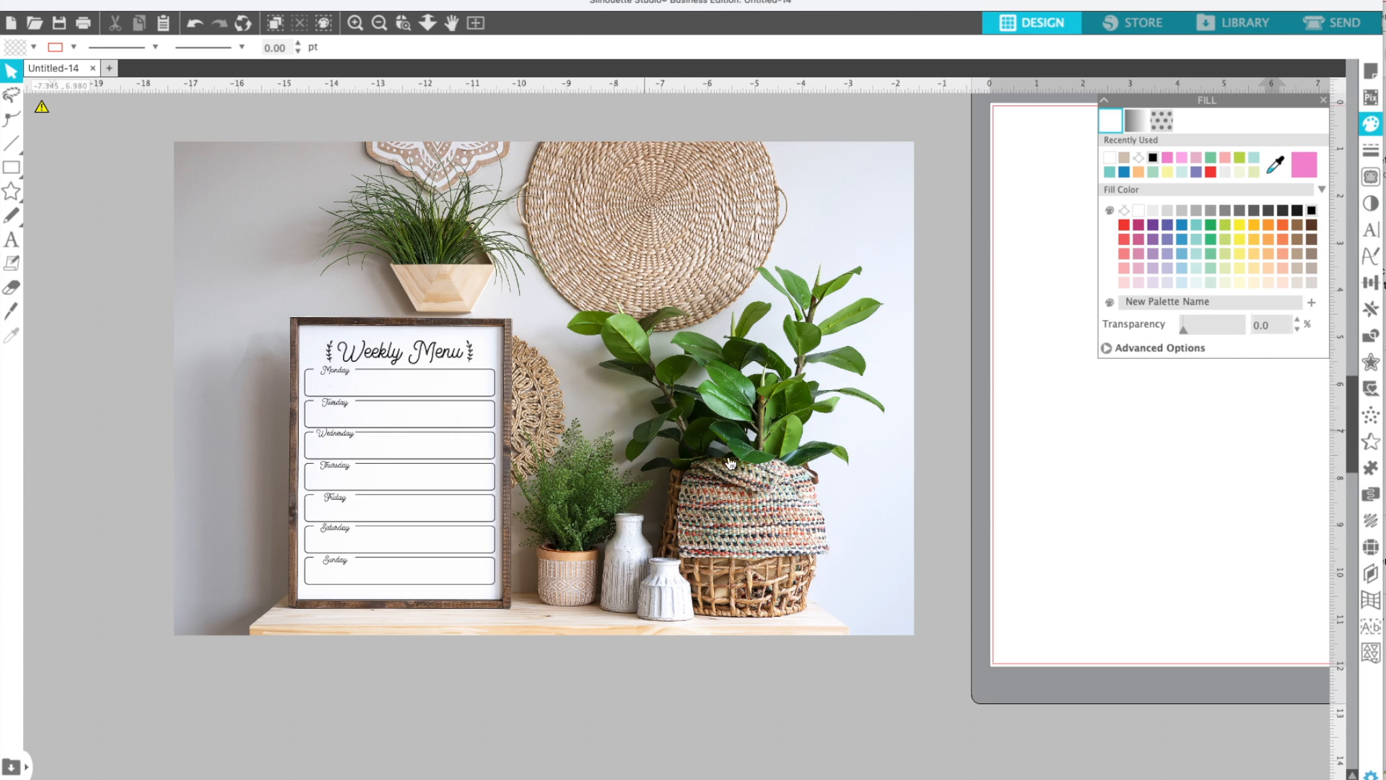
{"action": "mouse_move", "coordinate": [607, 332]}
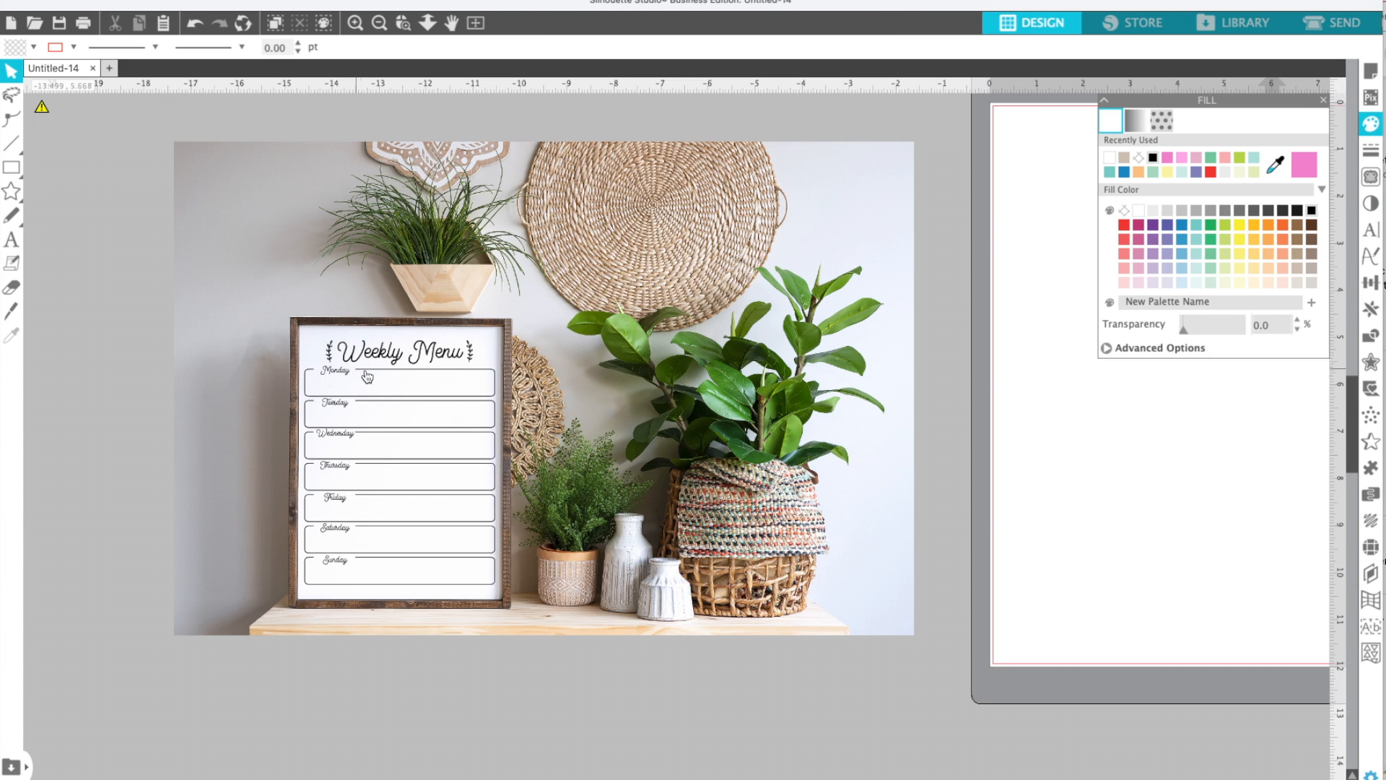
{"action": "mouse_move", "coordinate": [305, 316]}
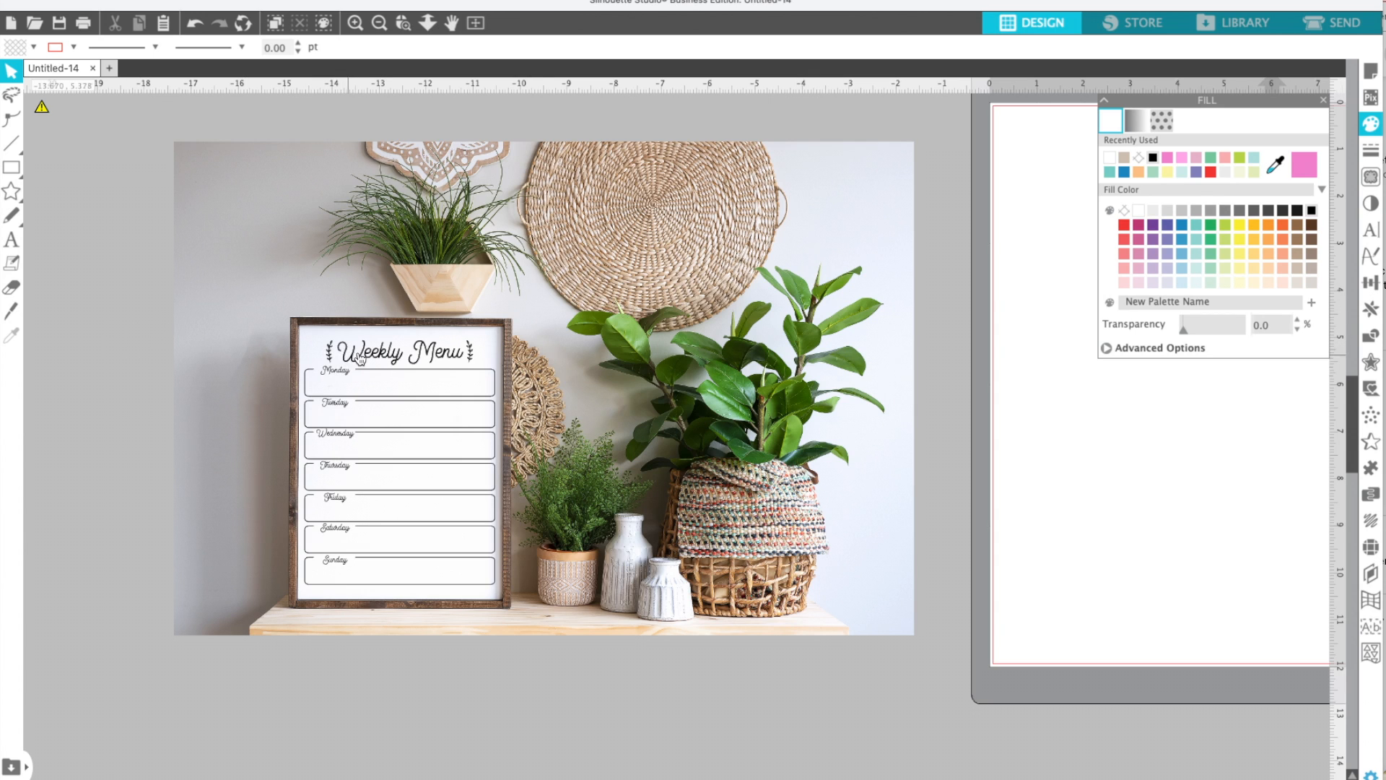
{"action": "mouse_move", "coordinate": [260, 239]}
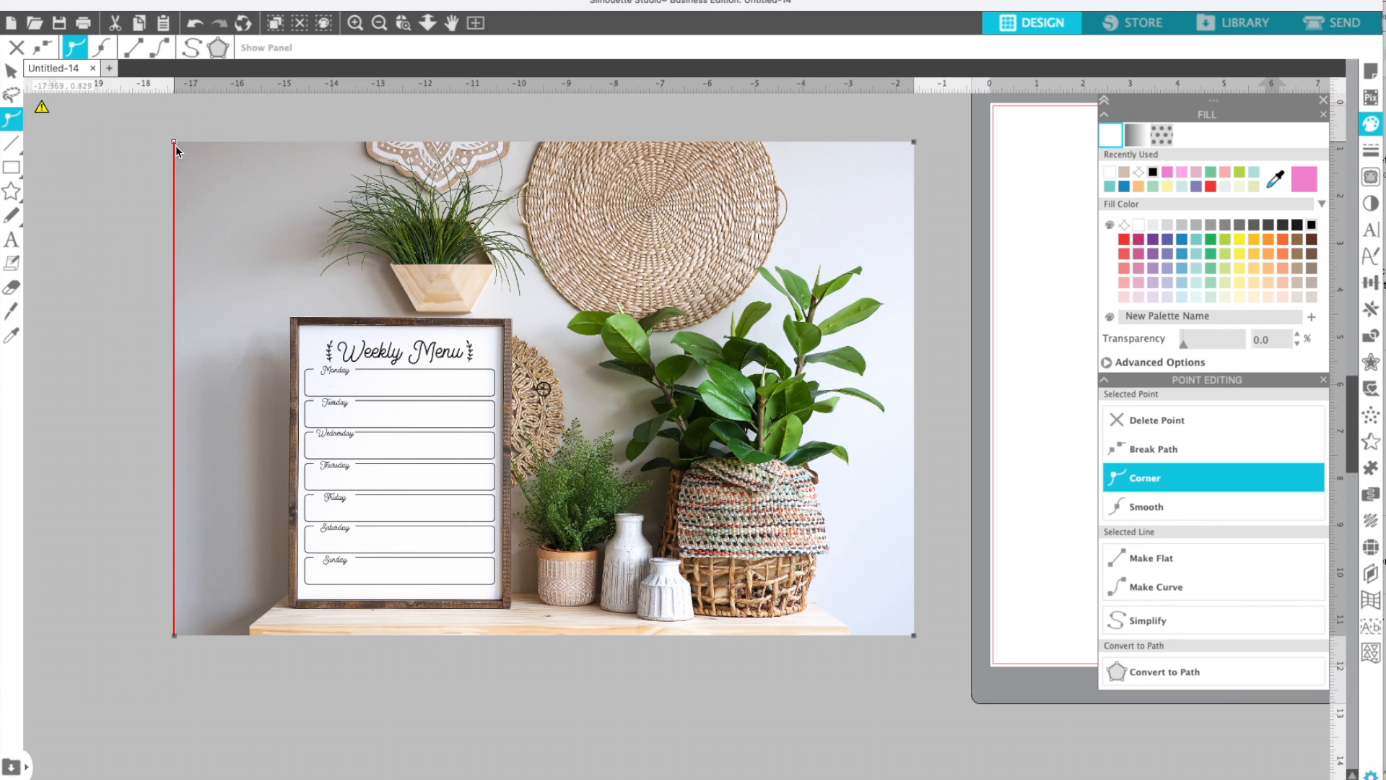
{"action": "mouse_move", "coordinate": [163, 224]}
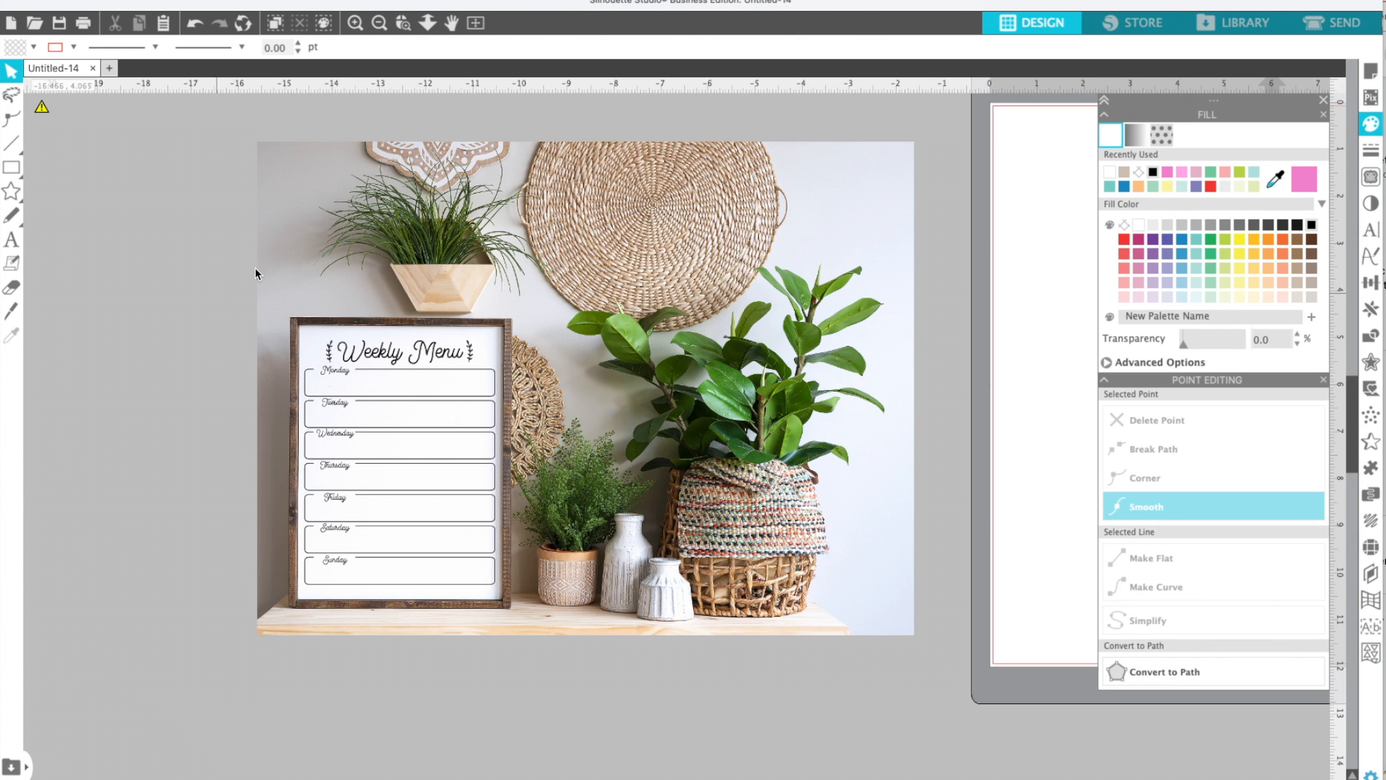
Crop the photo in Point Editing by pulling its top and right edge points inward
{"action": "left_click", "coordinate": [12, 122]}
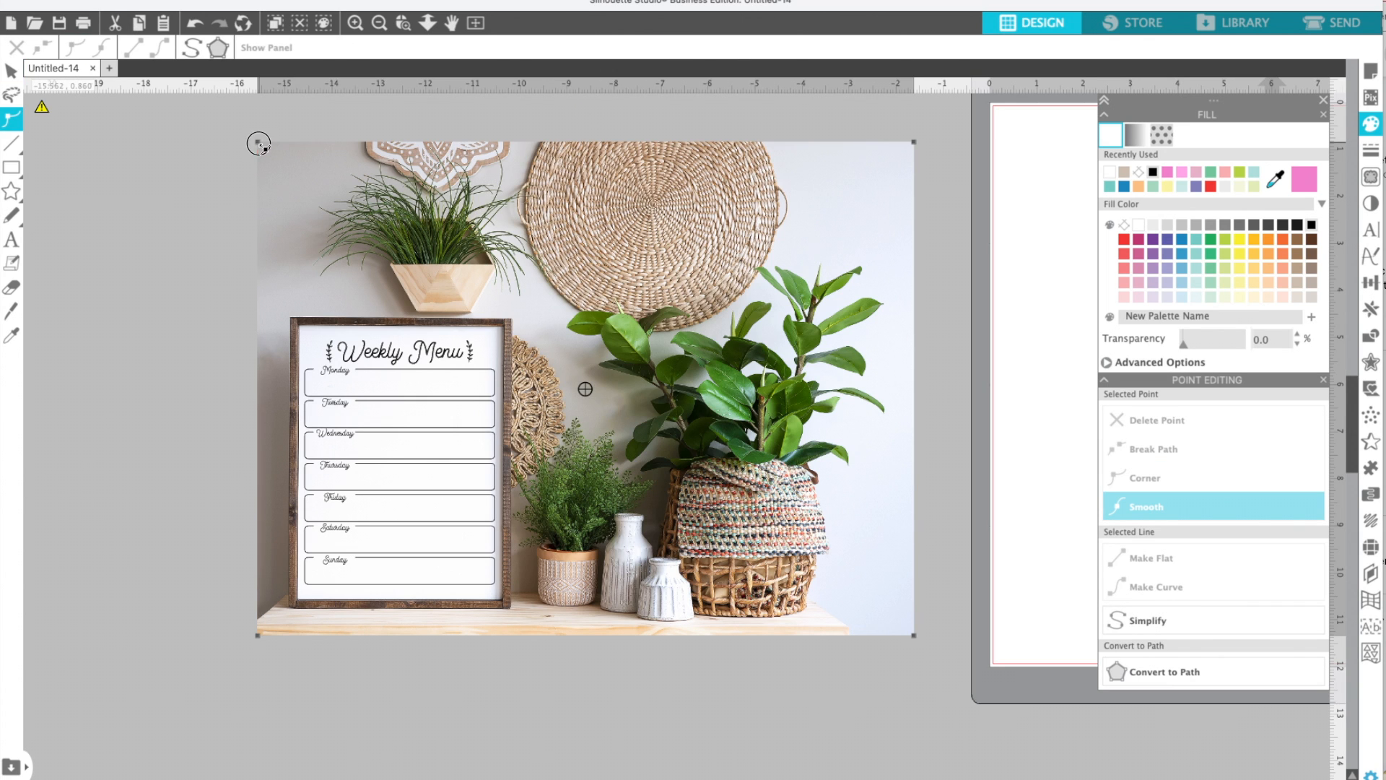
{"action": "left_click", "coordinate": [1145, 478]}
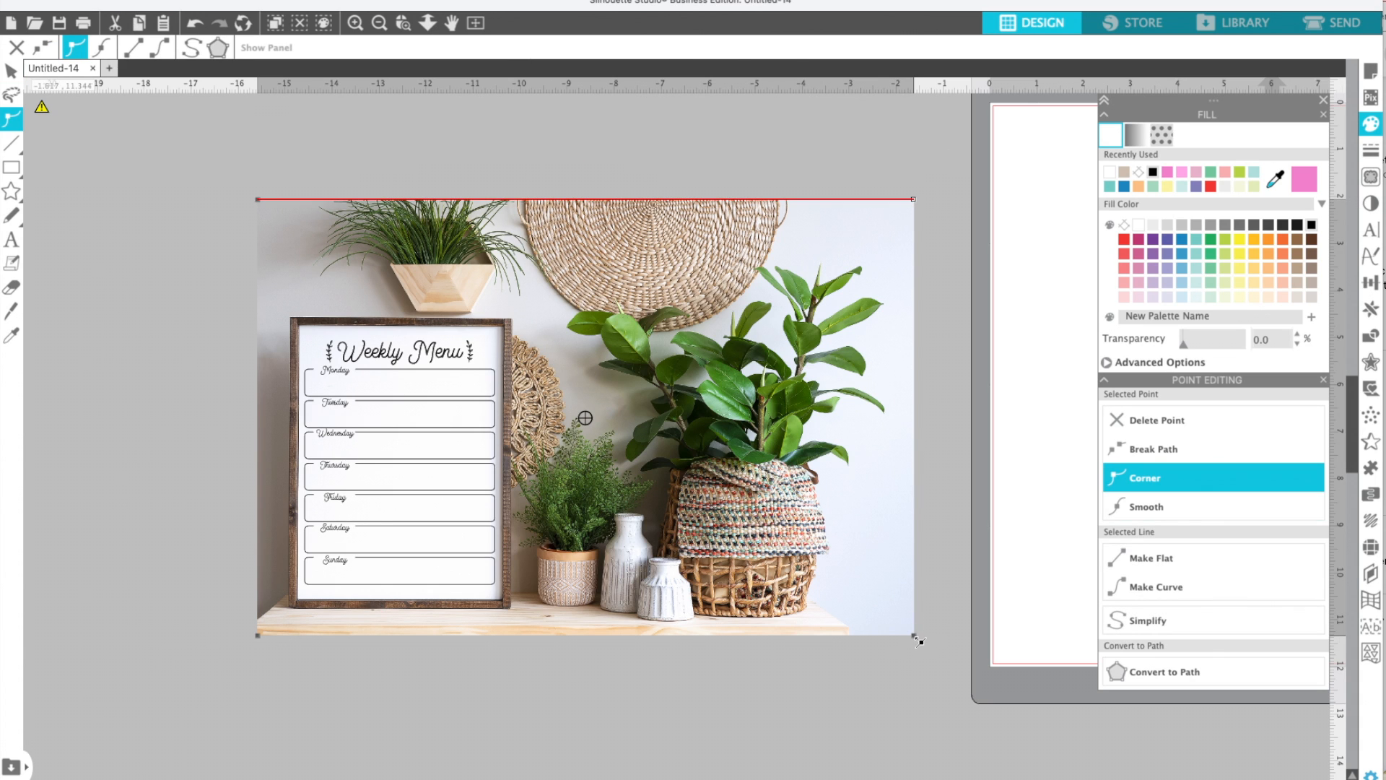
{"action": "left_click_drag", "start_coordinate": [917, 640], "coordinate": [864, 637]}
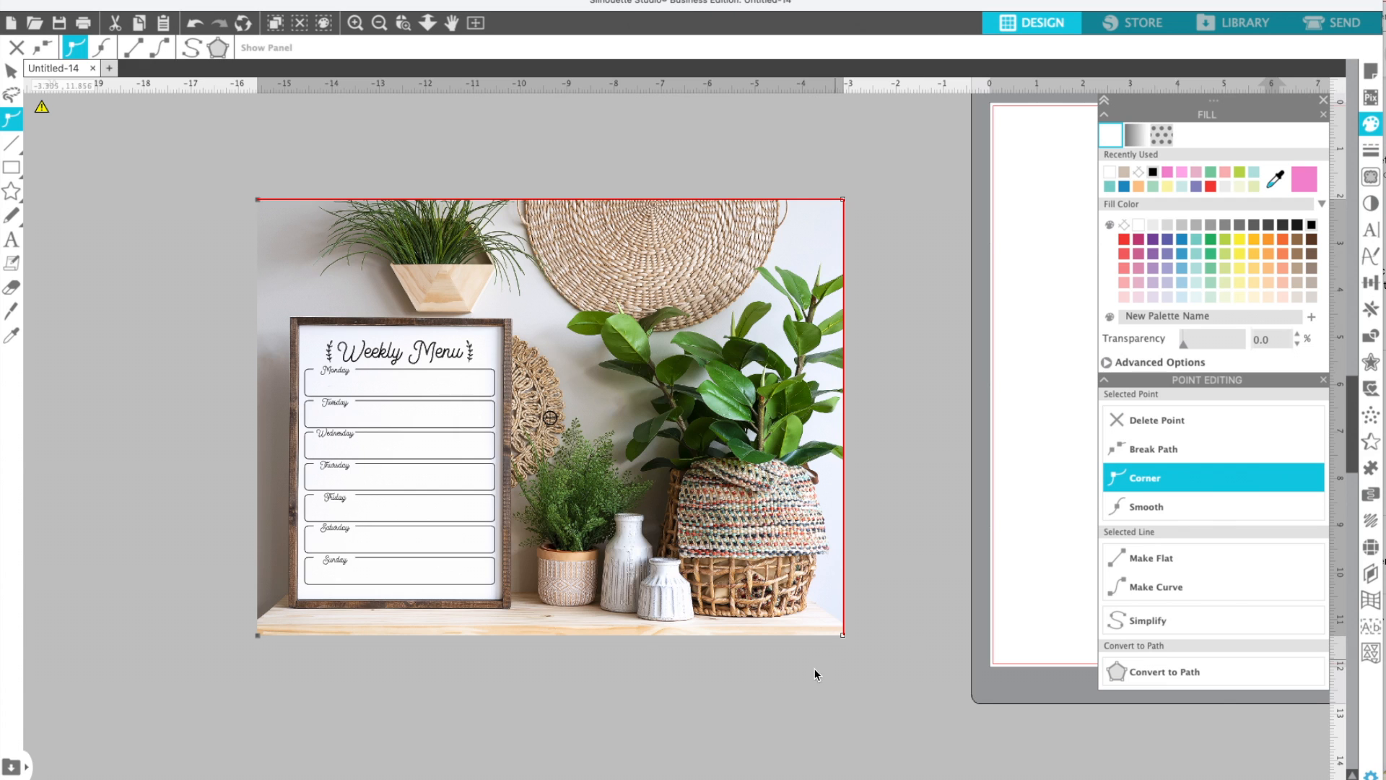
{"action": "left_click", "coordinate": [1145, 507]}
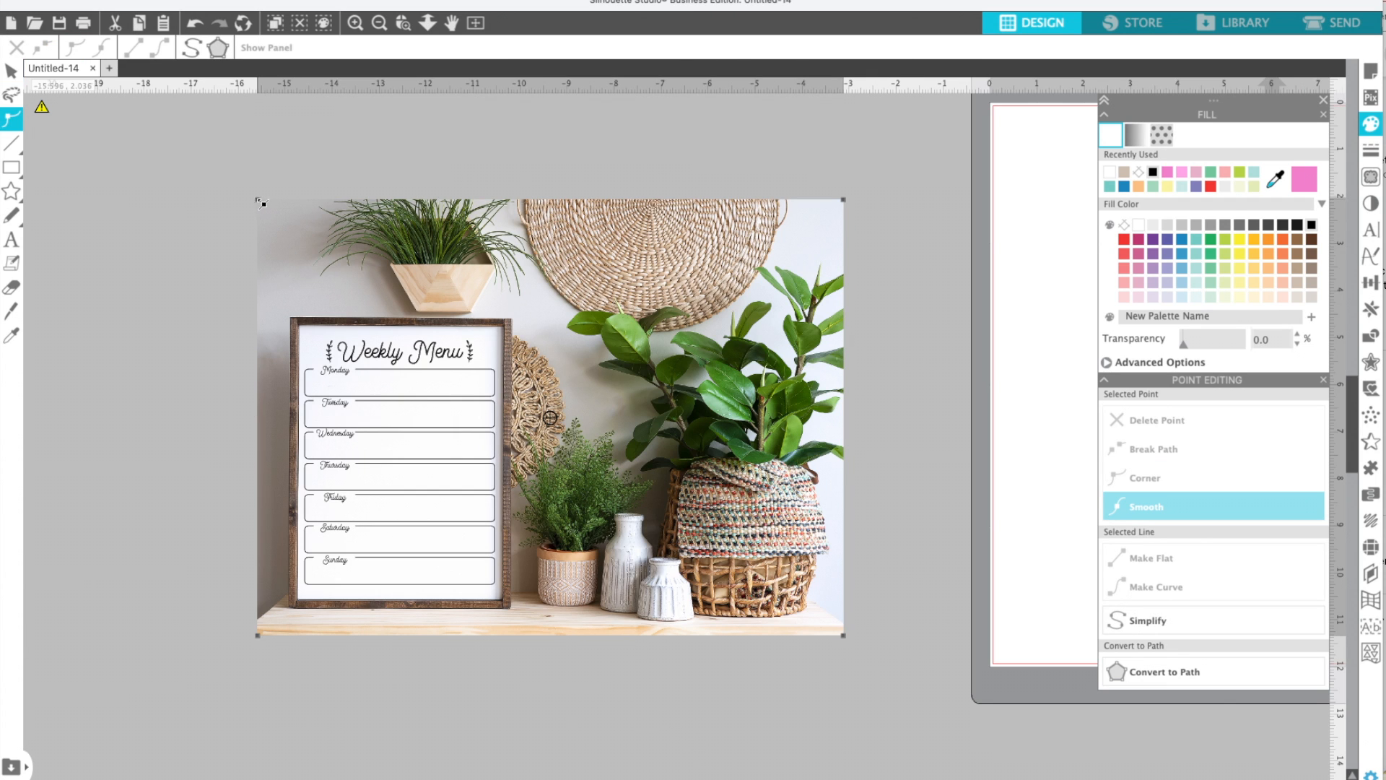
{"action": "left_click", "coordinate": [1144, 478]}
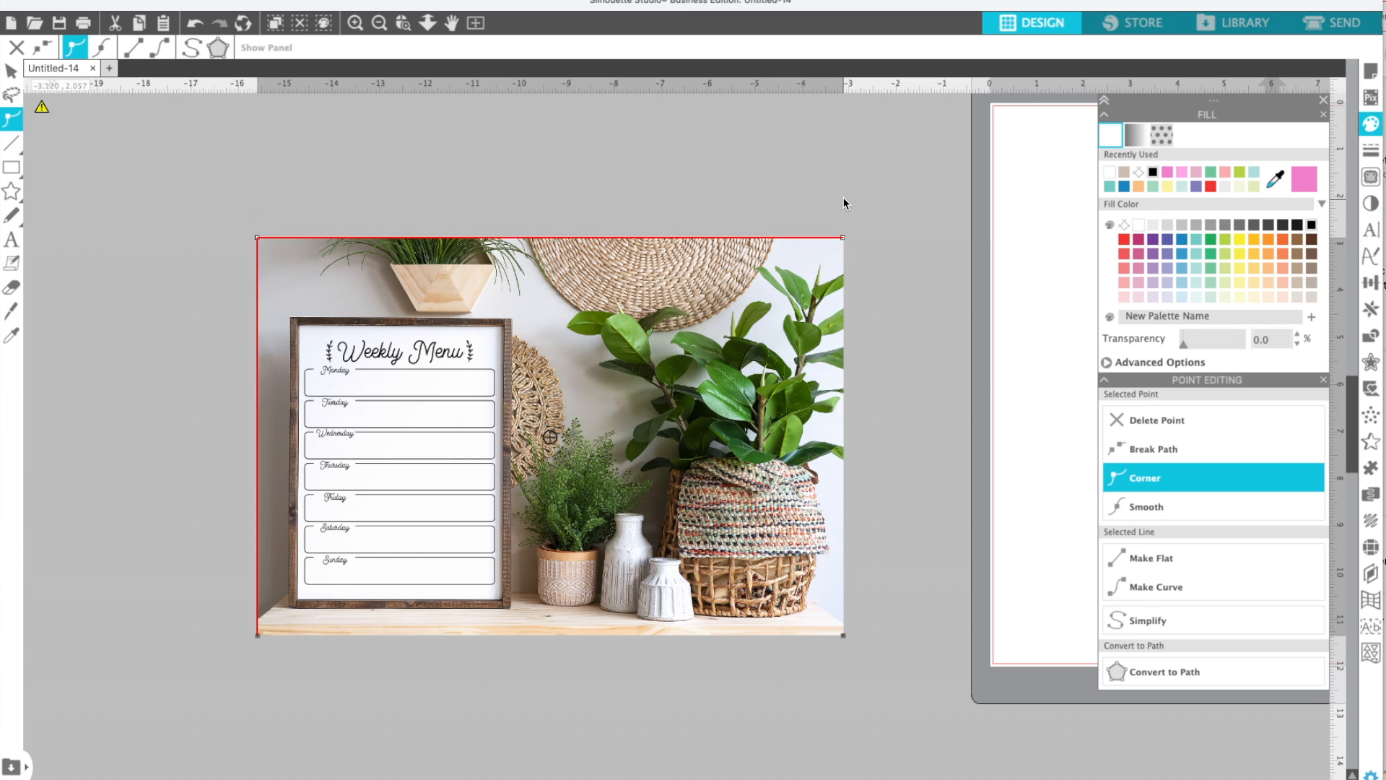
{"action": "mouse_move", "coordinate": [843, 192]}
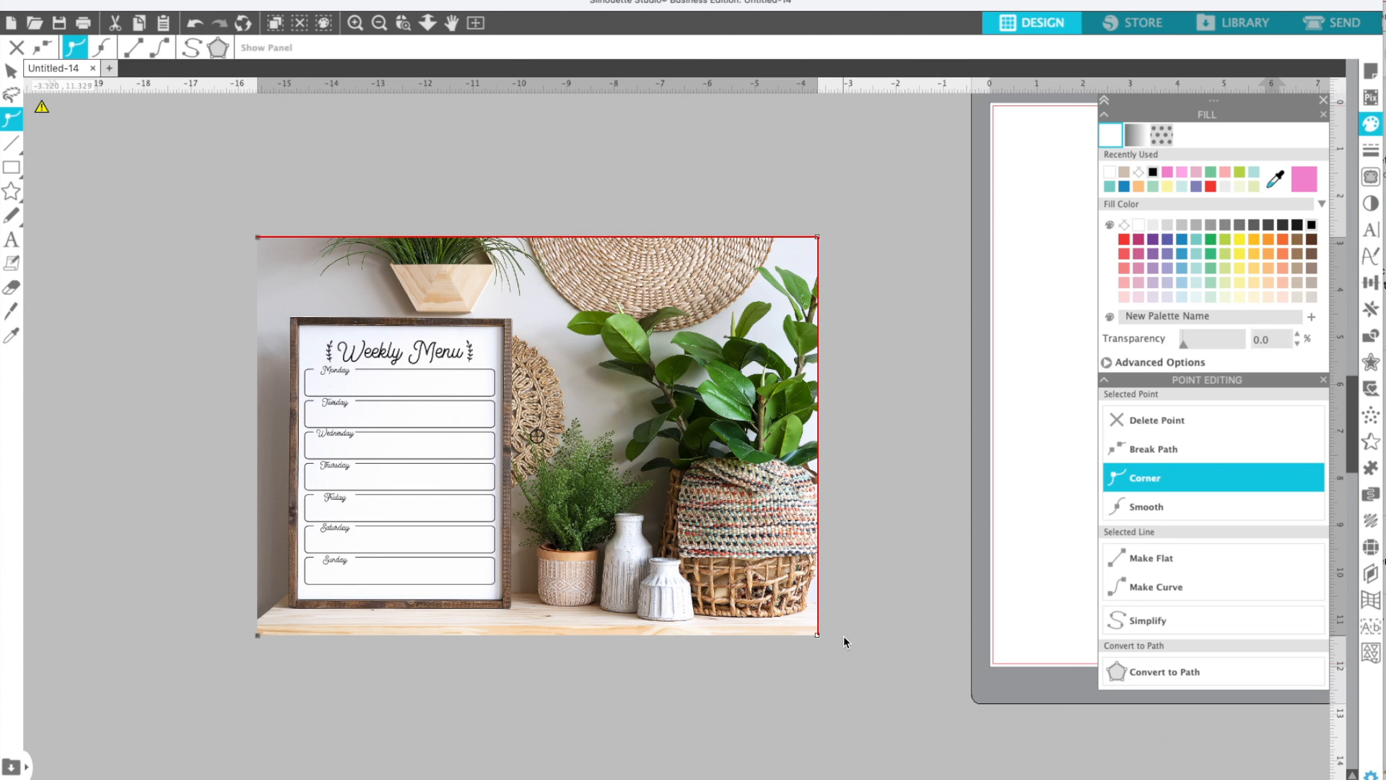
{"action": "left_click", "coordinate": [1145, 507]}
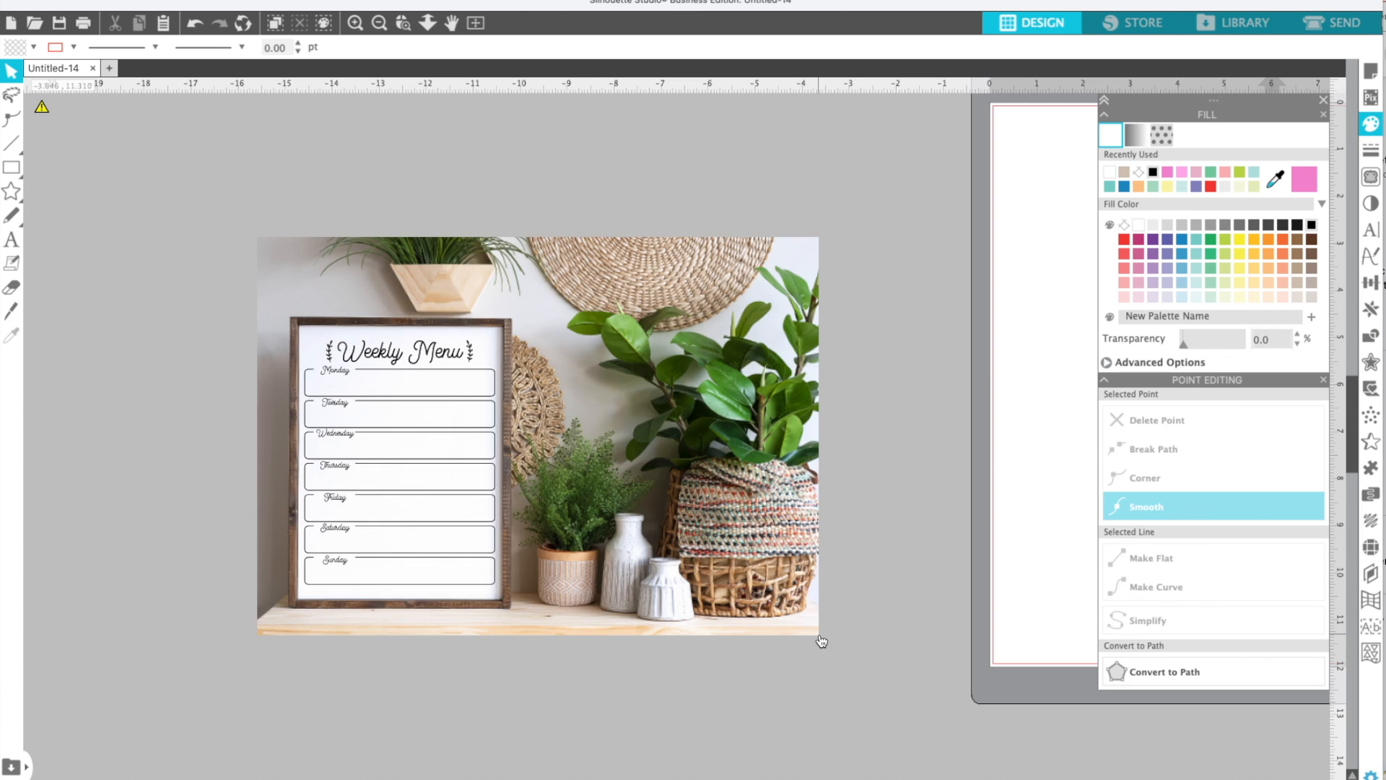
{"action": "mouse_move", "coordinate": [350, 312]}
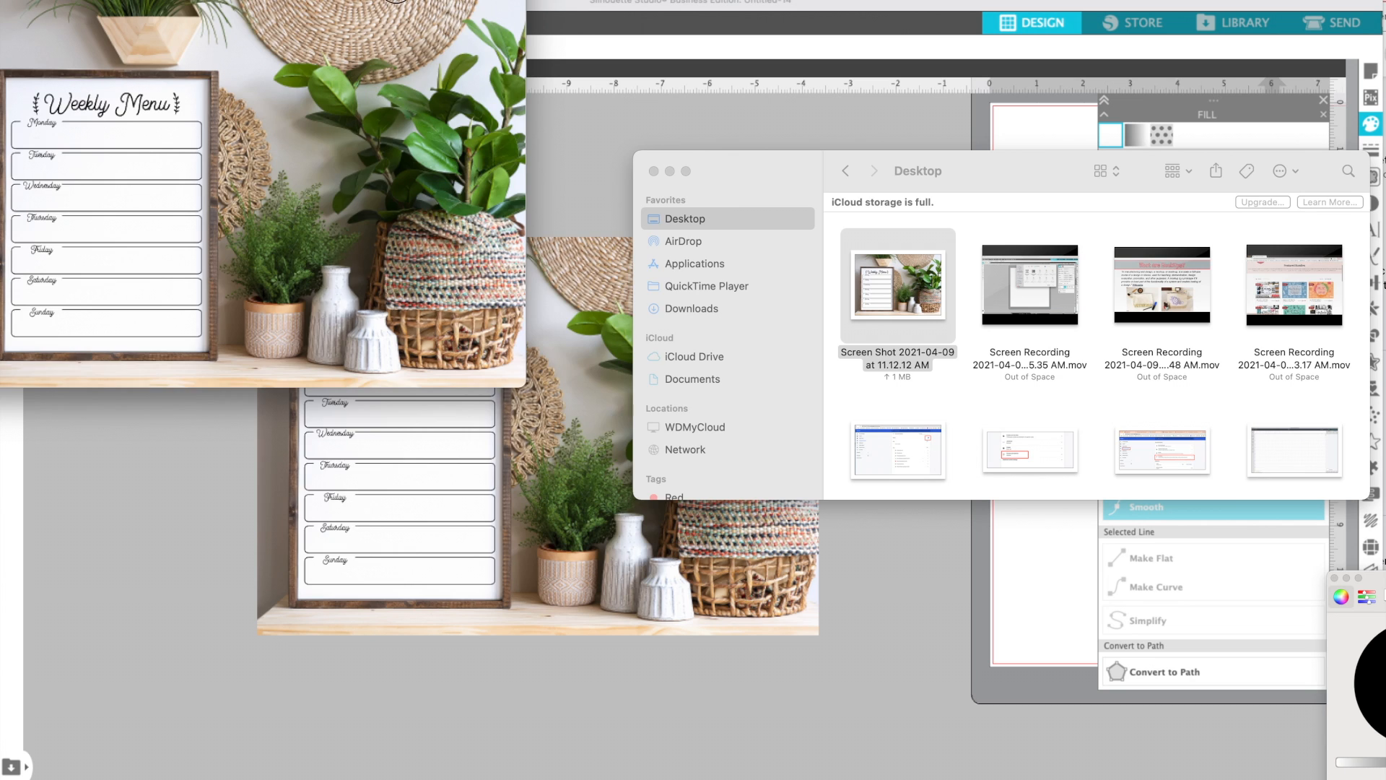
{"action": "double_click", "coordinate": [897, 286]}
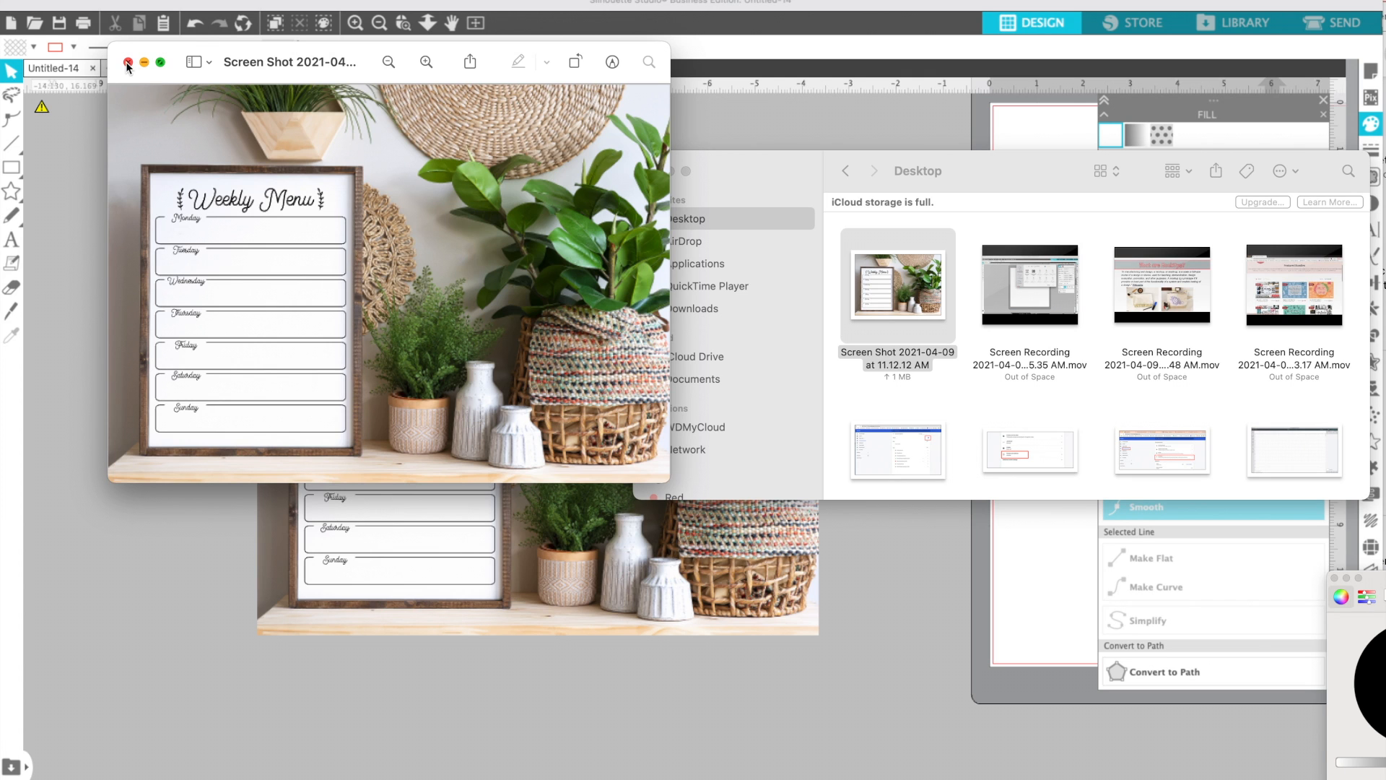
{"action": "left_click", "coordinate": [127, 62]}
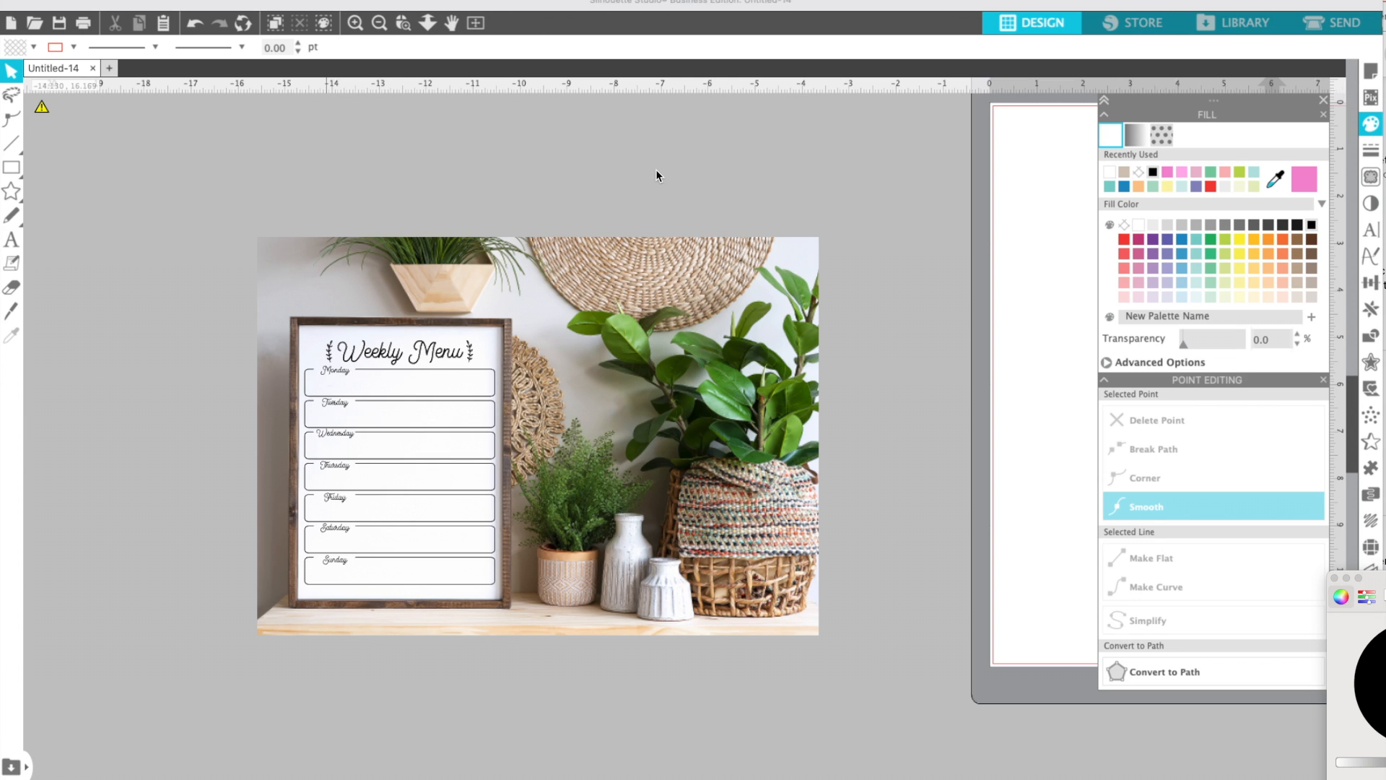
{"action": "mouse_move", "coordinate": [1194, 374]}
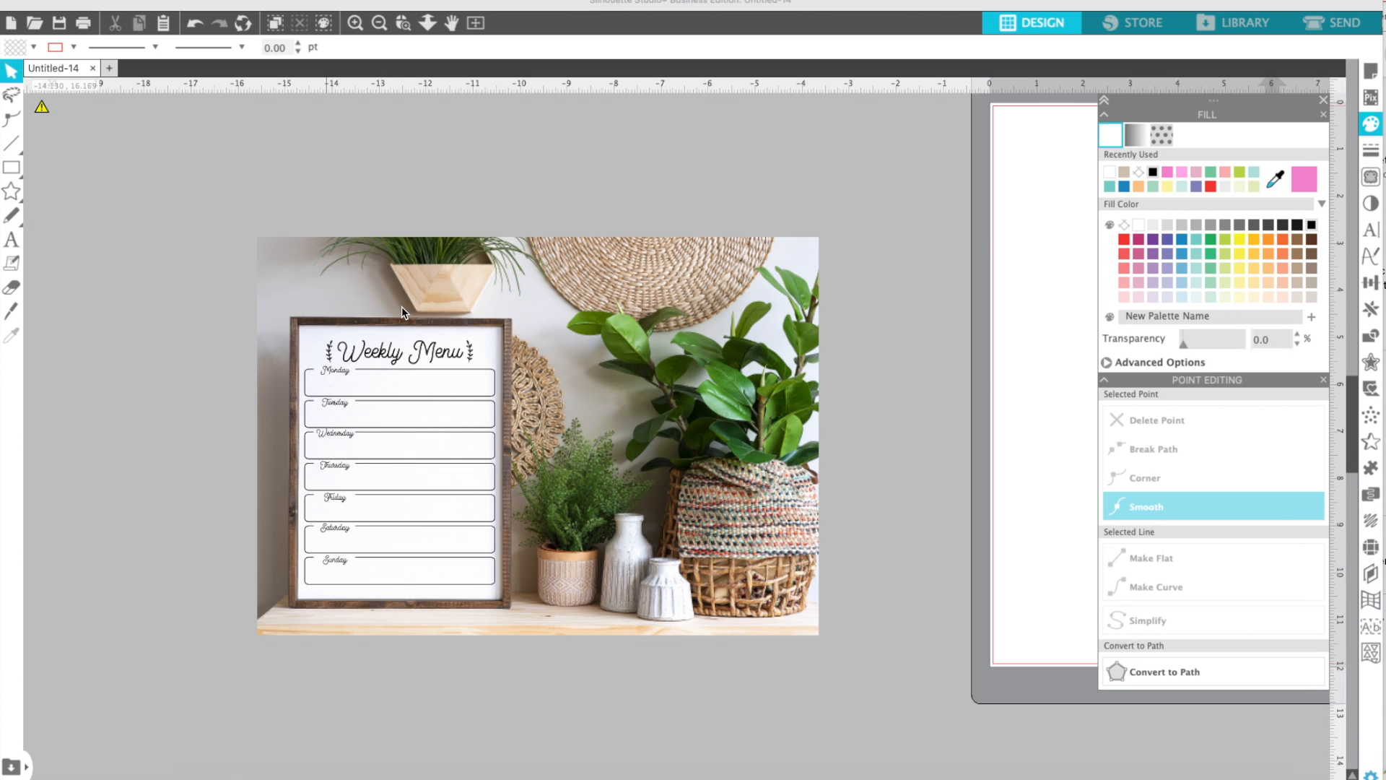
{"action": "mouse_move", "coordinate": [322, 257]}
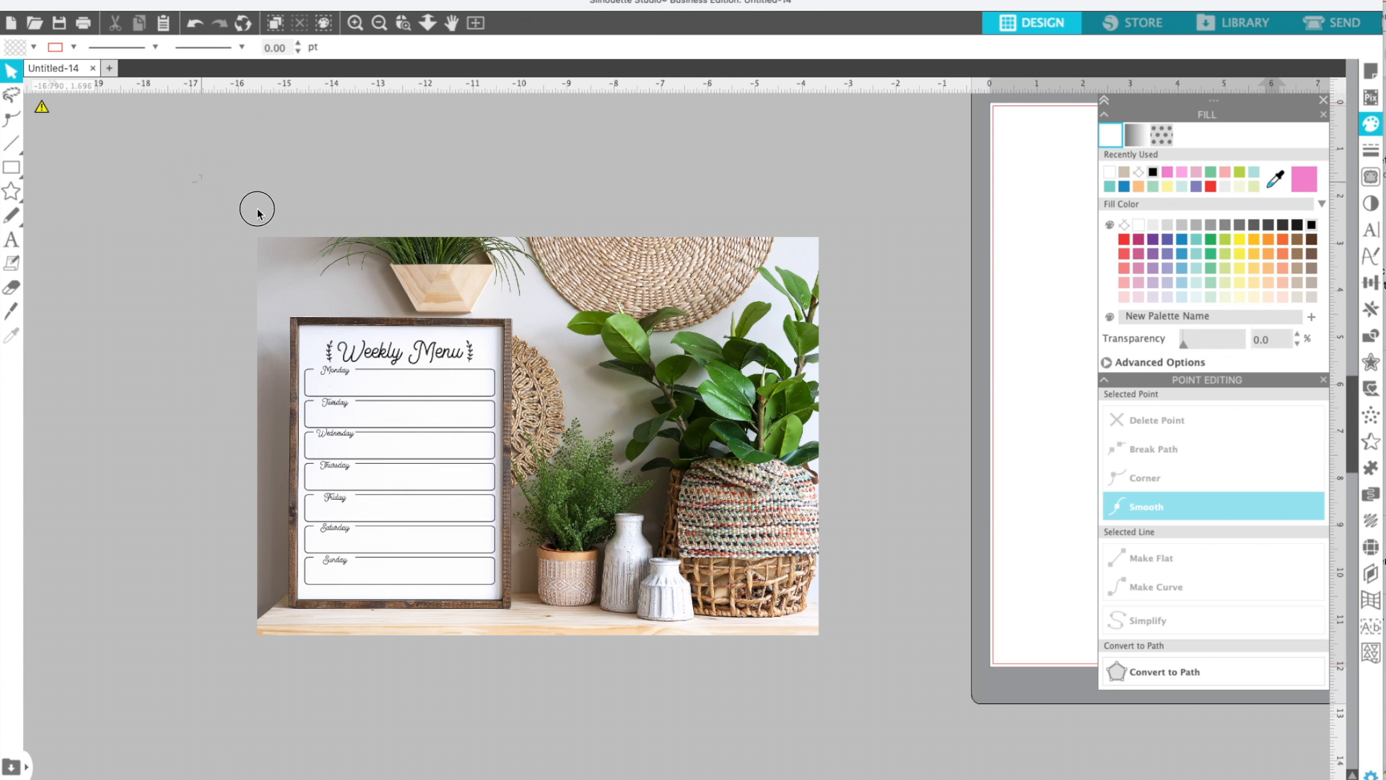
Select the whole cropped mockup photo ready for saving it on its own
{"action": "left_click", "coordinate": [537, 436]}
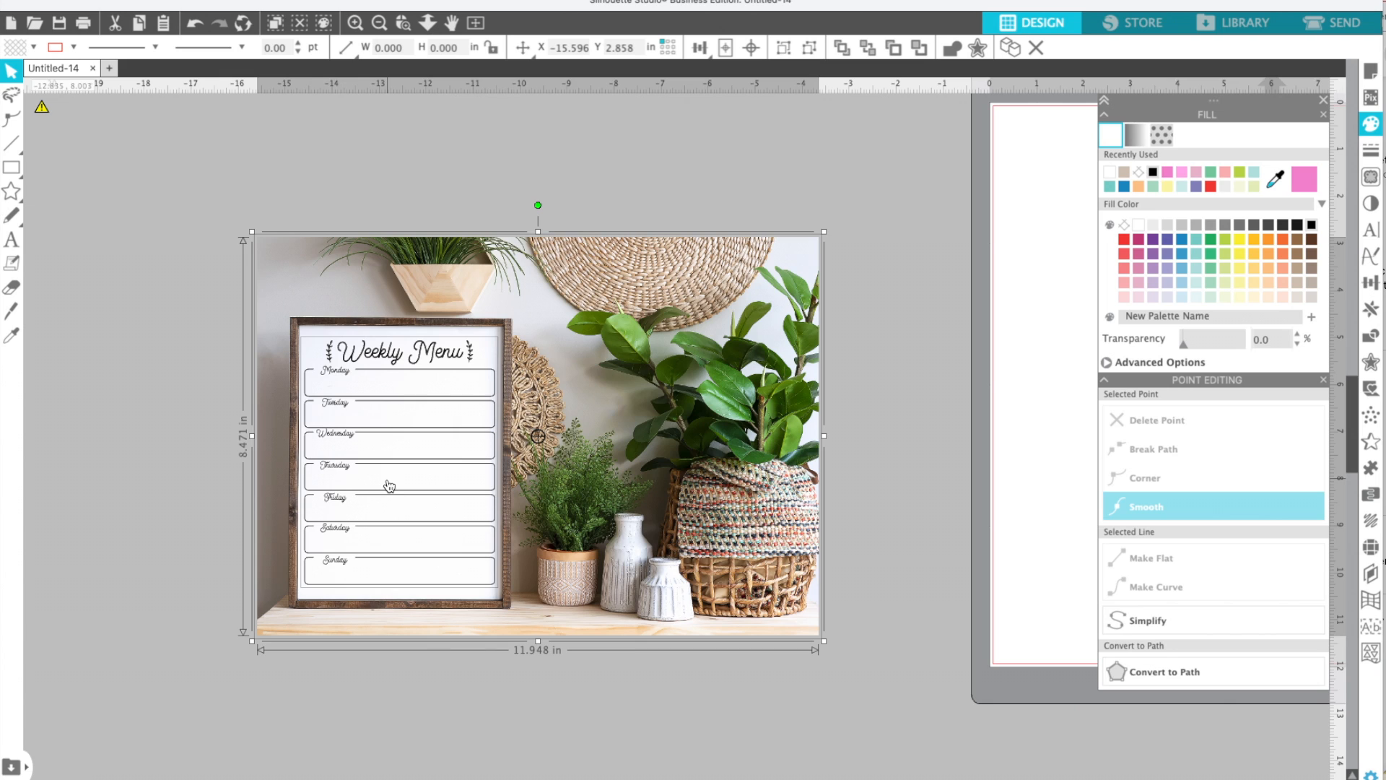
{"action": "mouse_move", "coordinate": [153, 68]}
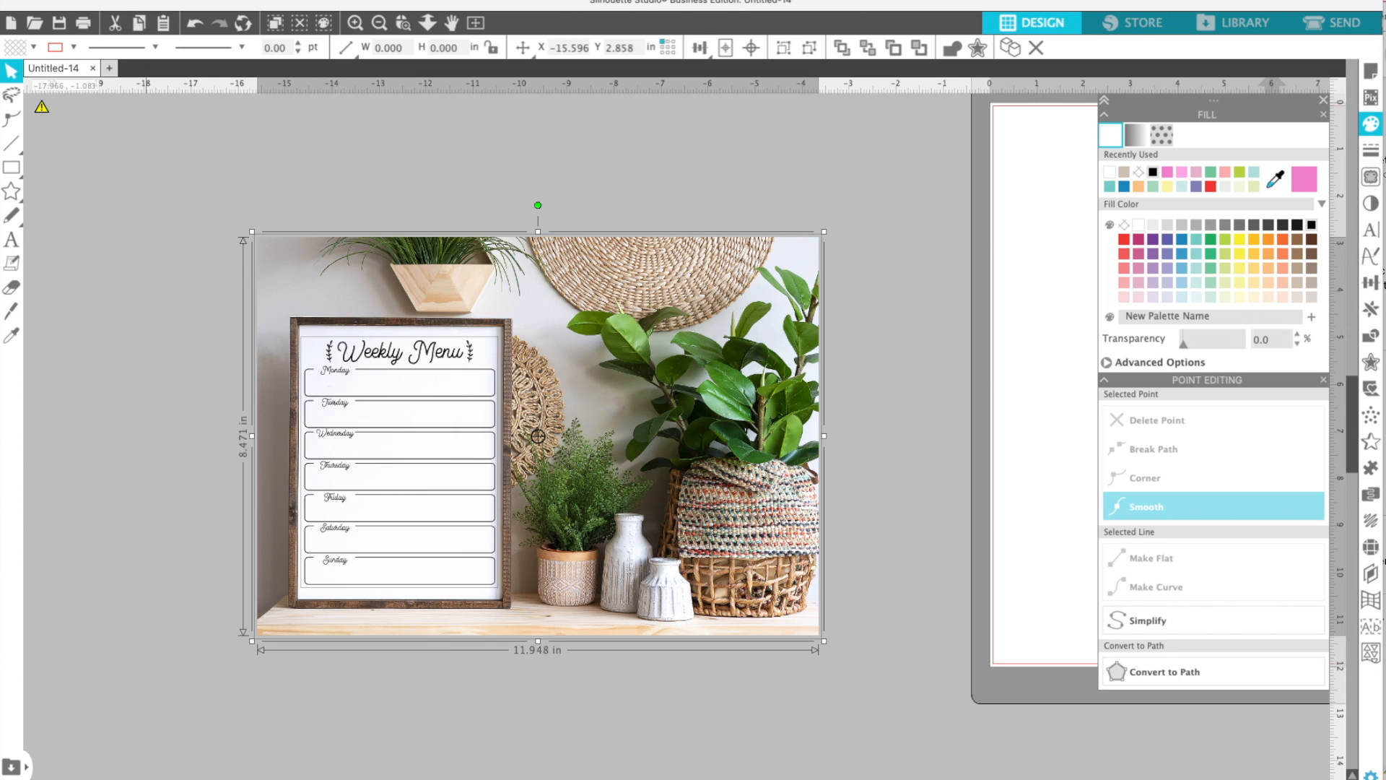
{"action": "left_click", "coordinate": [40, 22]}
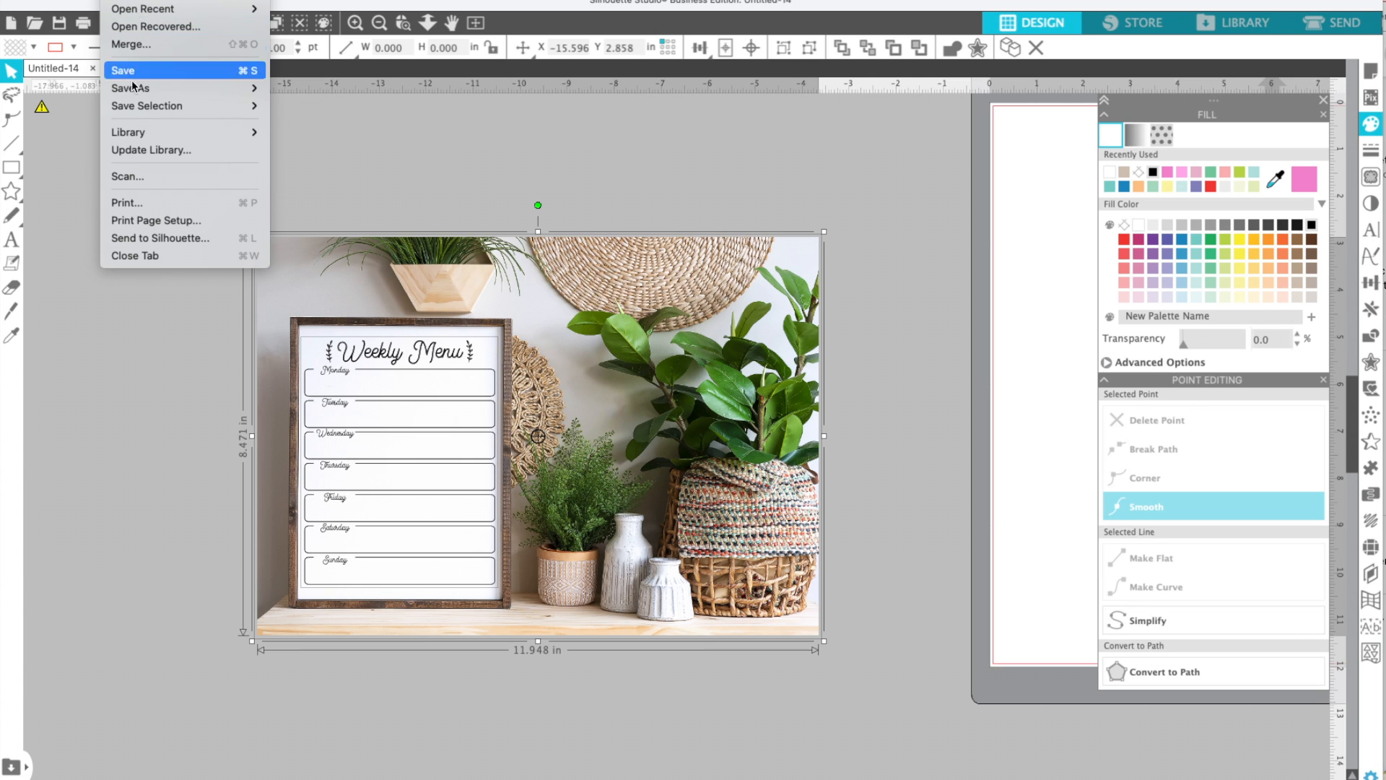
{"action": "mouse_move", "coordinate": [147, 105]}
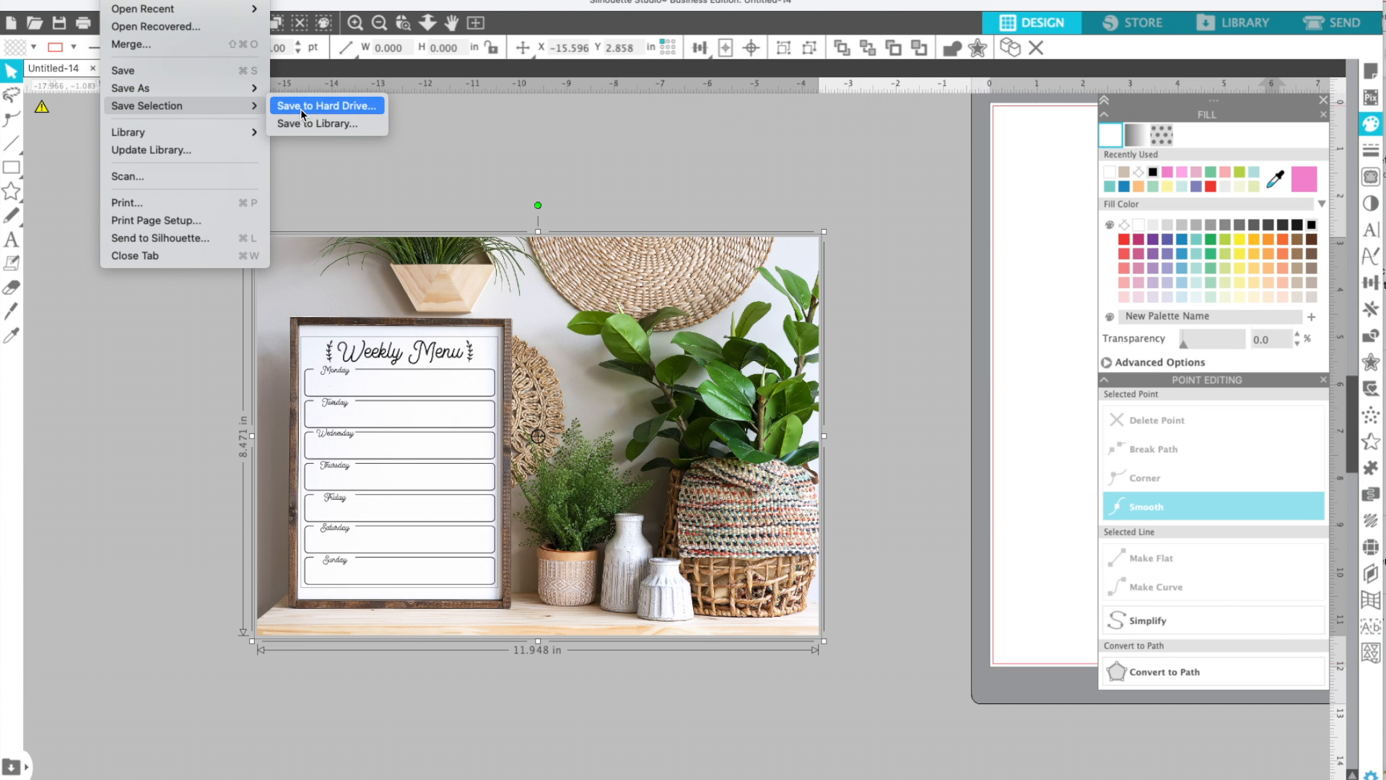
Save the selection to hard drive as a JPEG named 'menu board' in Downloads
{"action": "left_click", "coordinate": [325, 105]}
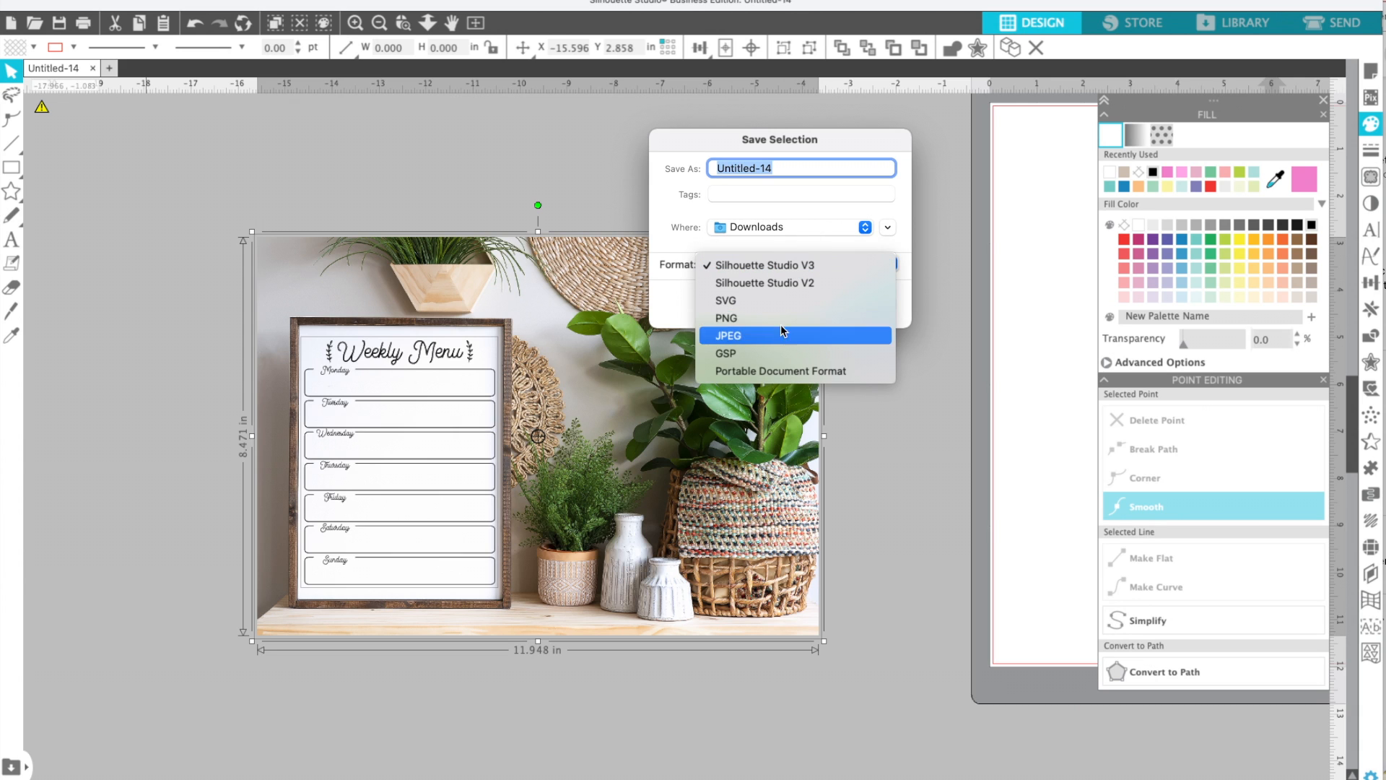
{"action": "left_click", "coordinate": [728, 334]}
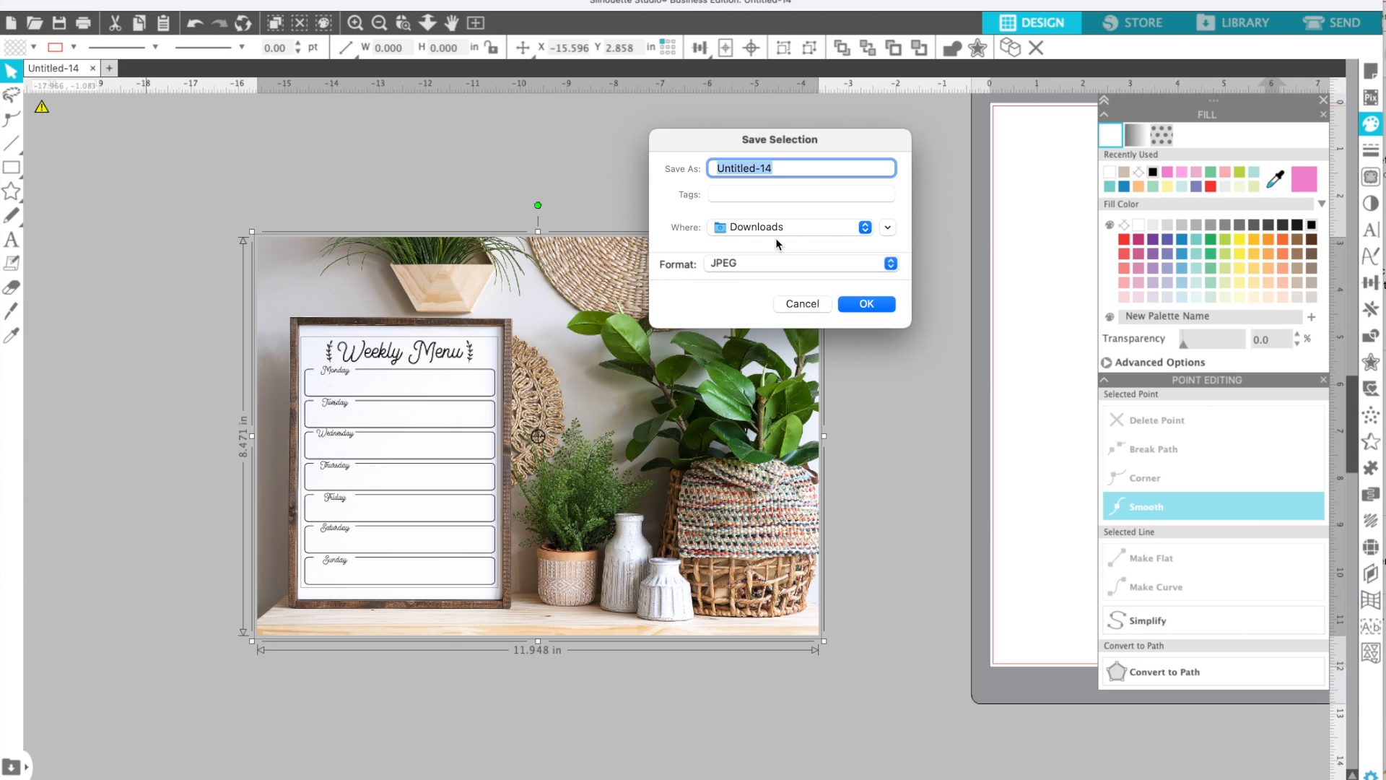
{"action": "left_click", "coordinate": [891, 263]}
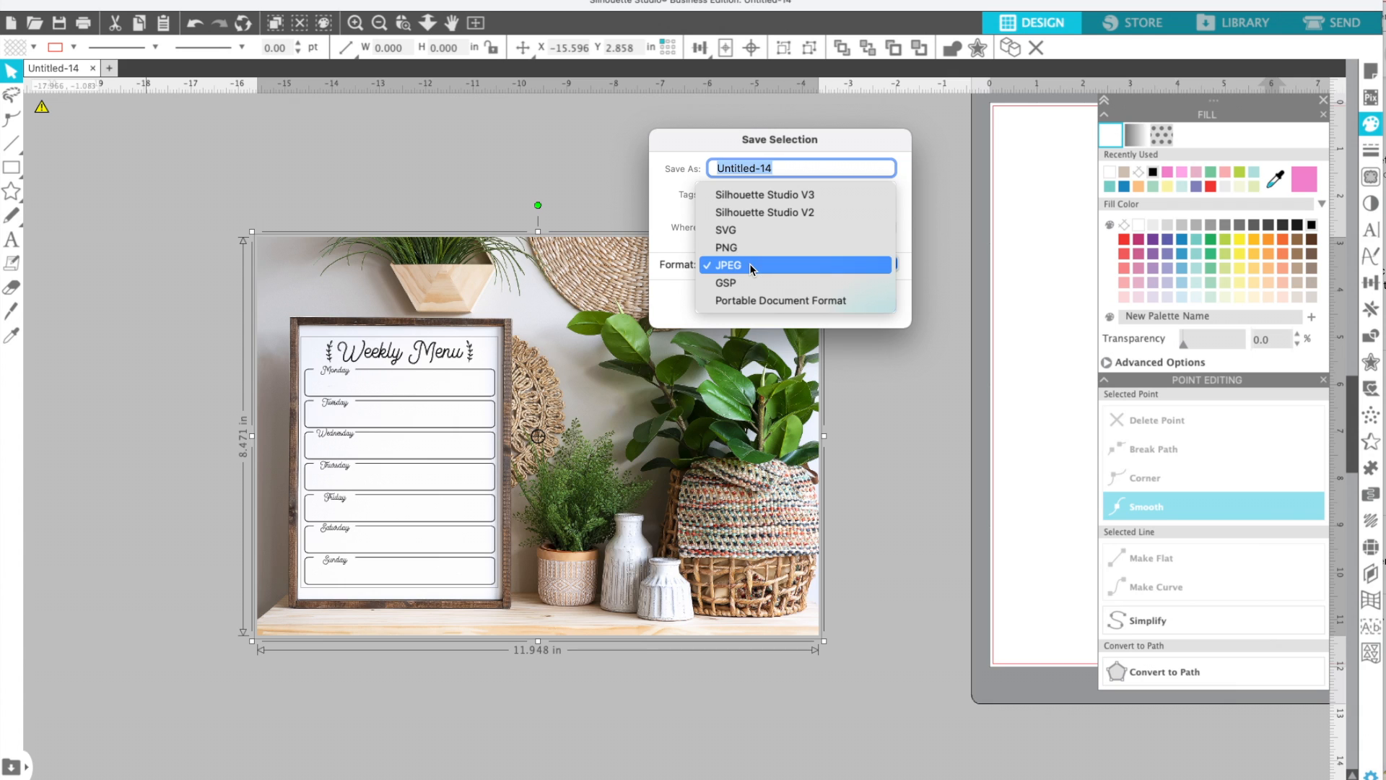
{"action": "left_click", "coordinate": [725, 264]}
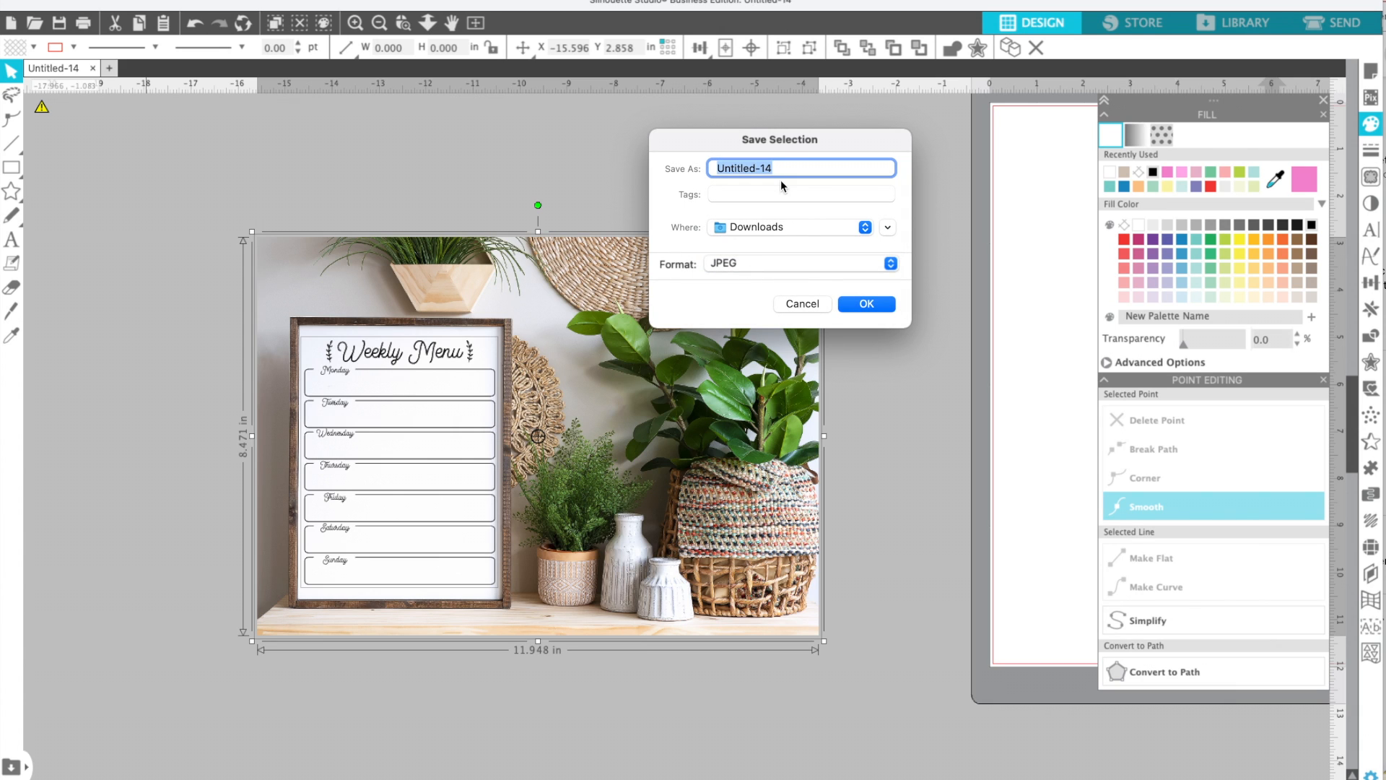
{"action": "type", "text": "menu board"}
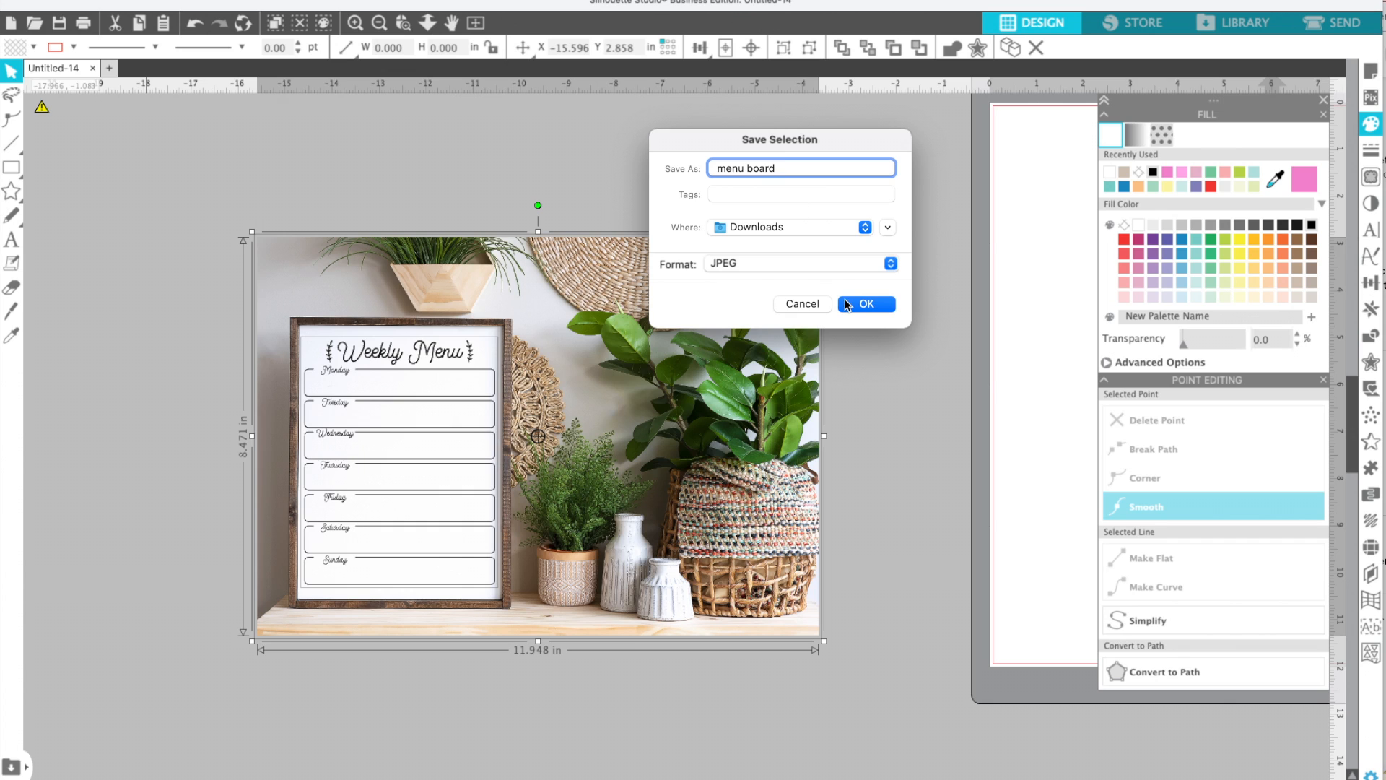
{"action": "left_click", "coordinate": [865, 303]}
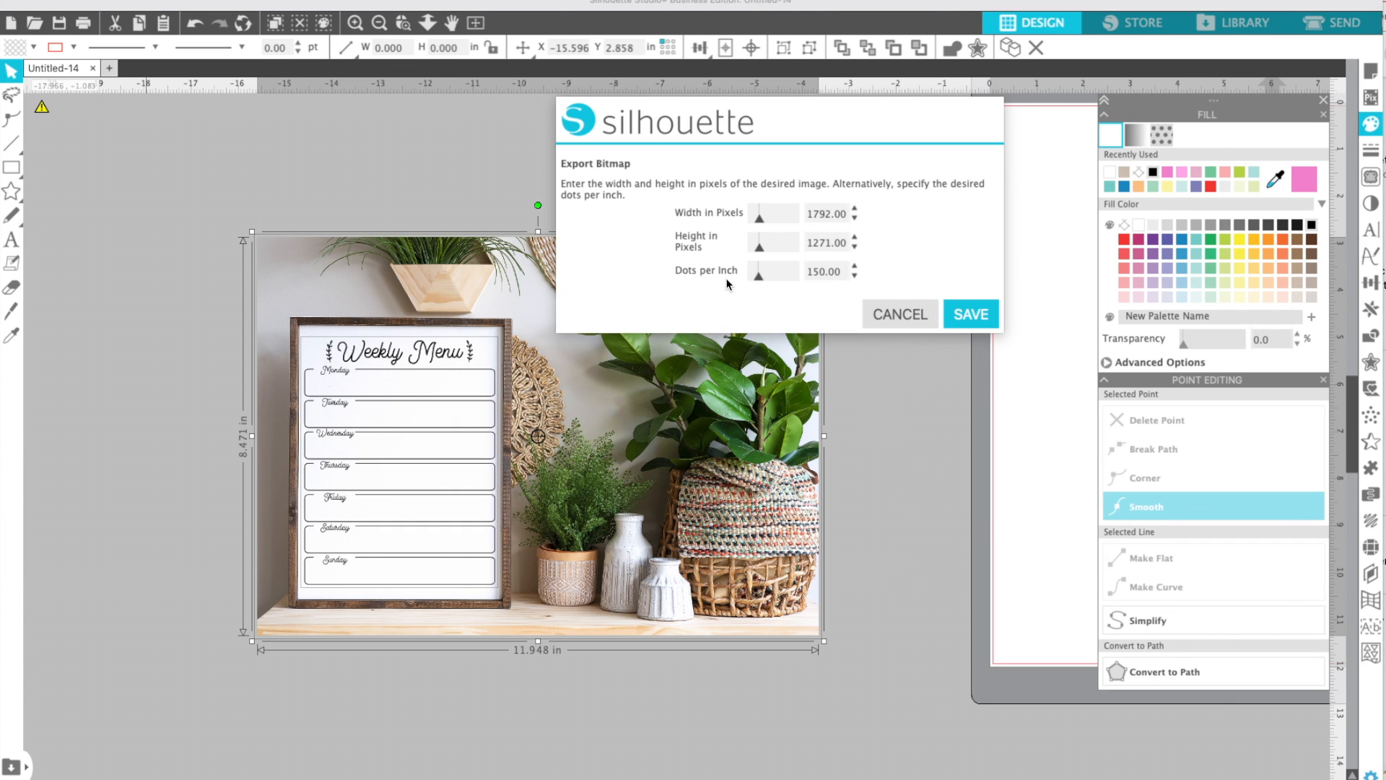
Raise the export resolution to 300 dots per inch and export the image
{"action": "left_click", "coordinate": [821, 270]}
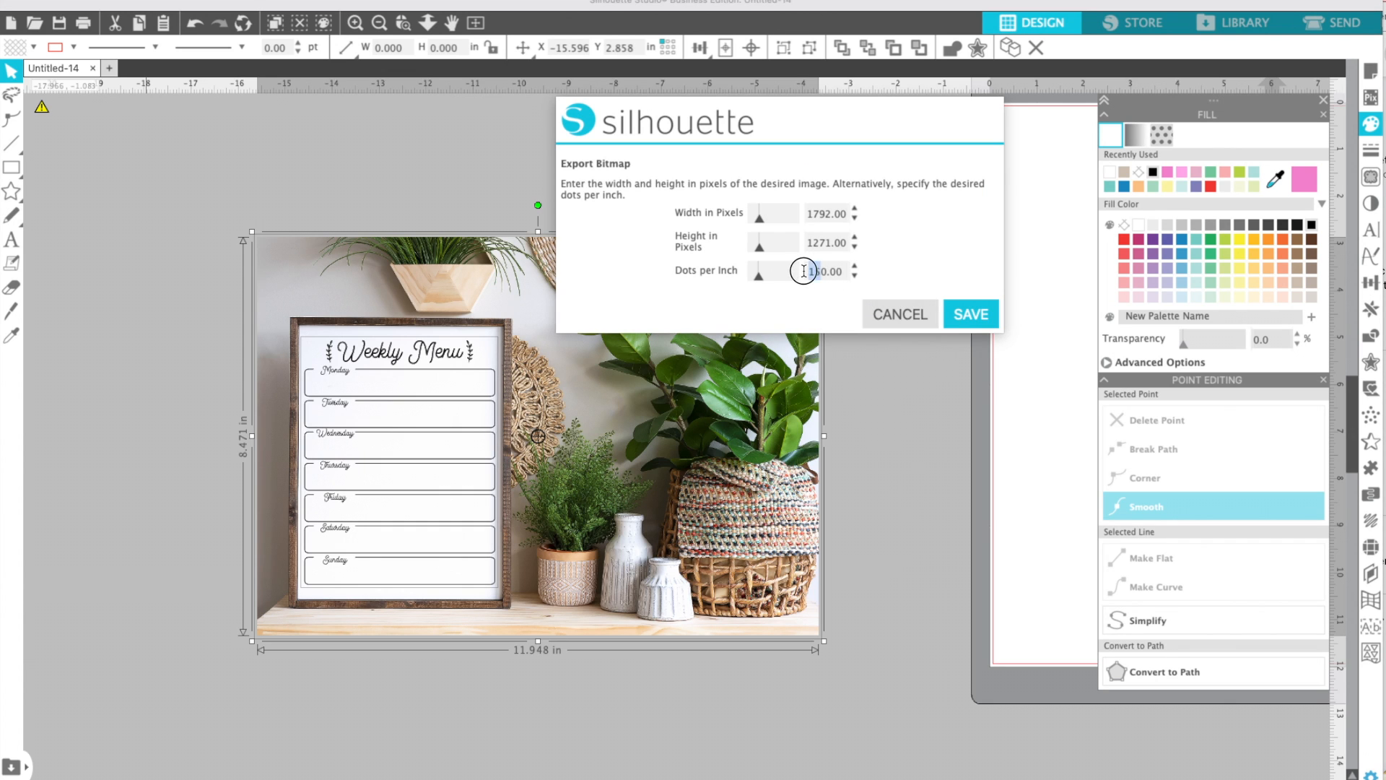
{"action": "left_click", "coordinate": [825, 270]}
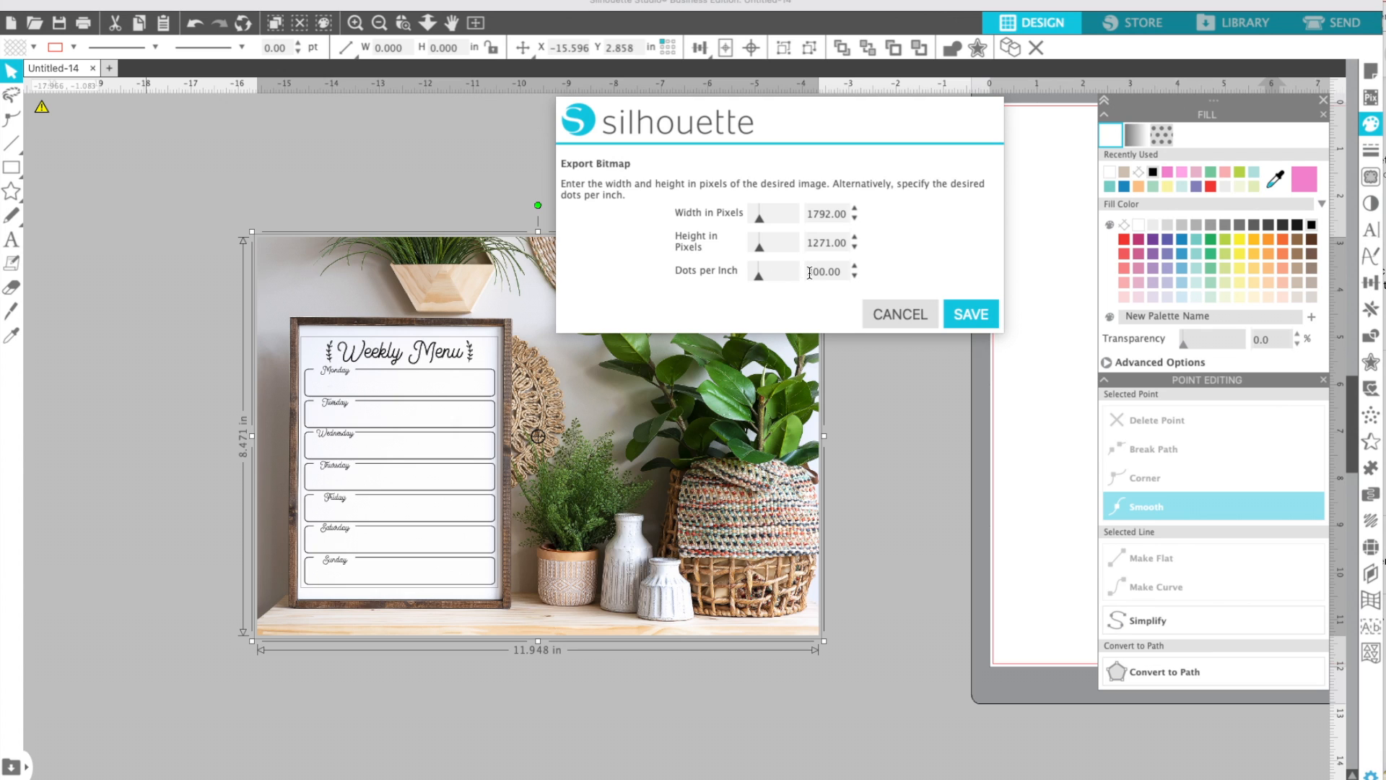
{"action": "left_click", "coordinate": [969, 314]}
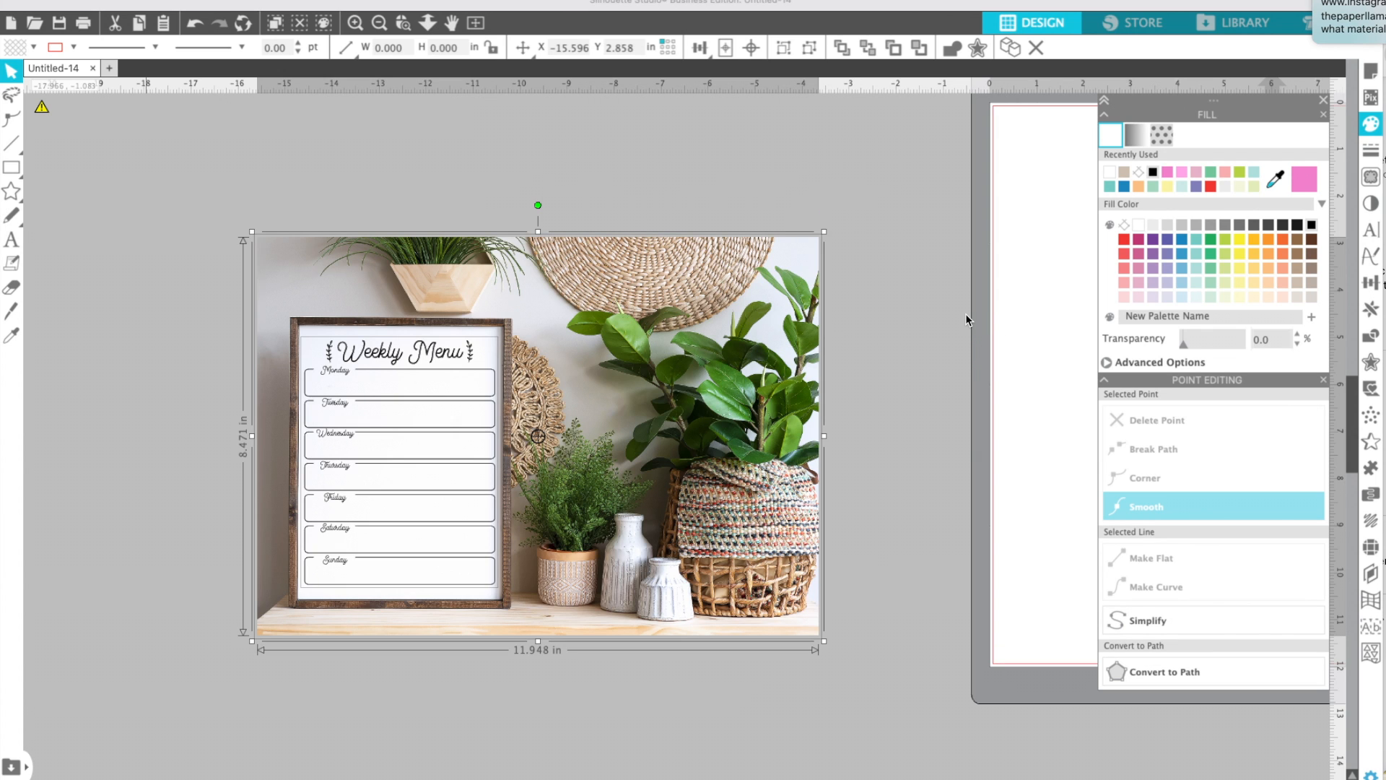
{"action": "mouse_move", "coordinate": [946, 376]}
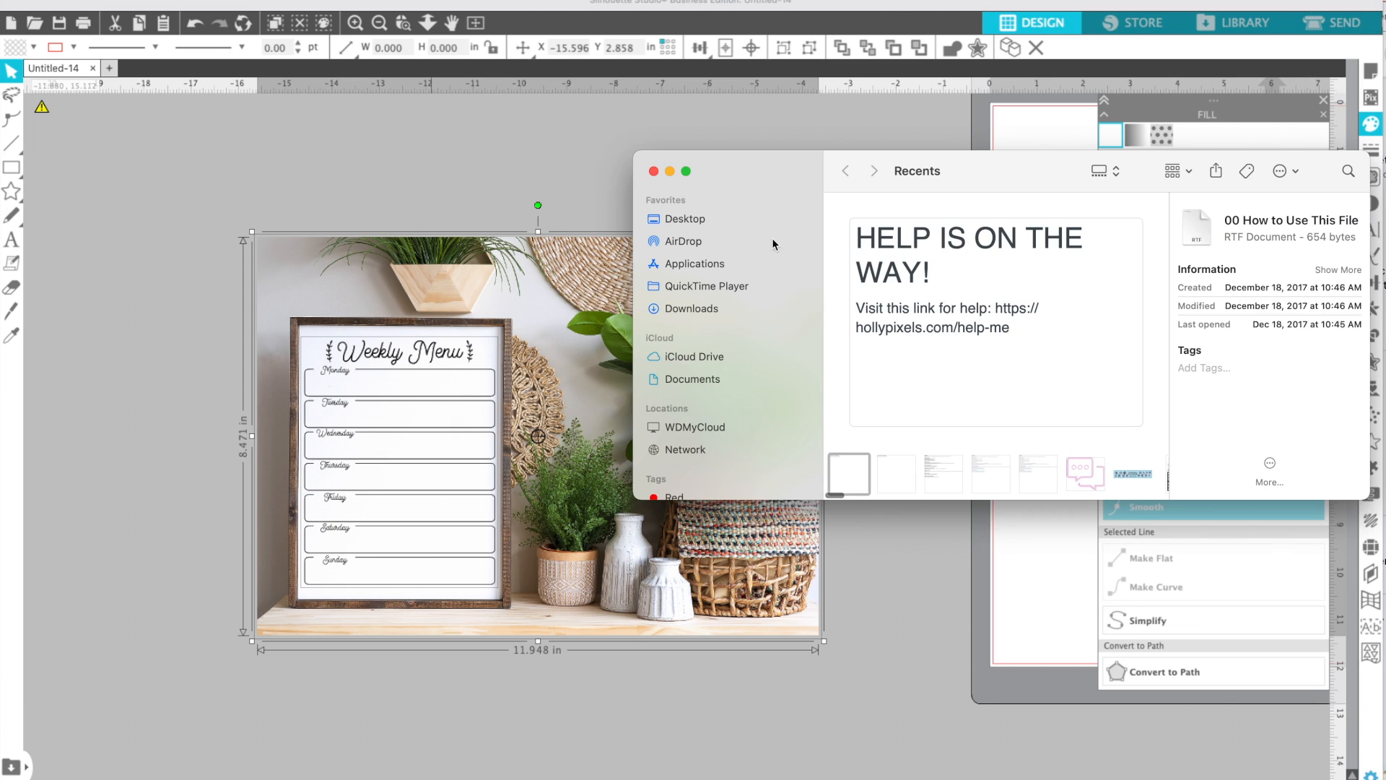
Browse Finder to Downloads where menu board.jpg was exported
{"action": "left_click", "coordinate": [685, 218]}
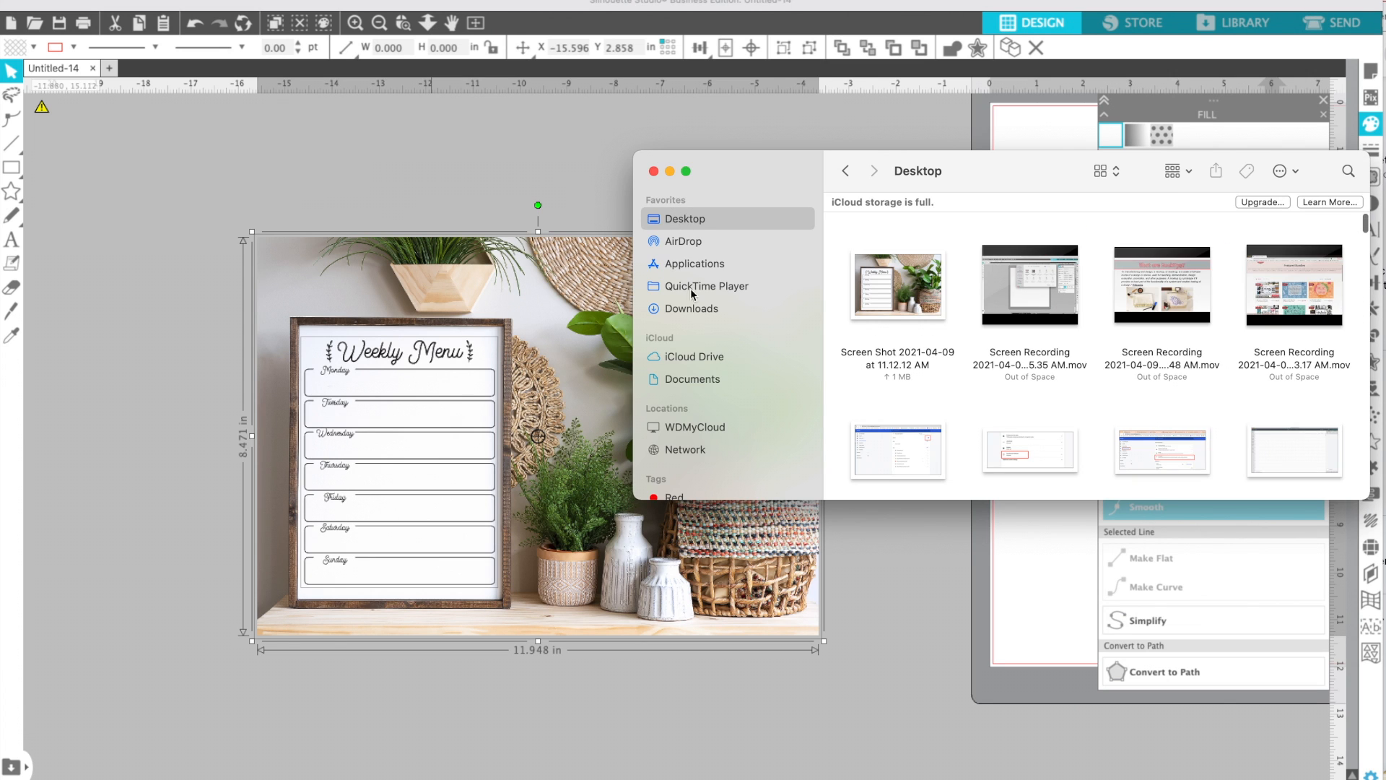
{"action": "left_click", "coordinate": [693, 307]}
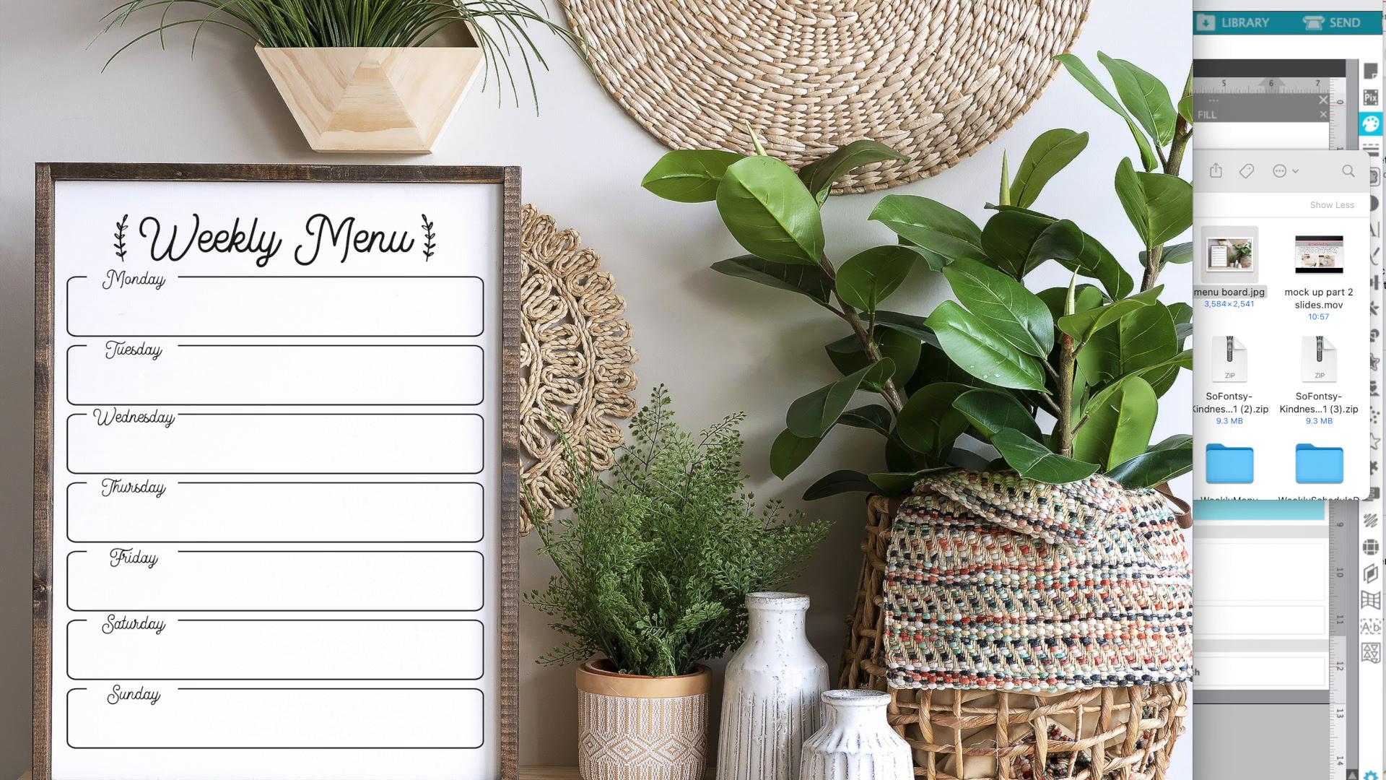
Leave full screen and close the menu board.jpg photo in Preview
{"action": "double_click", "coordinate": [1227, 263]}
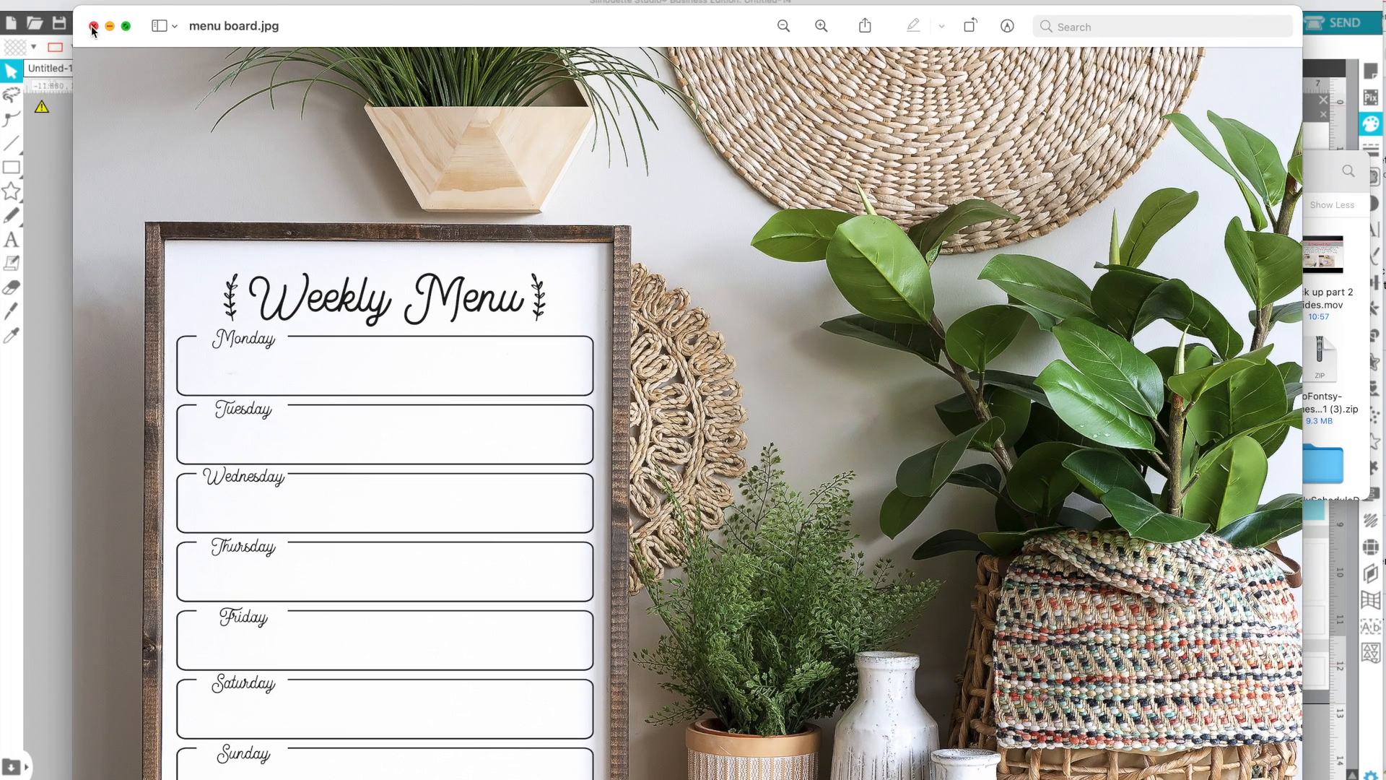
{"action": "left_click", "coordinate": [92, 29]}
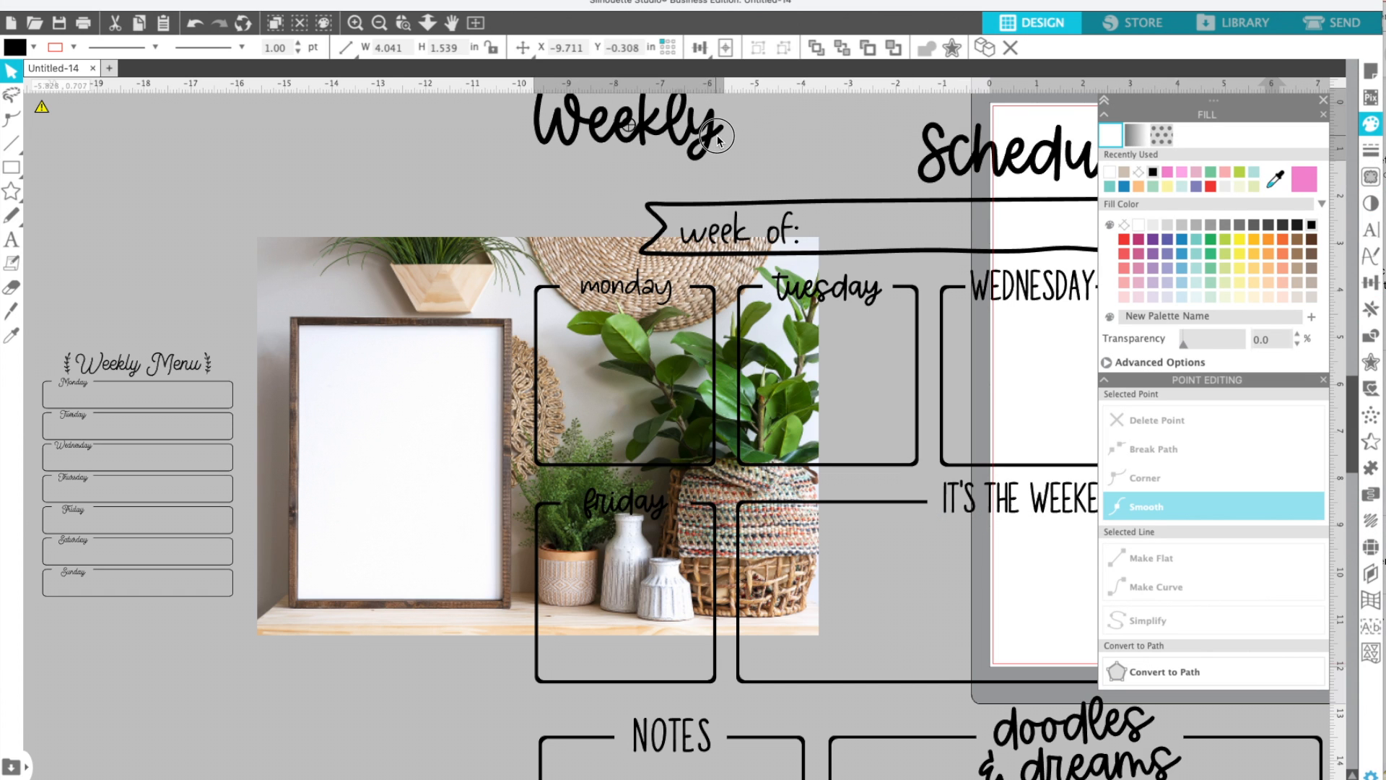
Zoom out to view the whole mockup layout with the Weekly Schedule design
{"action": "left_click", "coordinate": [379, 24]}
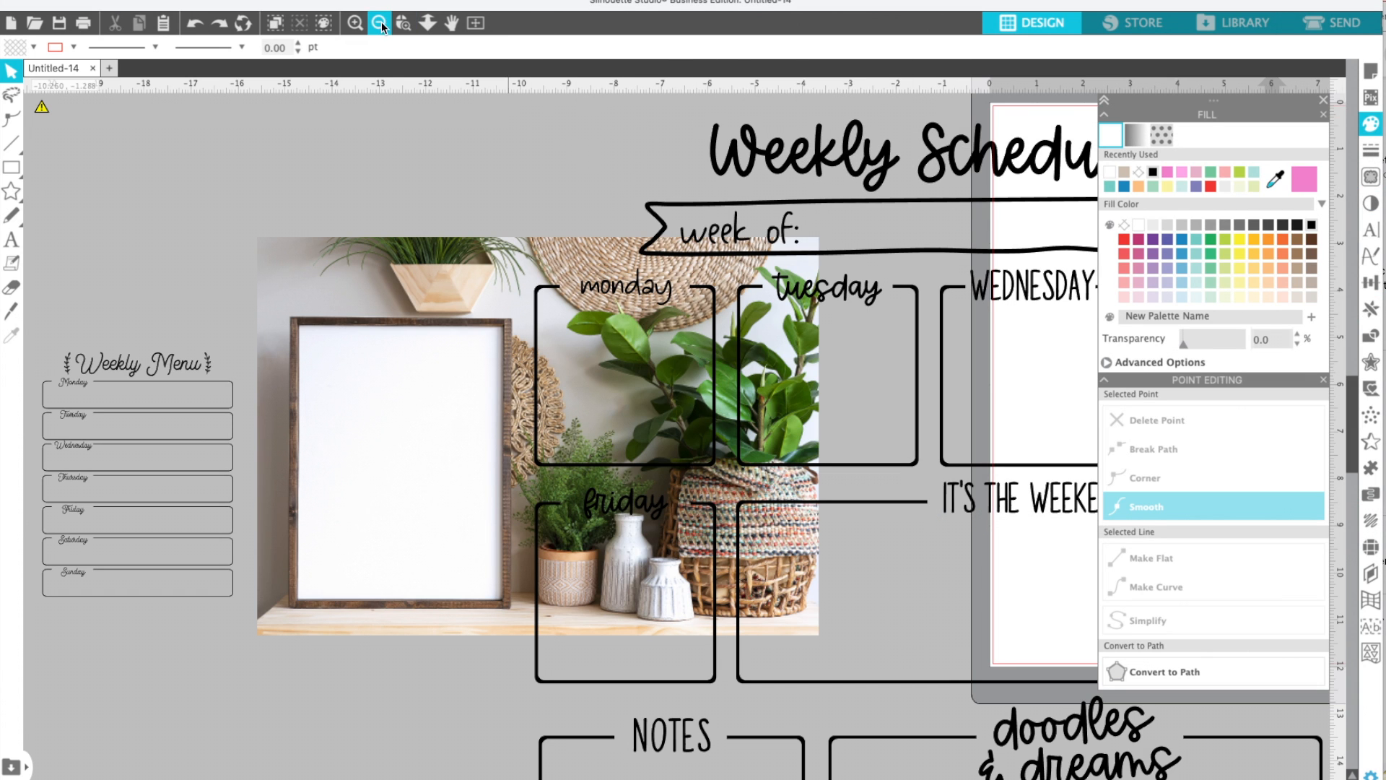
{"action": "left_click", "coordinate": [377, 24]}
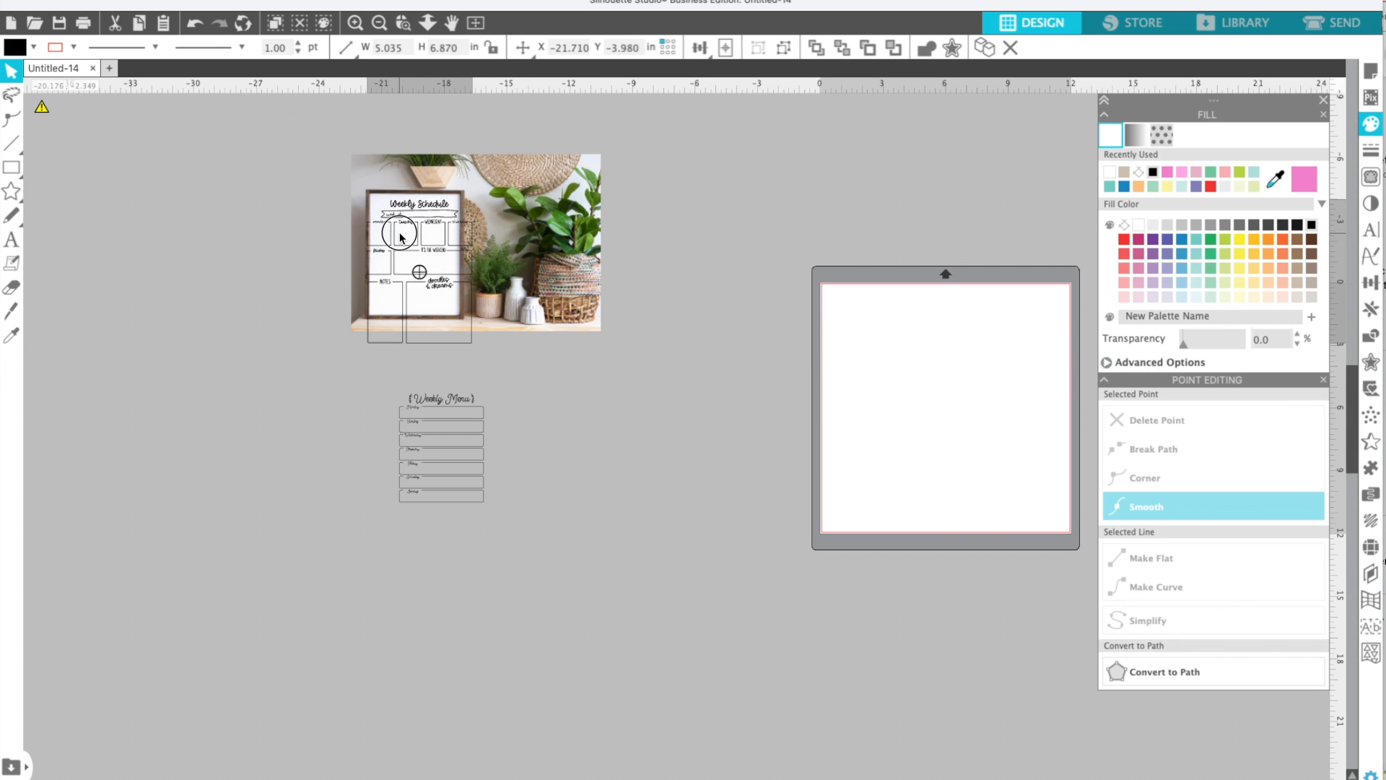
Scale the Weekly Schedule design to about 3.95 by 5.39 in to fill the frame's white board
{"action": "left_click", "coordinate": [475, 242]}
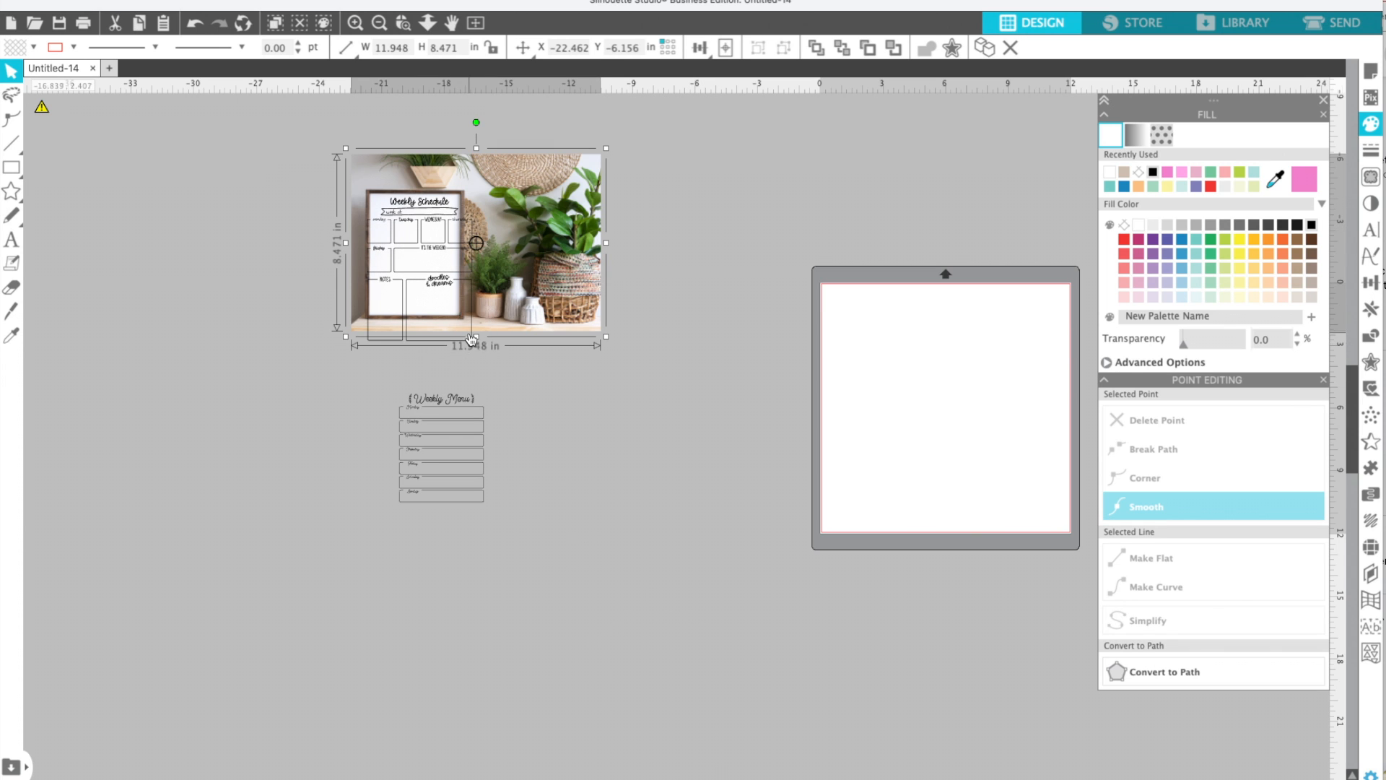
{"action": "left_click_drag", "start_coordinate": [605, 335], "coordinate": [457, 314]}
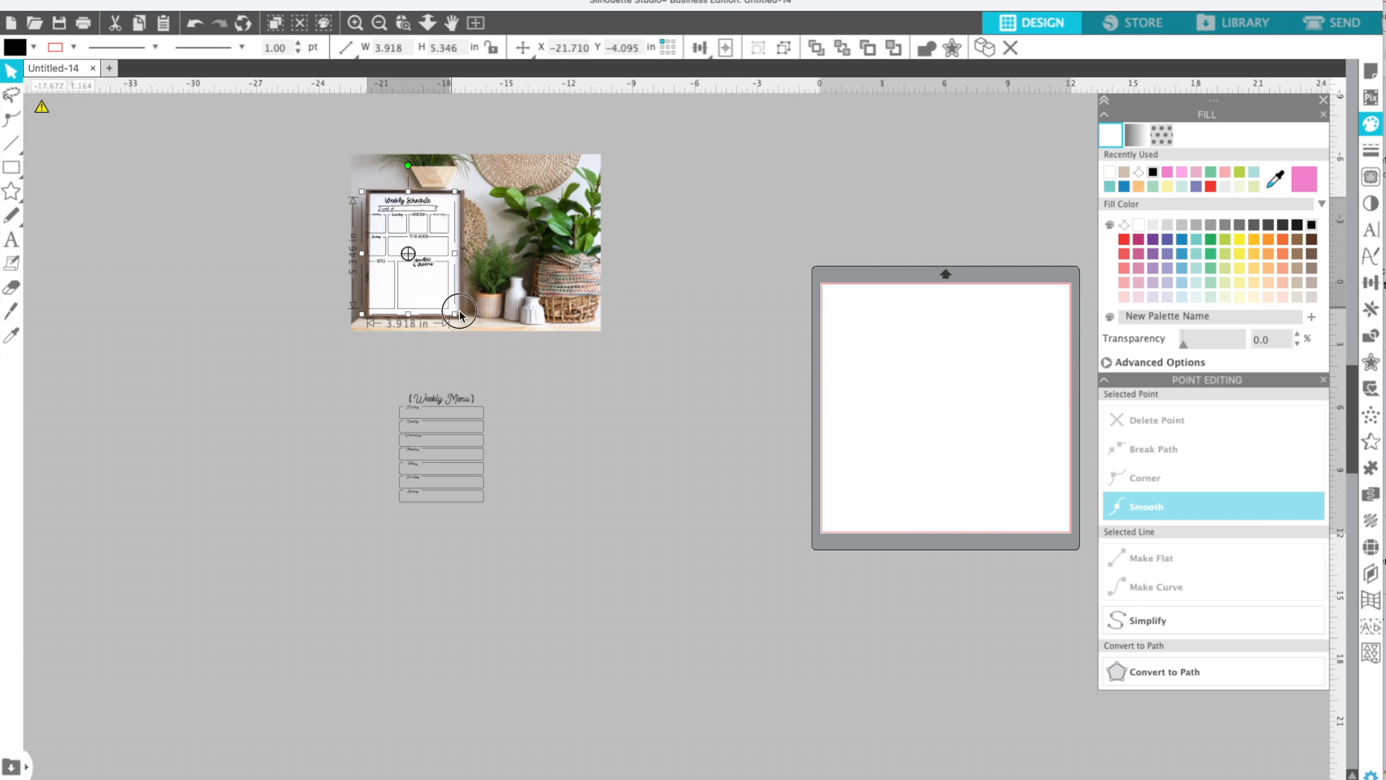
{"action": "left_click_drag", "start_coordinate": [455, 313], "coordinate": [459, 316]}
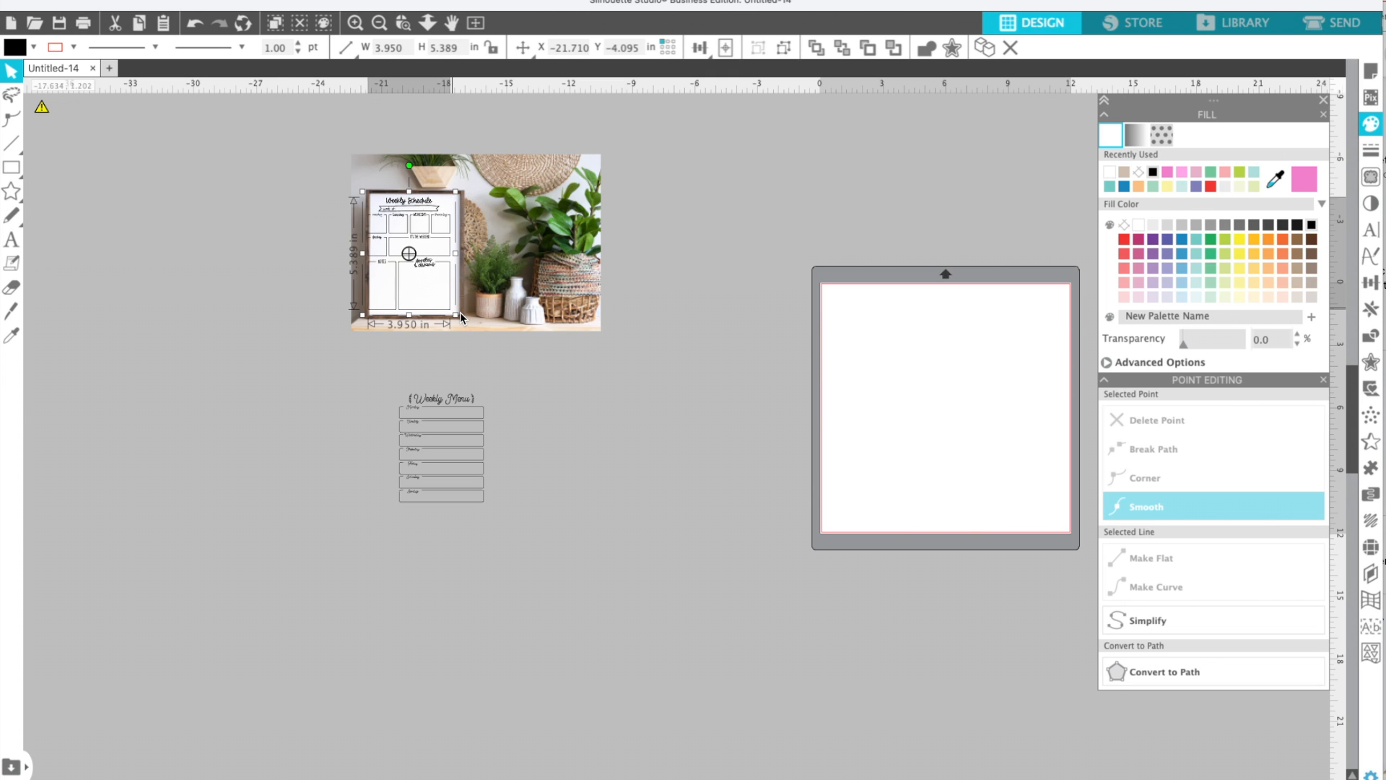
{"action": "left_click", "coordinate": [352, 23]}
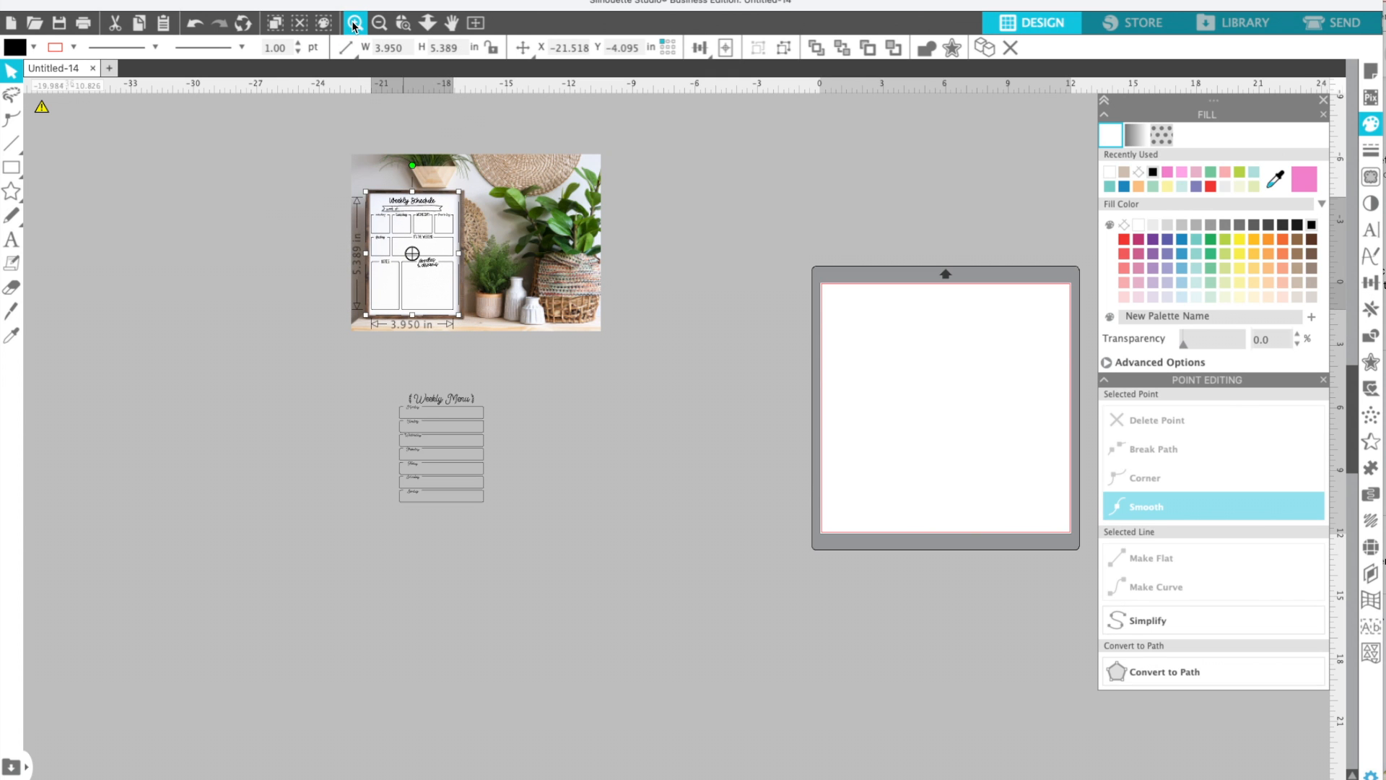
{"action": "left_click", "coordinate": [352, 23]}
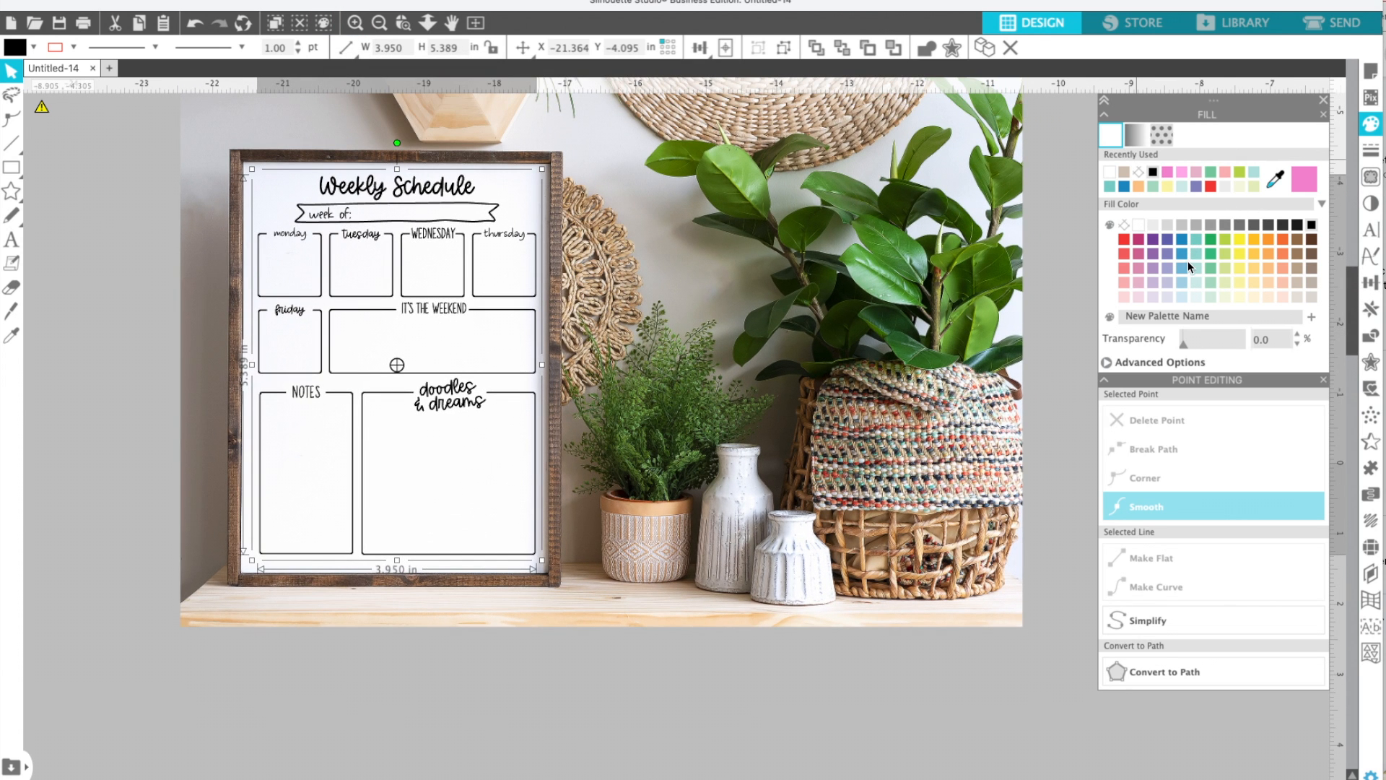
Recolor the framed Weekly Schedule design with a gray fill swatch
{"action": "left_click", "coordinate": [1183, 257]}
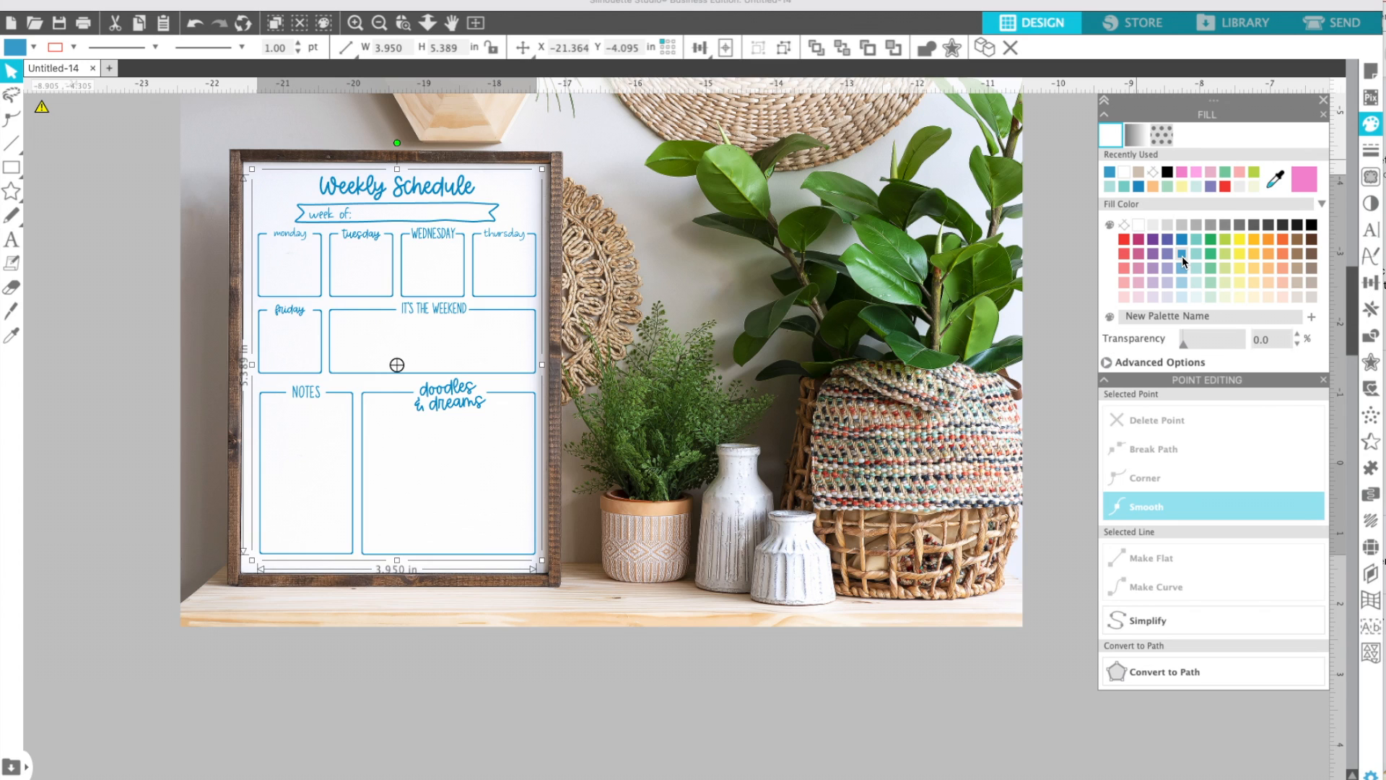
{"action": "mouse_move", "coordinate": [403, 325]}
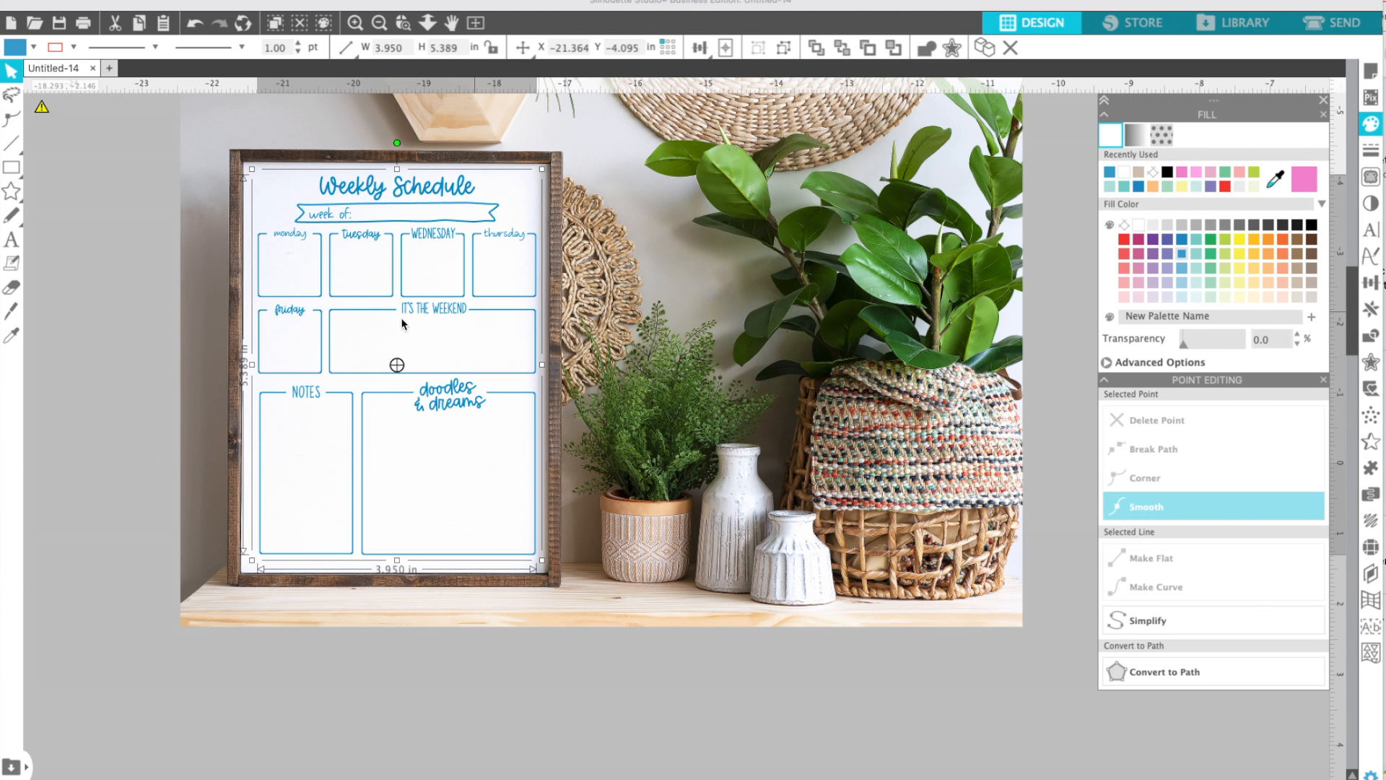
{"action": "mouse_move", "coordinate": [303, 271]}
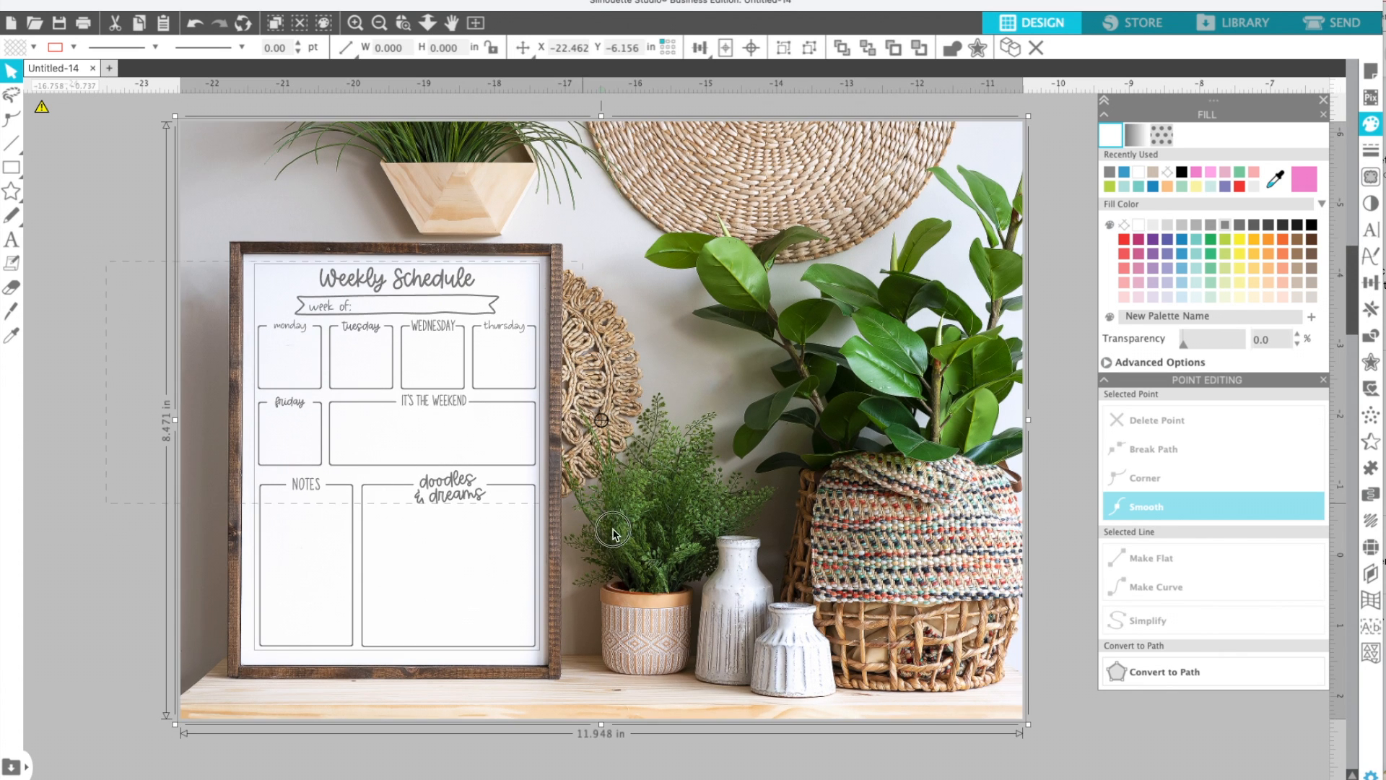
Export the gray mockup to the hard drive as 'weekly schedule gray', a 300-dpi JPEG
{"action": "left_click", "coordinate": [34, 23]}
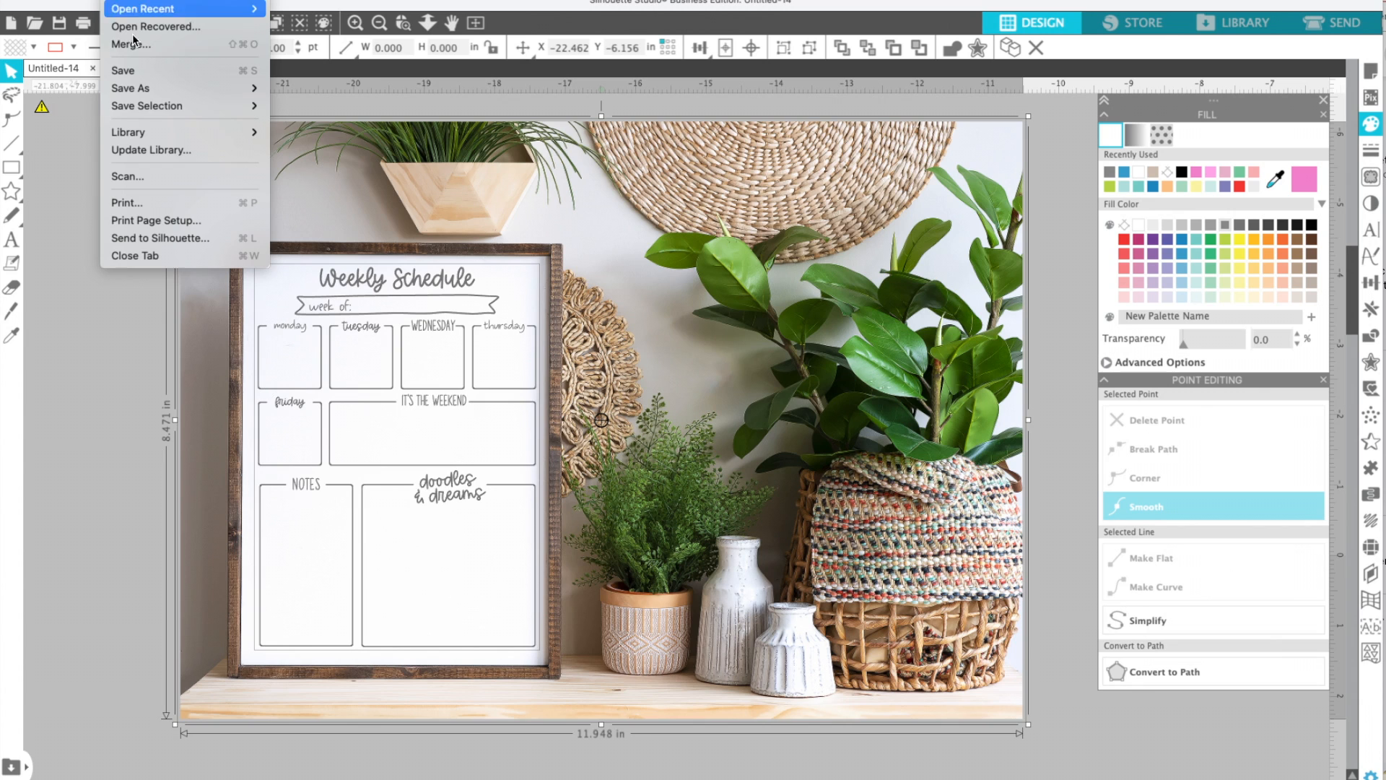
{"action": "mouse_move", "coordinate": [147, 105]}
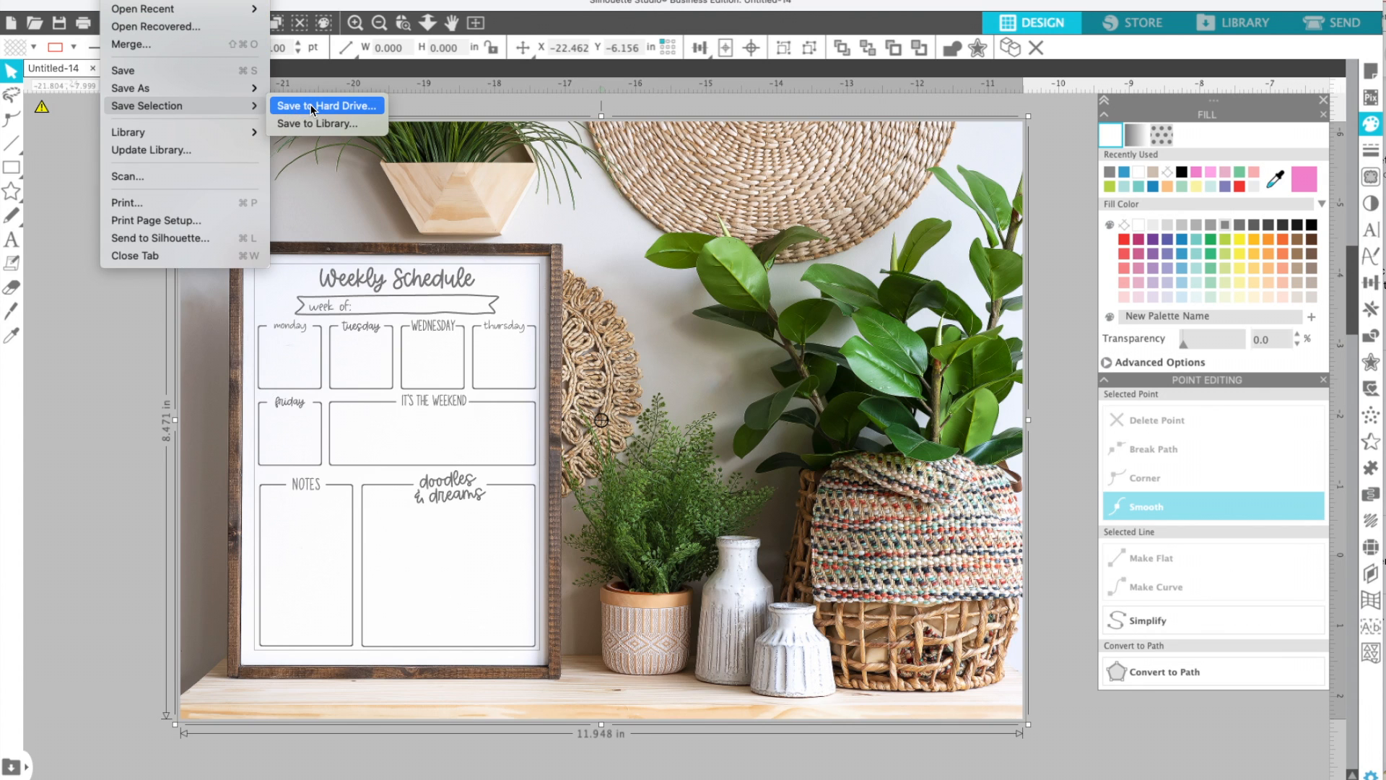
{"action": "left_click", "coordinate": [325, 105]}
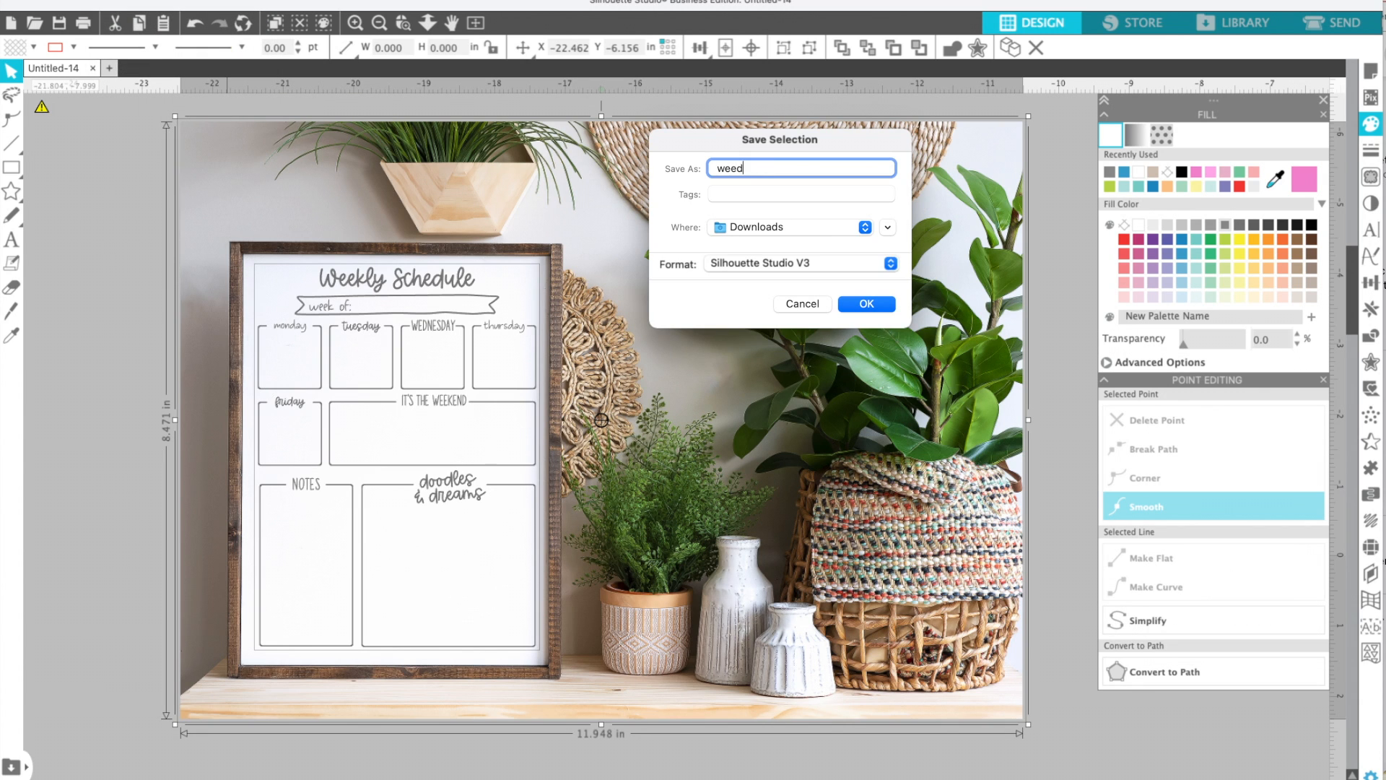
{"action": "type", "text": "weekly schedule gray"}
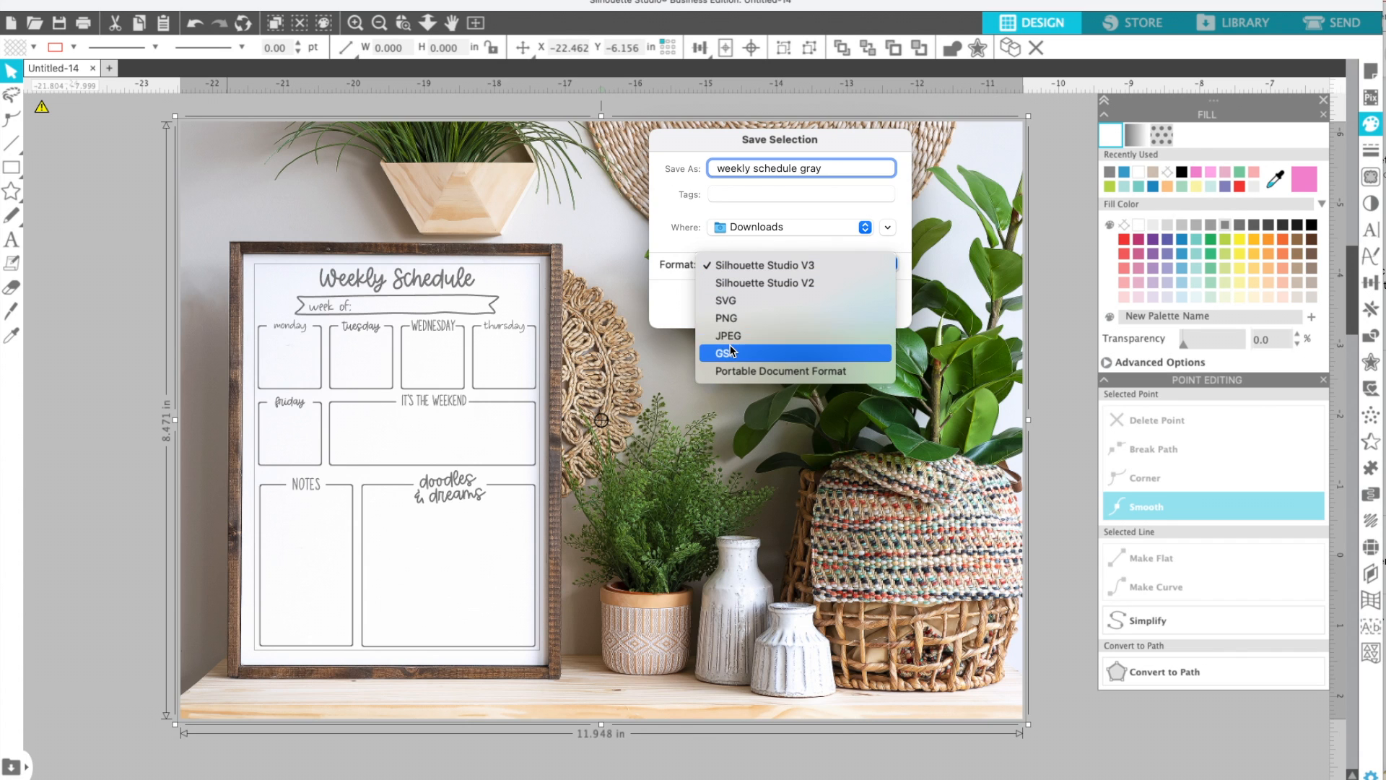
{"action": "left_click", "coordinate": [726, 337]}
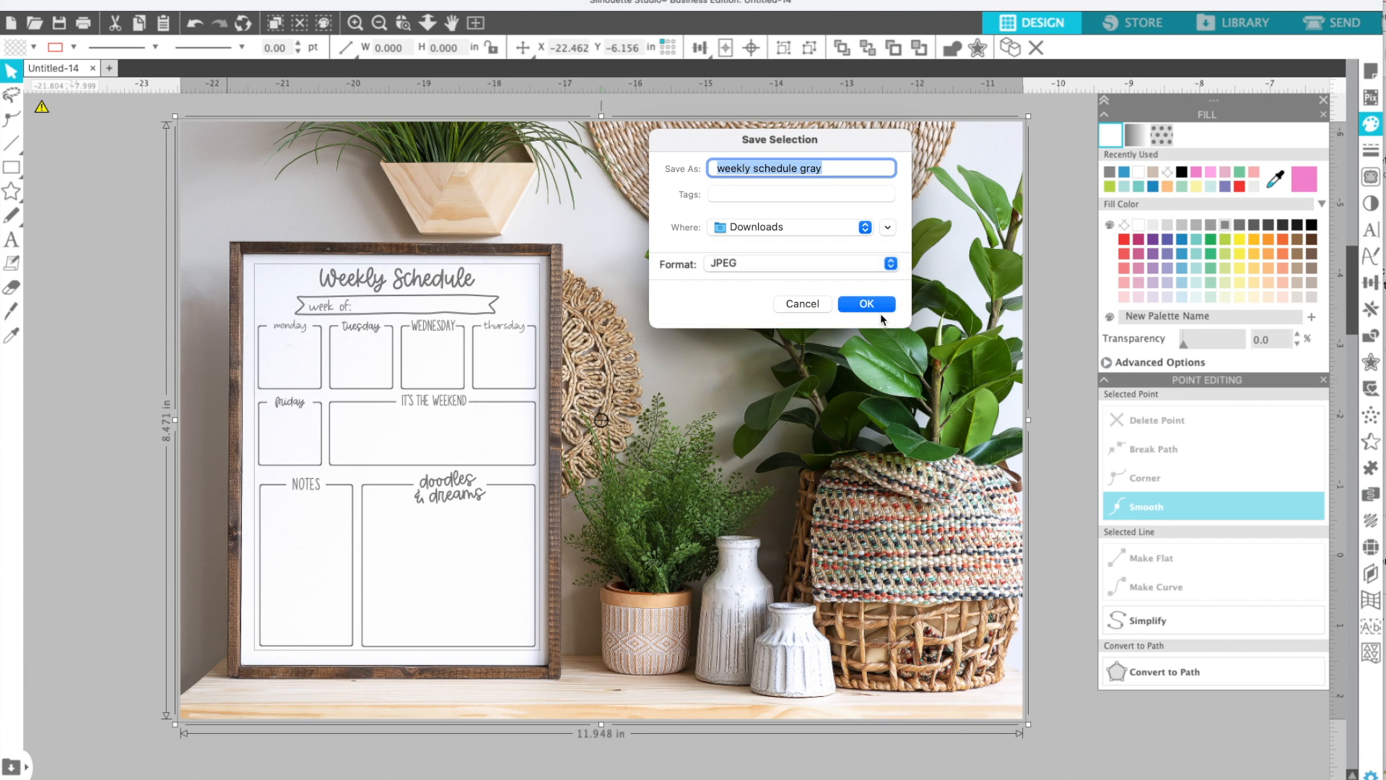
{"action": "left_click", "coordinate": [865, 303]}
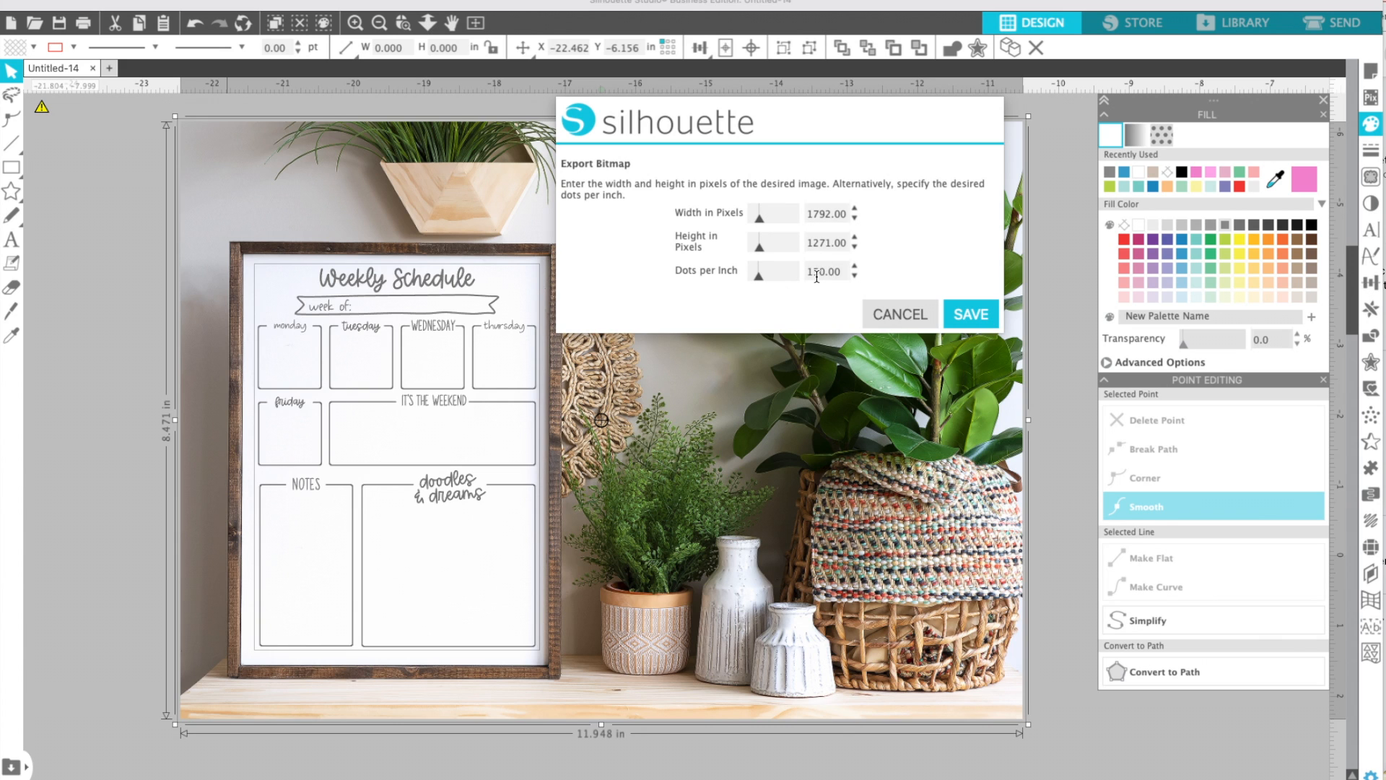
{"action": "type", "text": "300"}
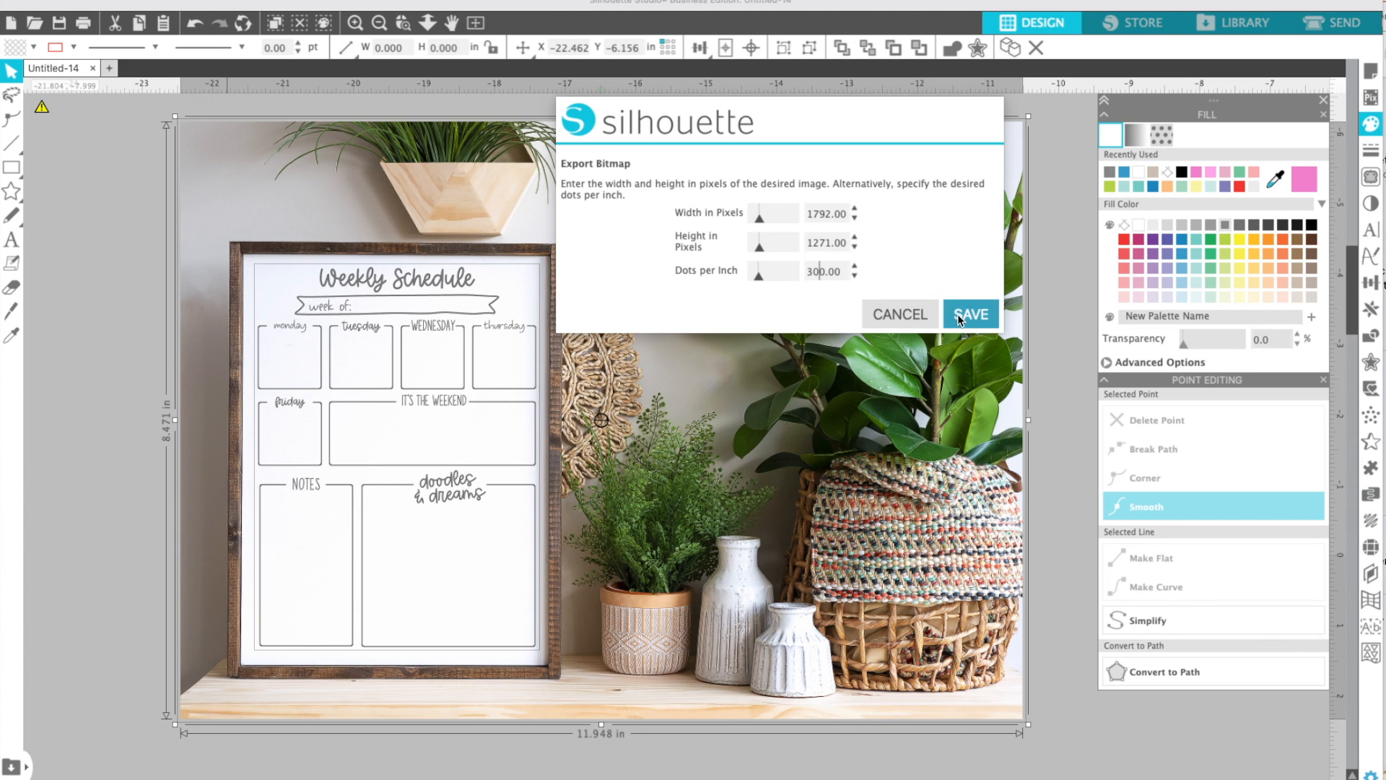
{"action": "left_click", "coordinate": [971, 313]}
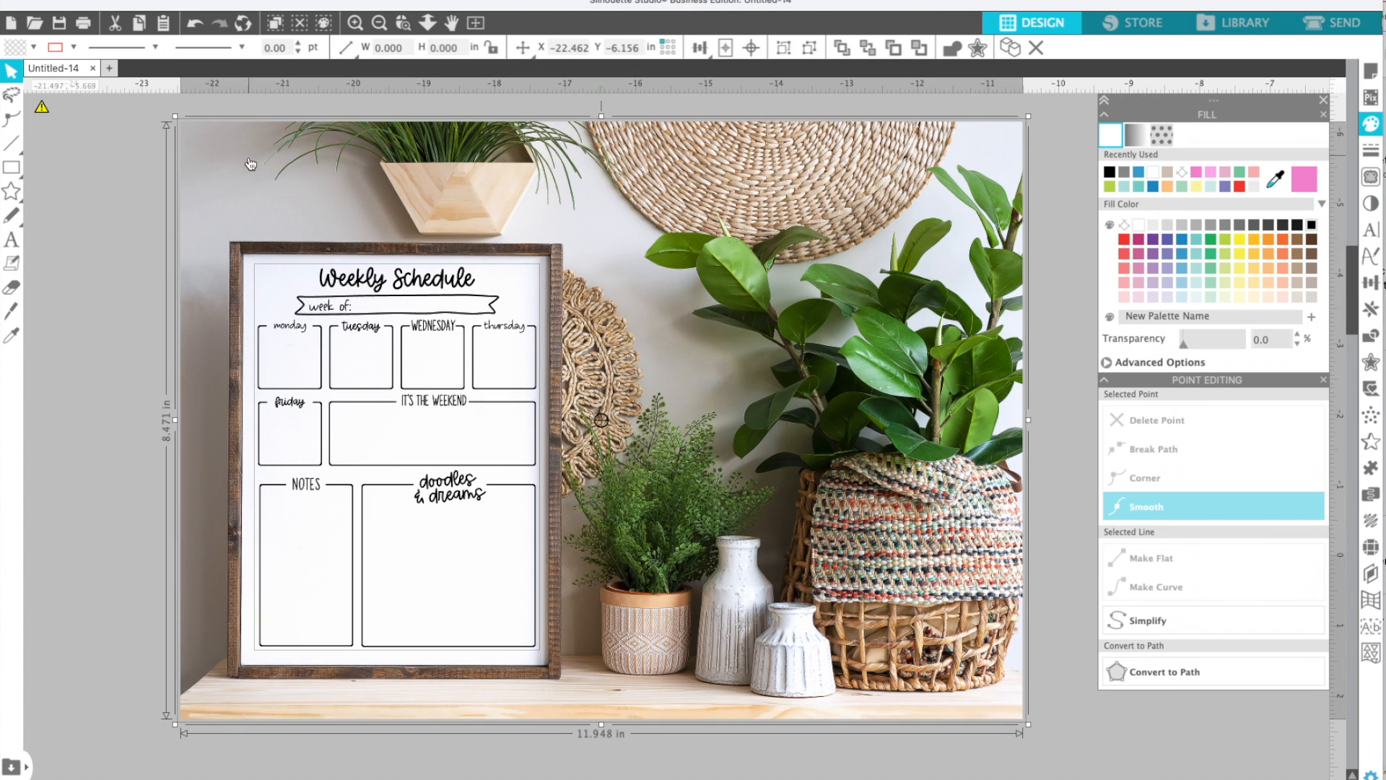
Export the black mockup to Downloads as 'weekly schedule black', a 300-dpi JPEG
{"action": "left_click", "coordinate": [35, 23]}
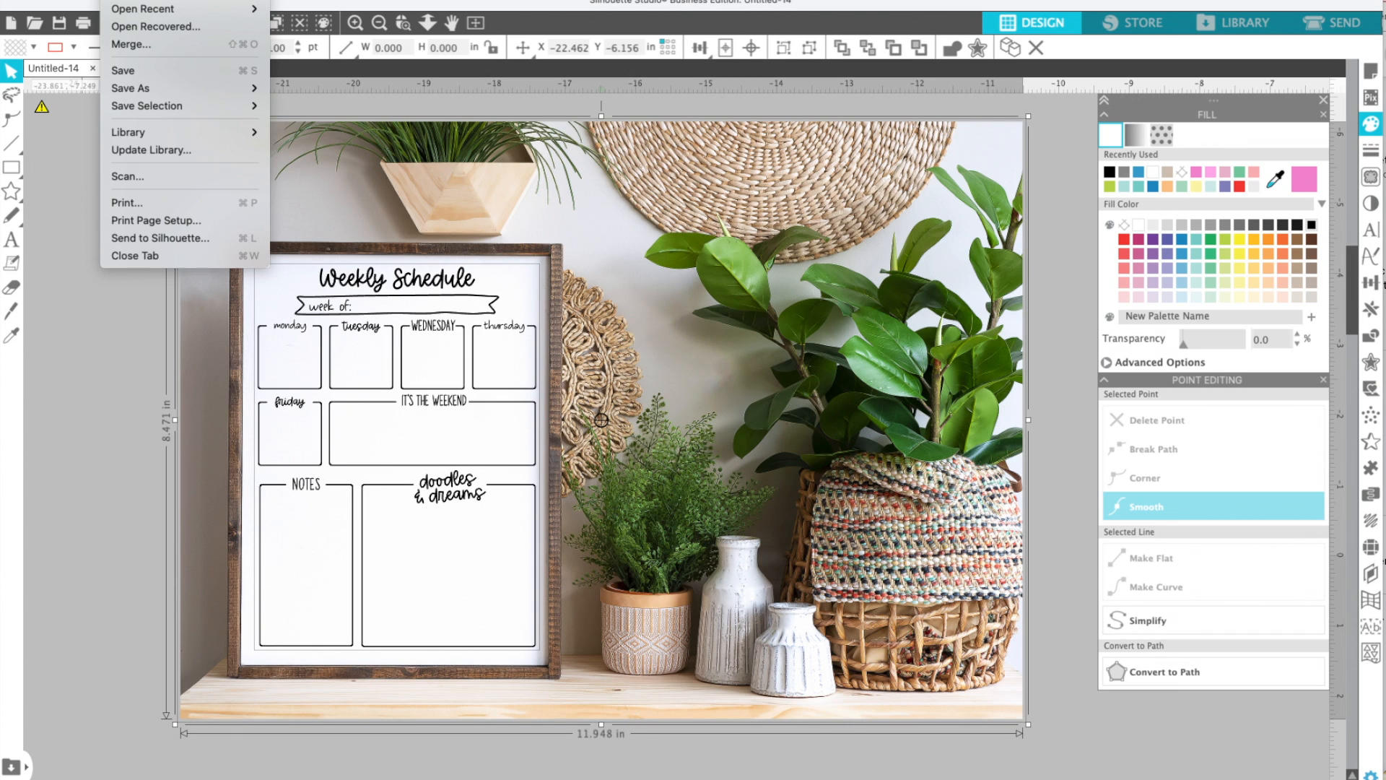
{"action": "mouse_move", "coordinate": [146, 106]}
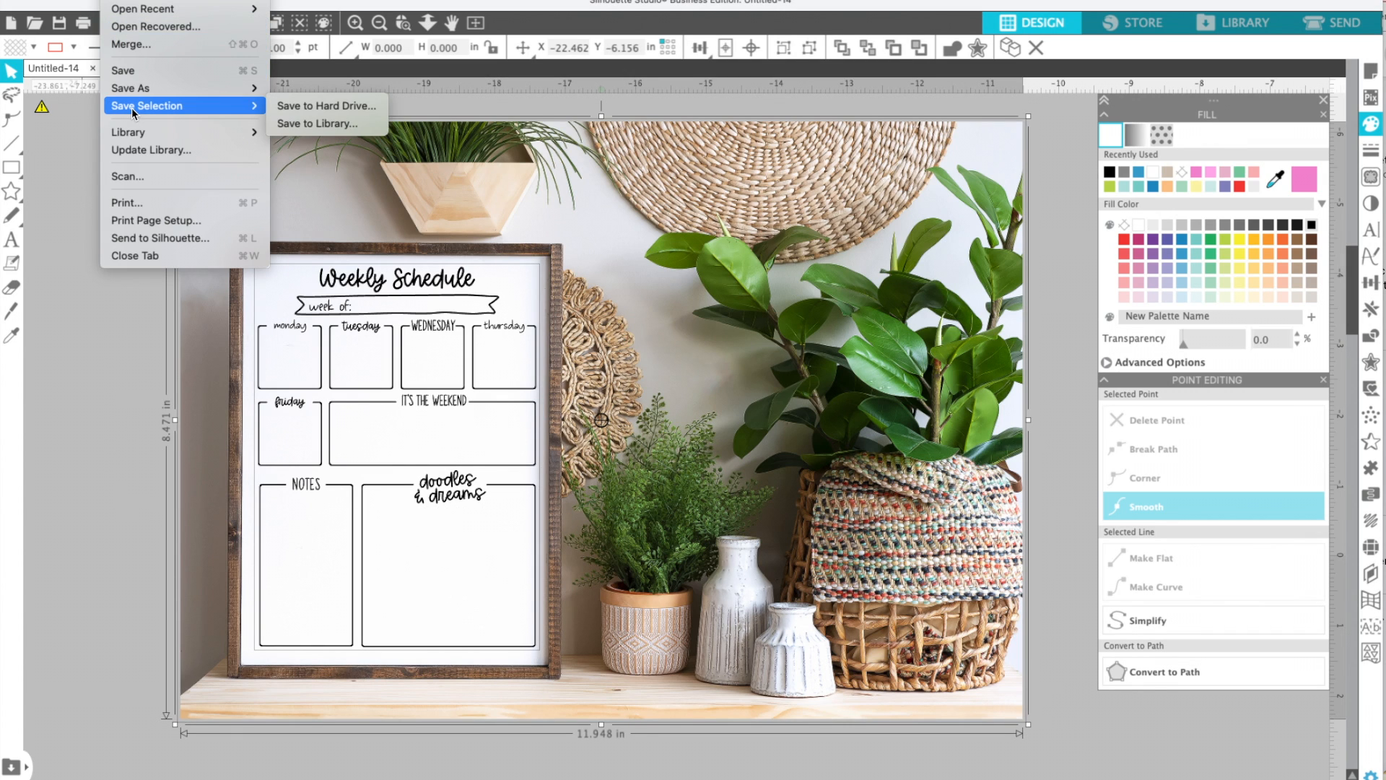
{"action": "left_click", "coordinate": [326, 105]}
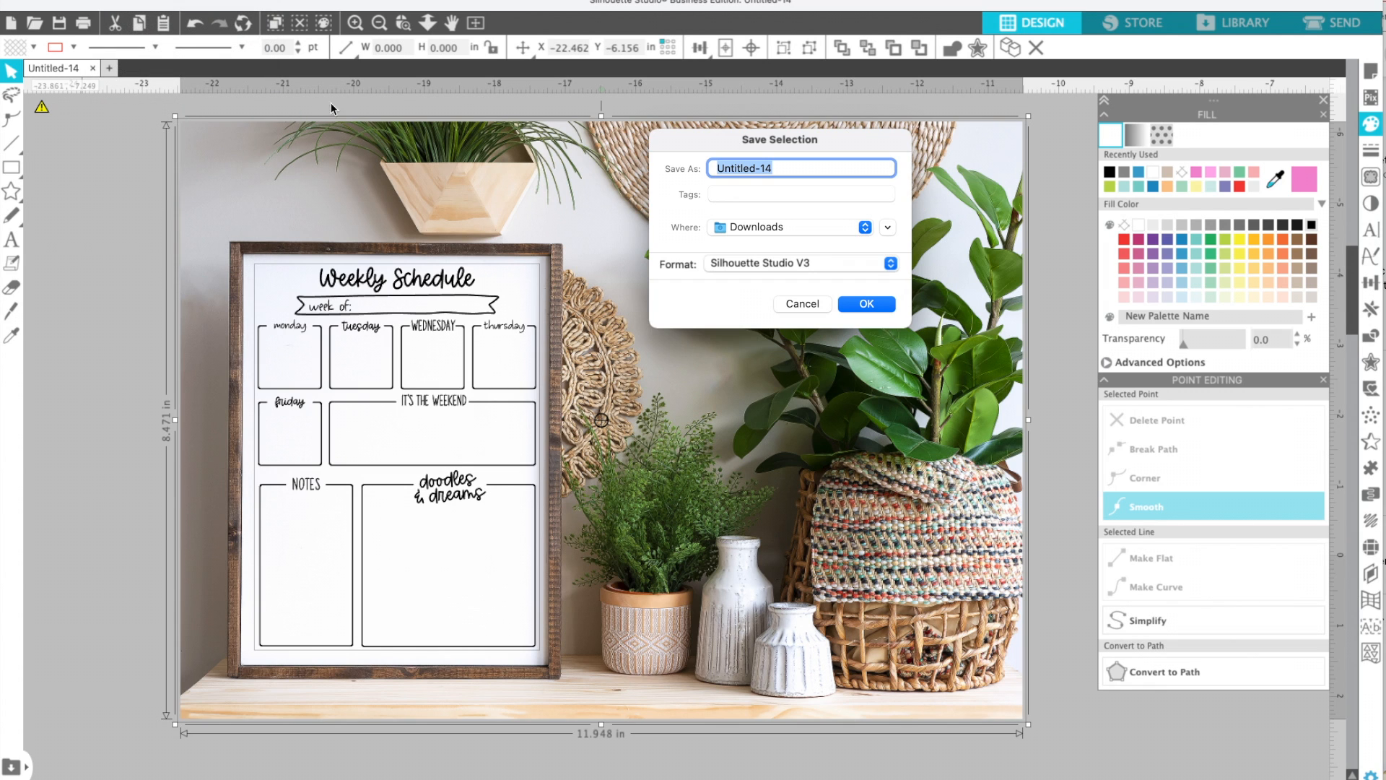
{"action": "type", "text": "weekly"}
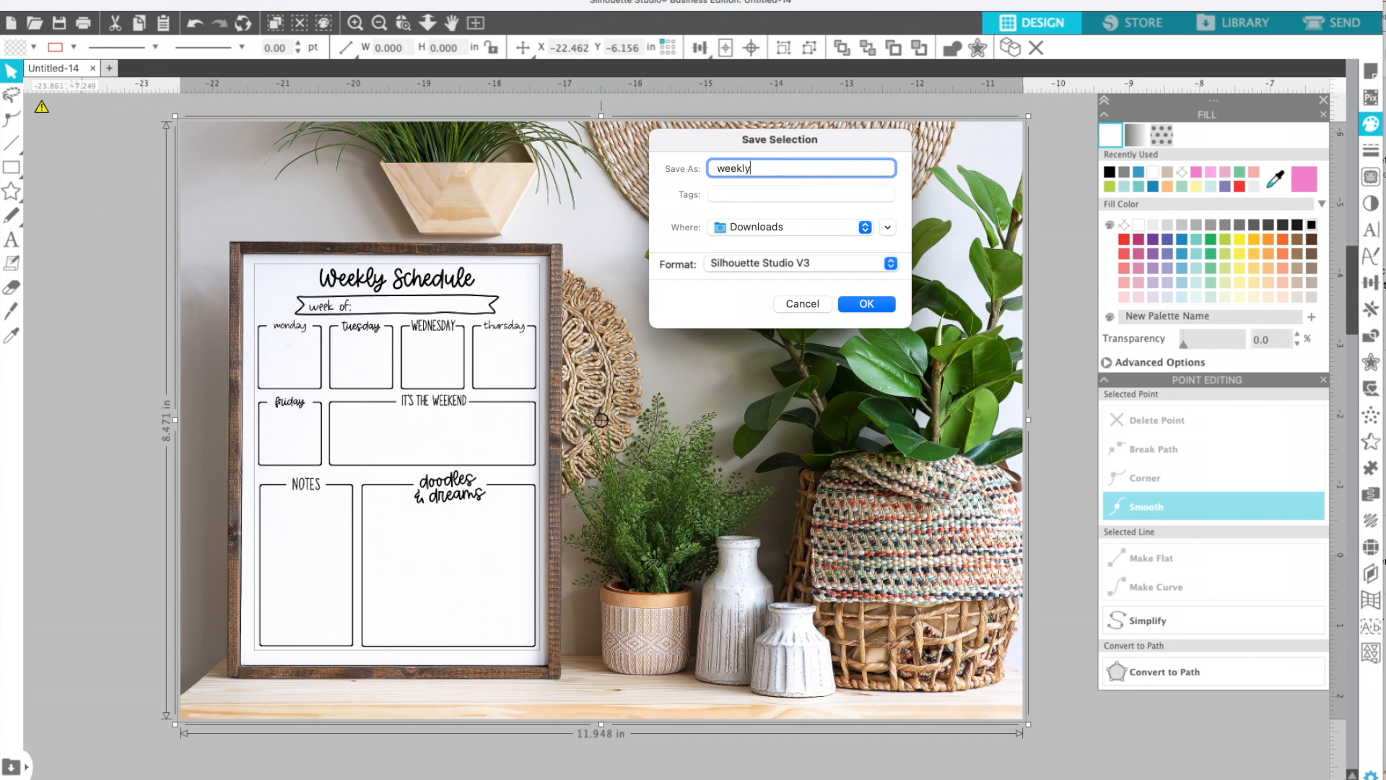
{"action": "type", "text": "schedule m"}
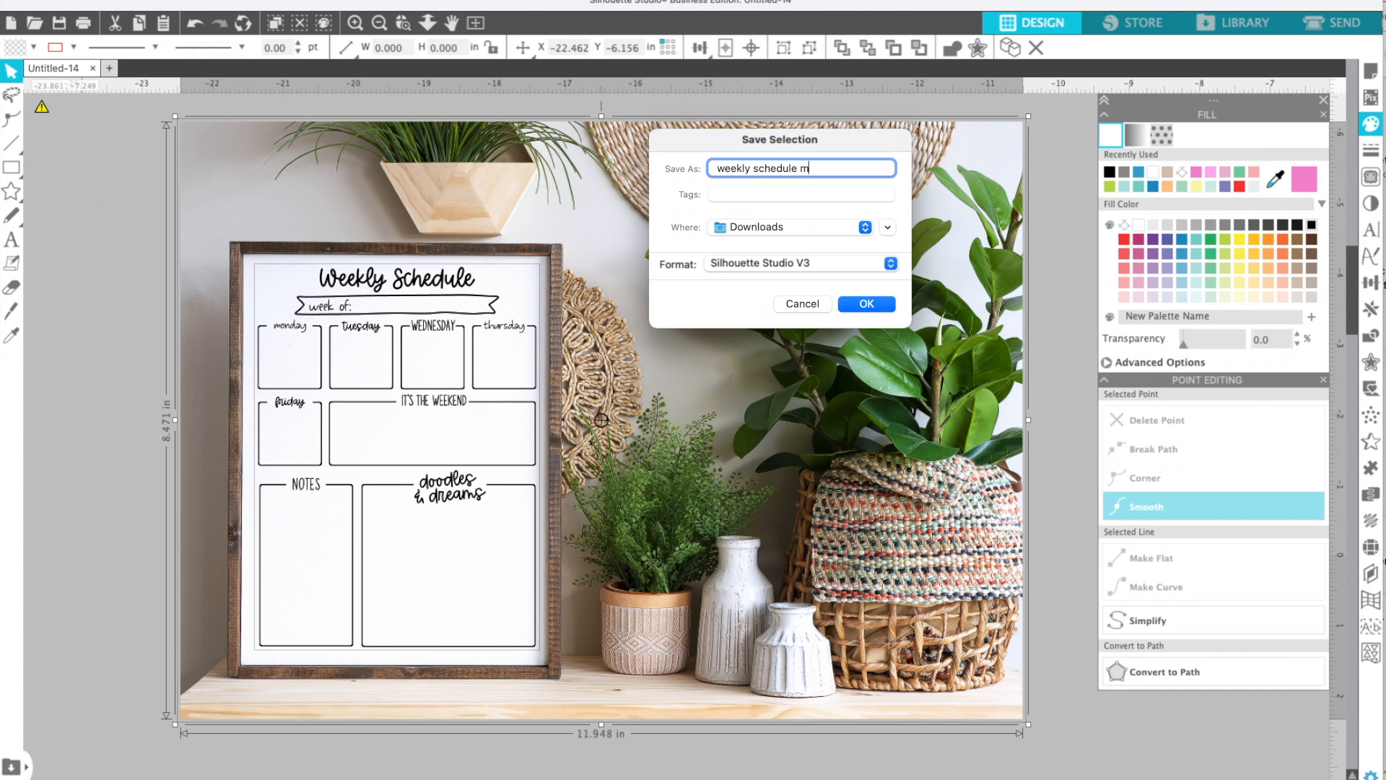
{"action": "left_click", "coordinate": [890, 263]}
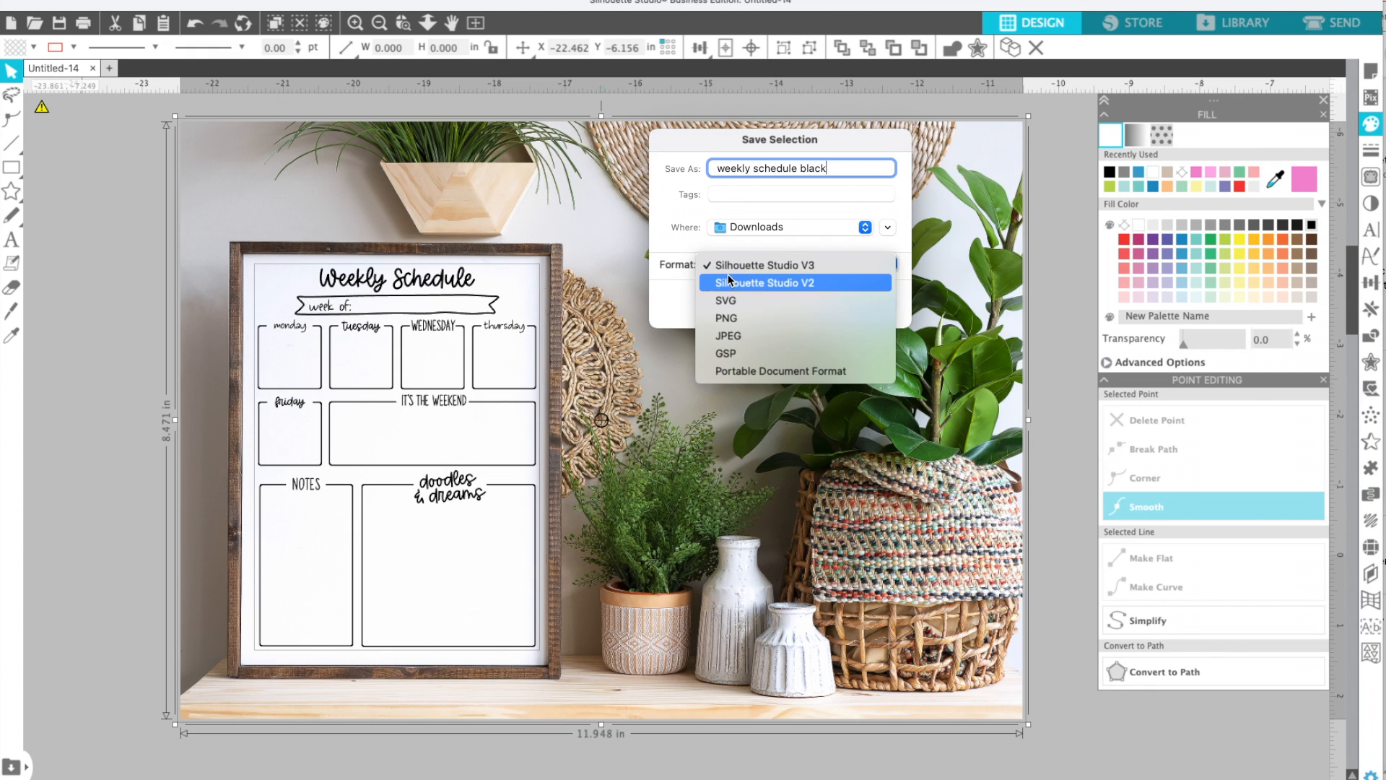
{"action": "left_click", "coordinate": [726, 336]}
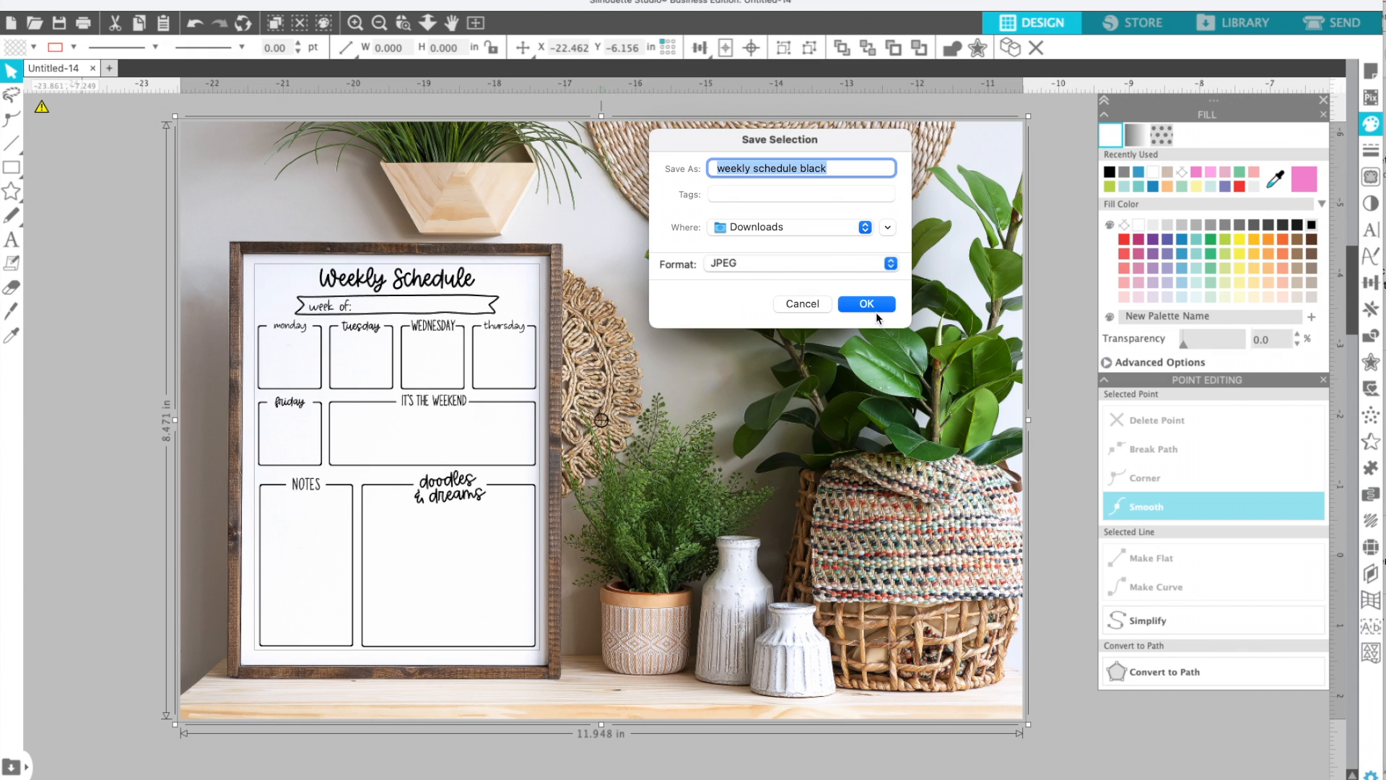
{"action": "left_click", "coordinate": [865, 304]}
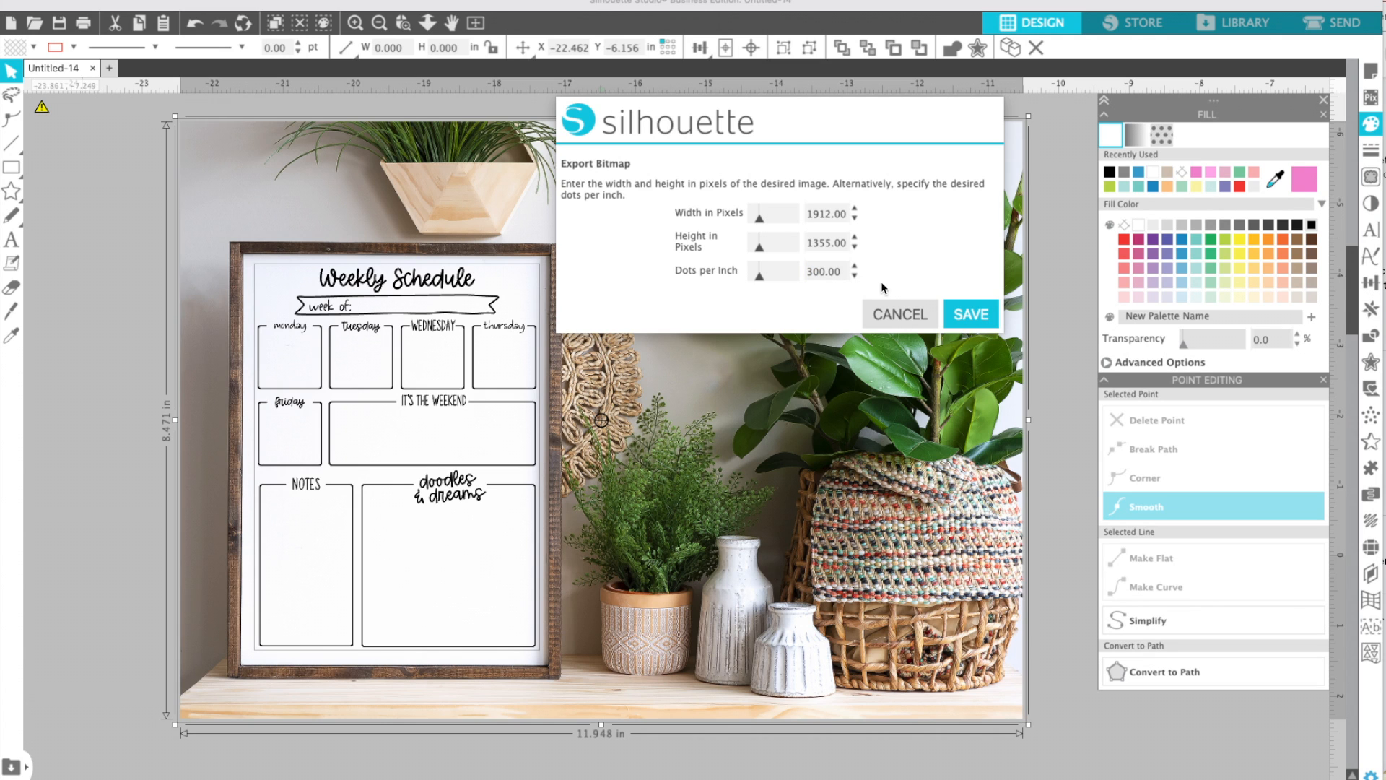
{"action": "left_click", "coordinate": [898, 314]}
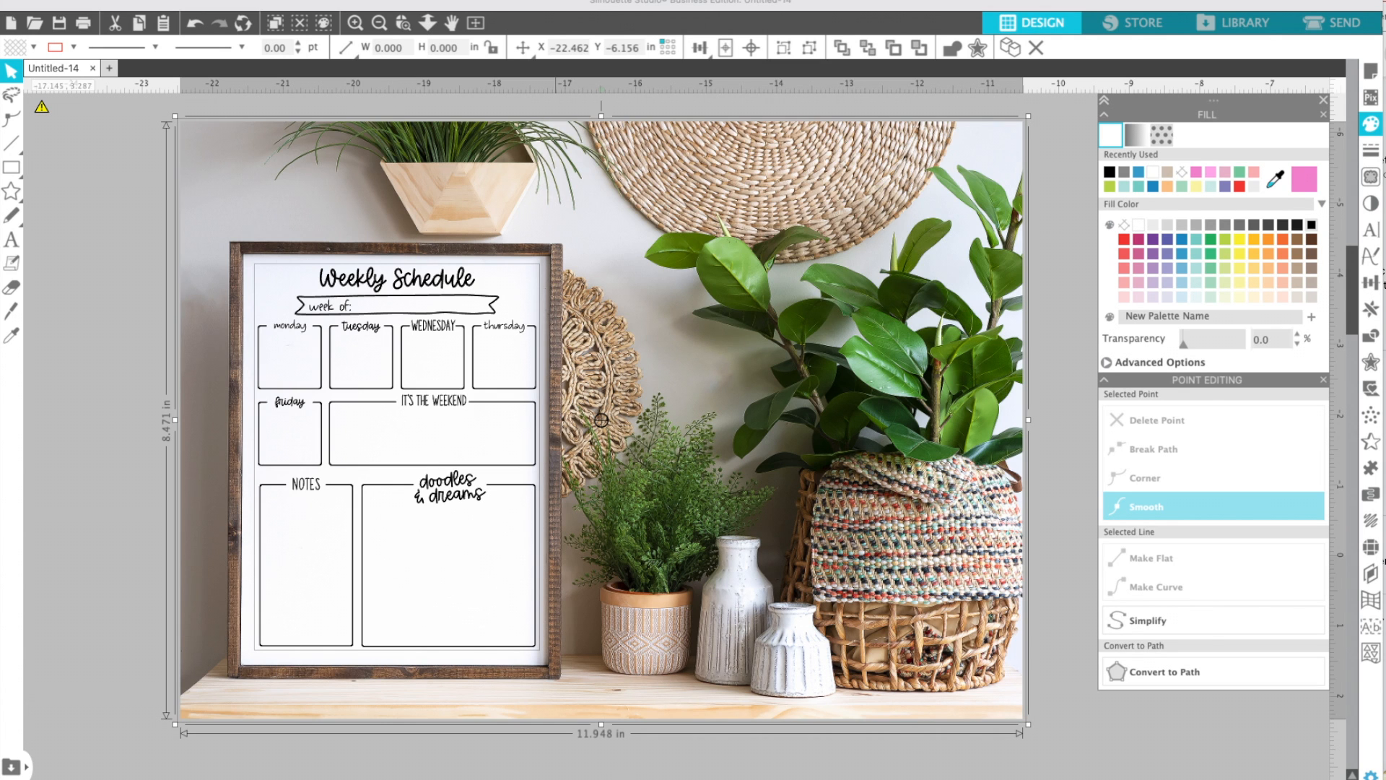